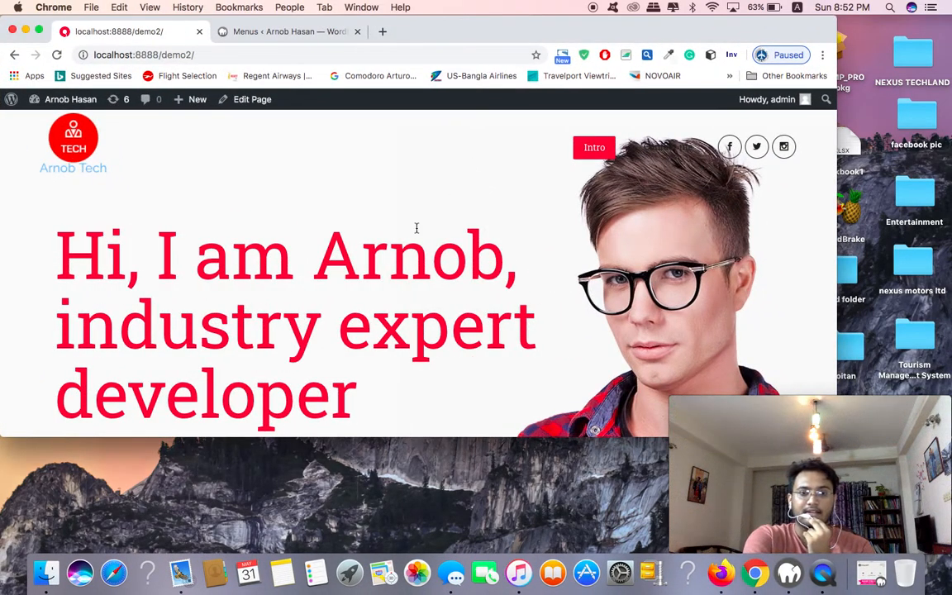
Leave the homepage for the Main Menu admin page and browse the admin sidebar toward Plugins.
scroll("down", 3)
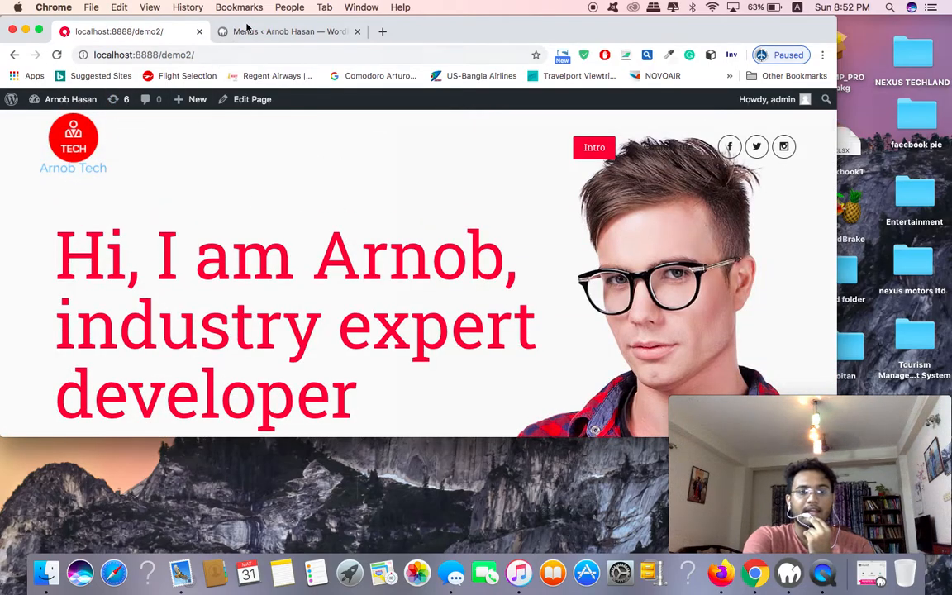
left_click(284, 31)
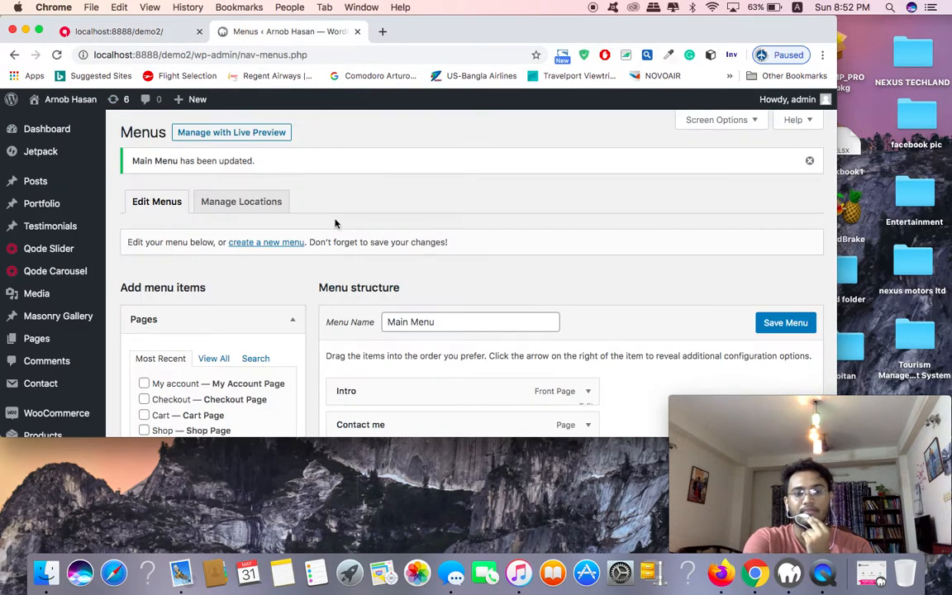
mouse_move(36, 337)
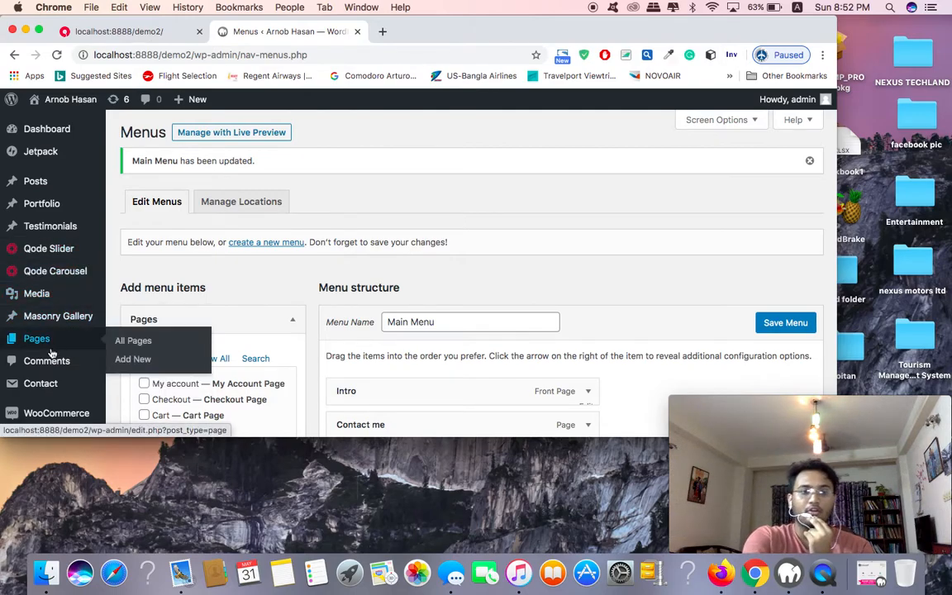
mouse_move(39, 383)
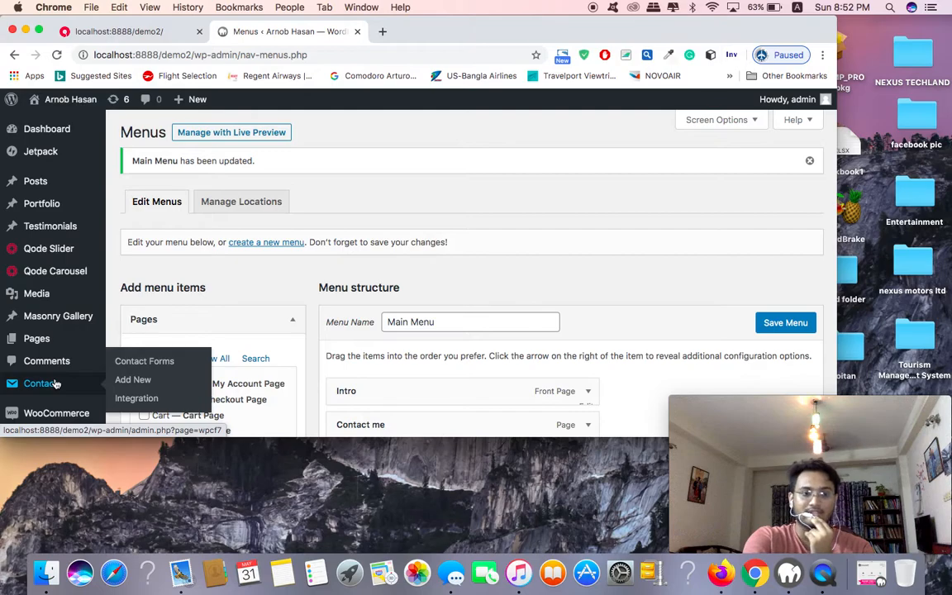
scroll("down", 3)
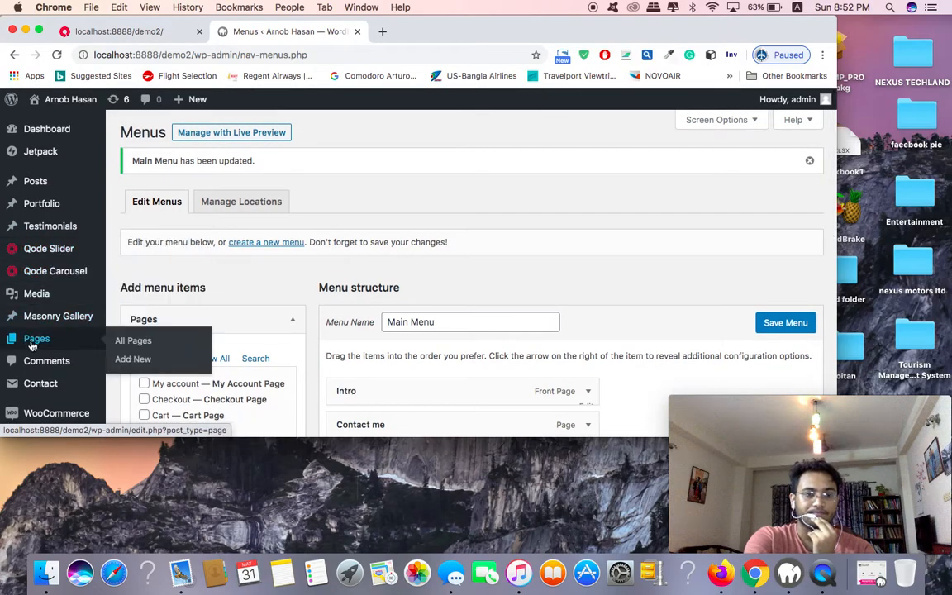
mouse_move(46, 360)
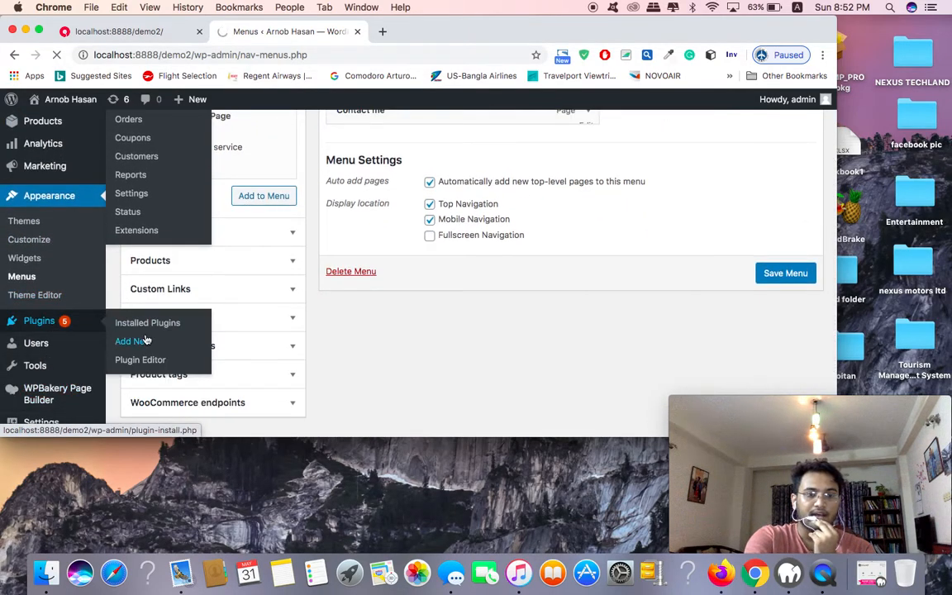
left_click(133, 340)
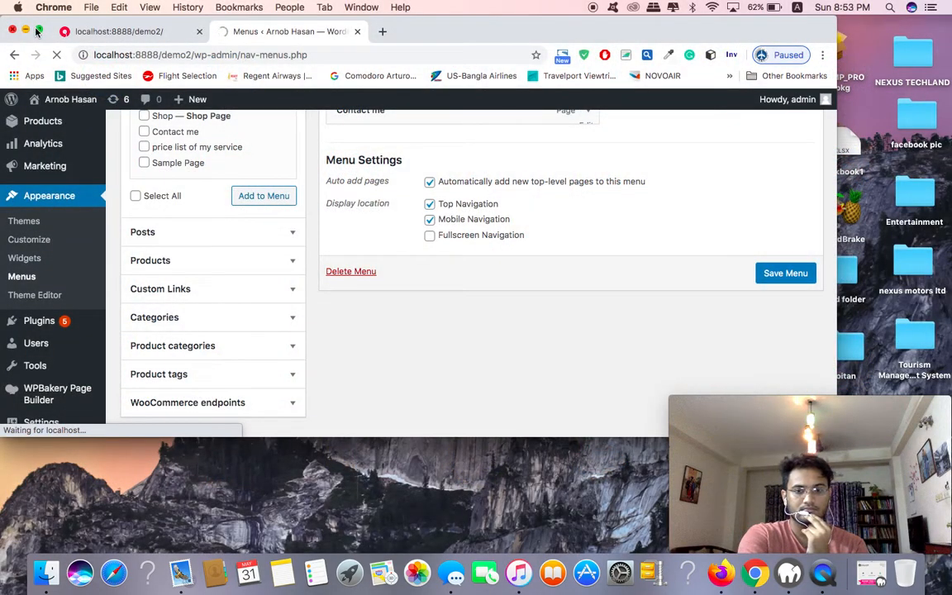
scroll("down", 3)
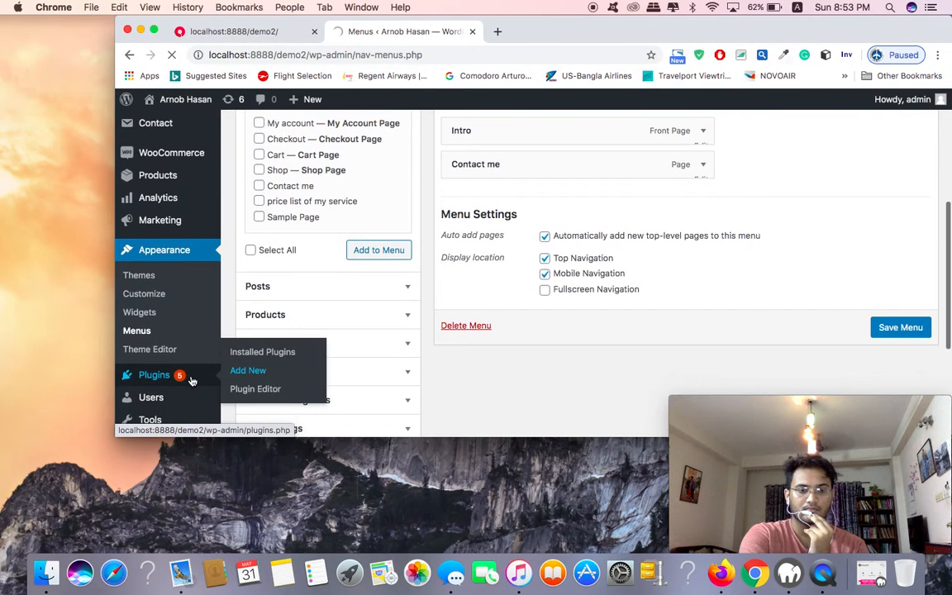
mouse_move(248, 370)
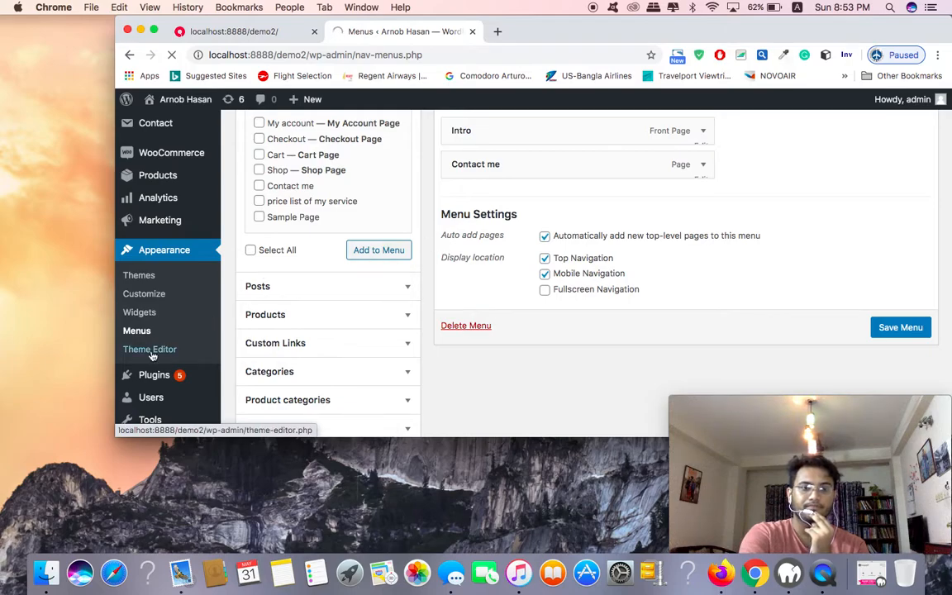
Go to the Add Plugins page and look through the featured plugins directory.
left_click(248, 378)
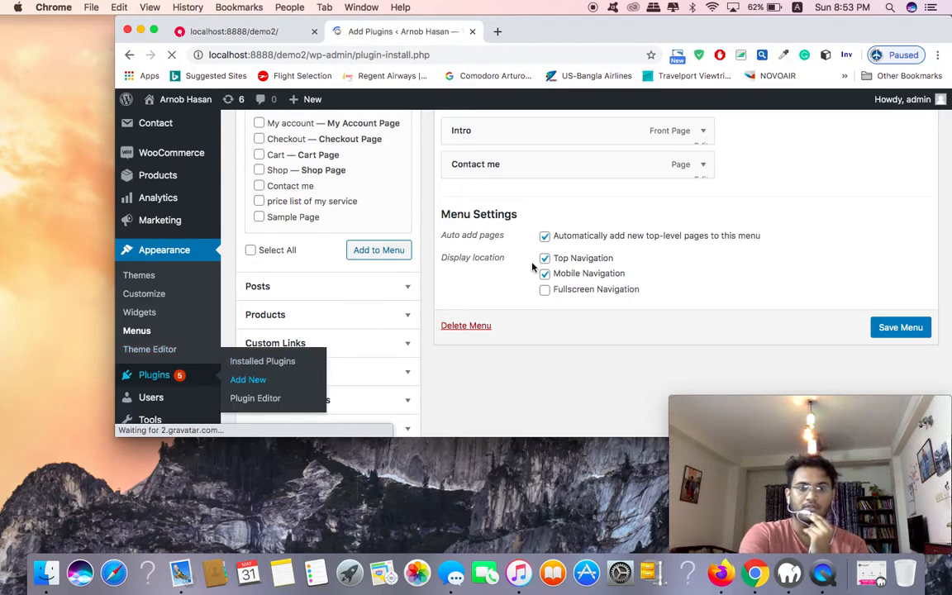
left_click(248, 379)
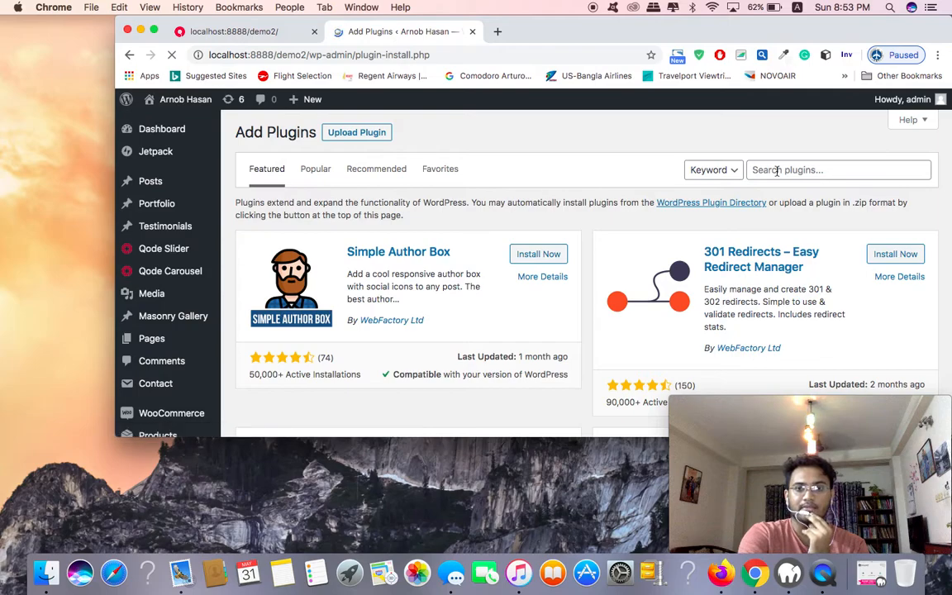
left_click(838, 169)
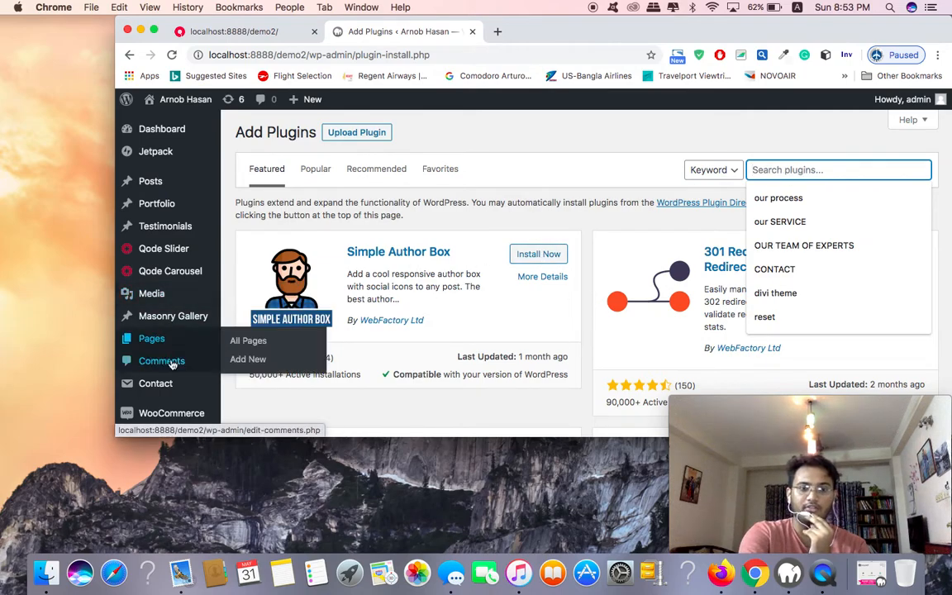
scroll("down", 3)
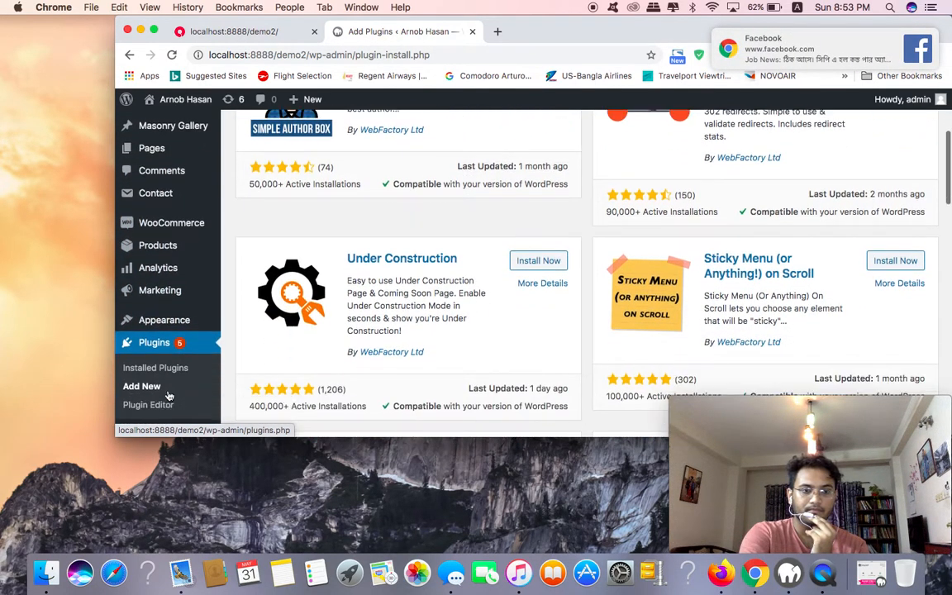
scroll("down", 3)
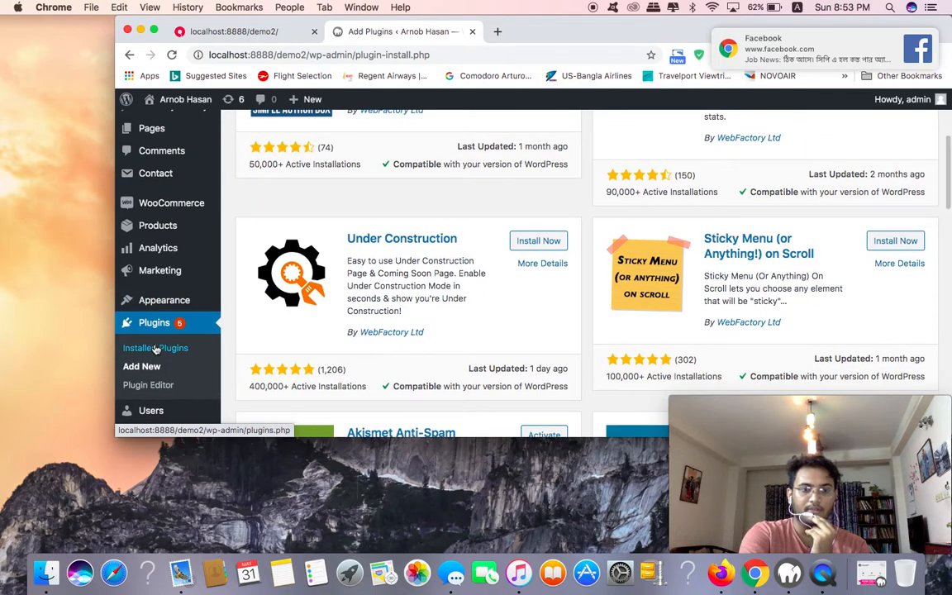
left_click(155, 347)
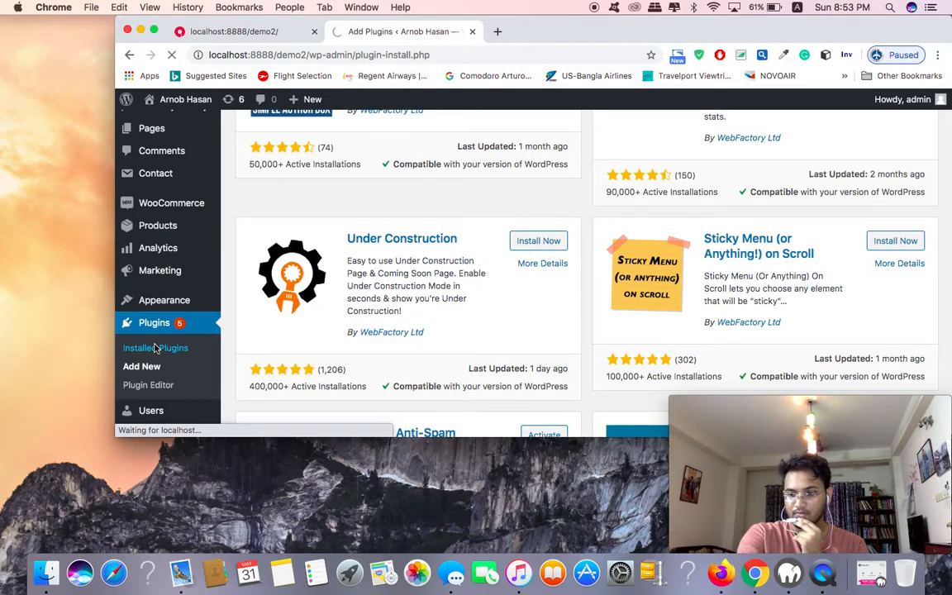
Find the inactive Responsive Pricing Table plugin in the installed plugins list and start activating it.
left_click(156, 347)
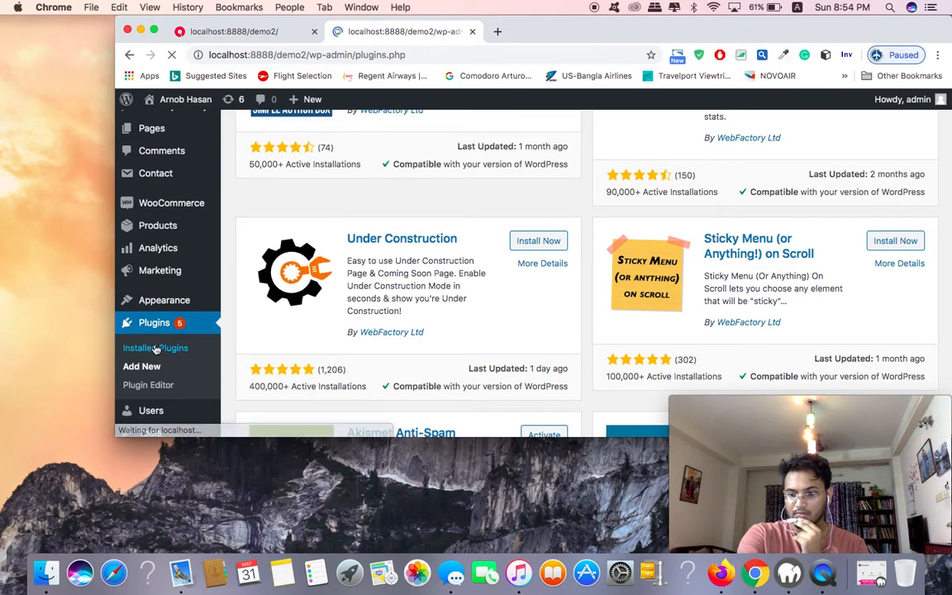
left_click(156, 347)
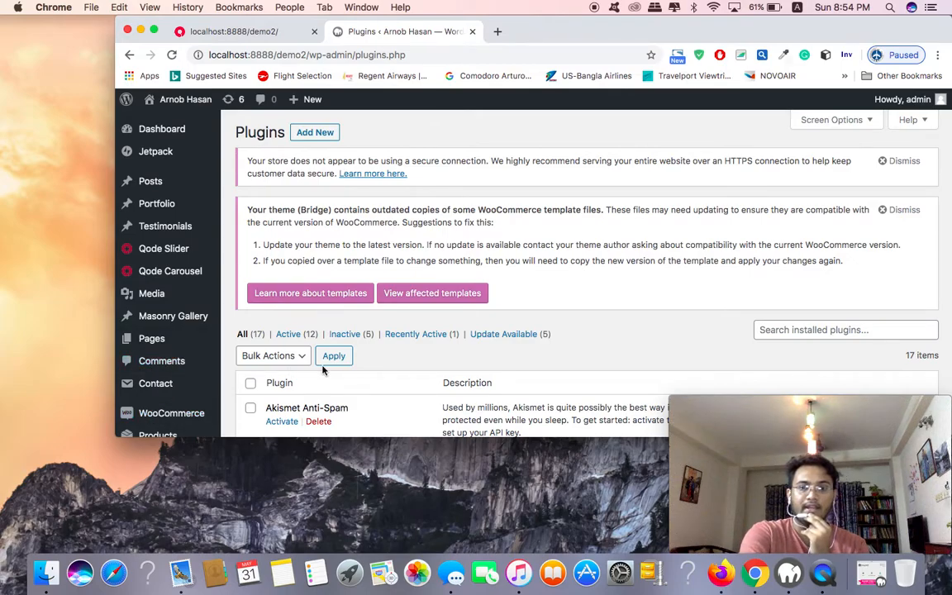
scroll("down", 3)
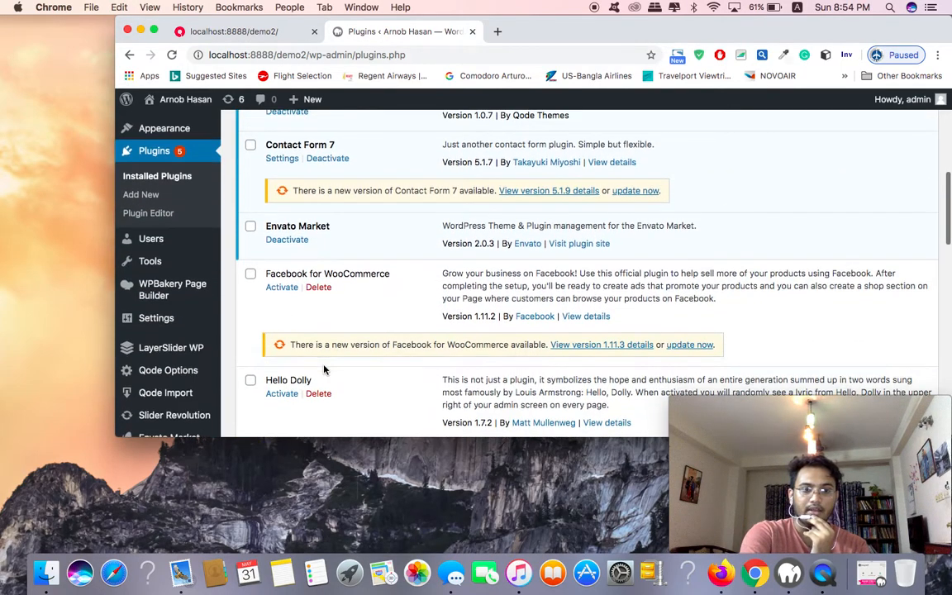
scroll("down", 3)
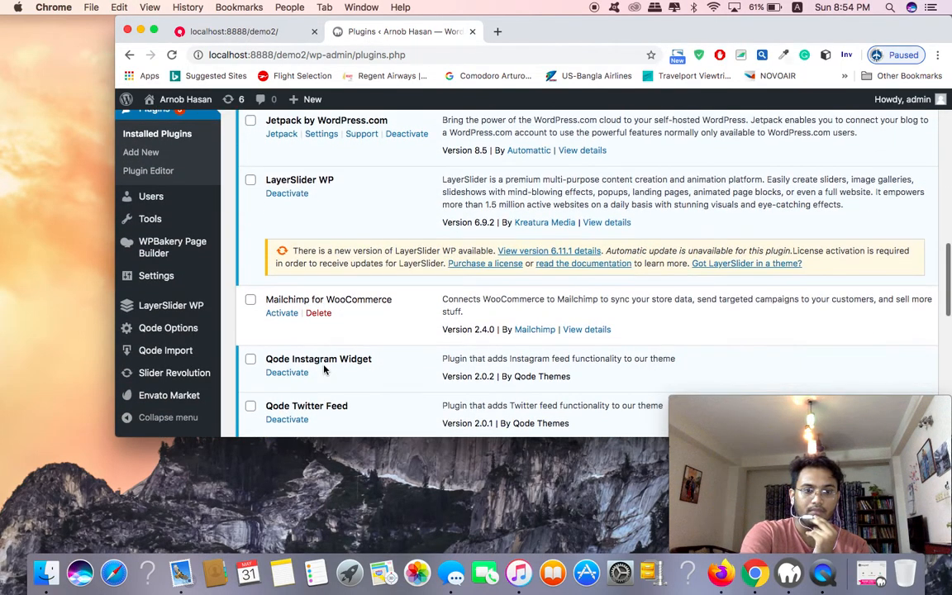
scroll("down", 3)
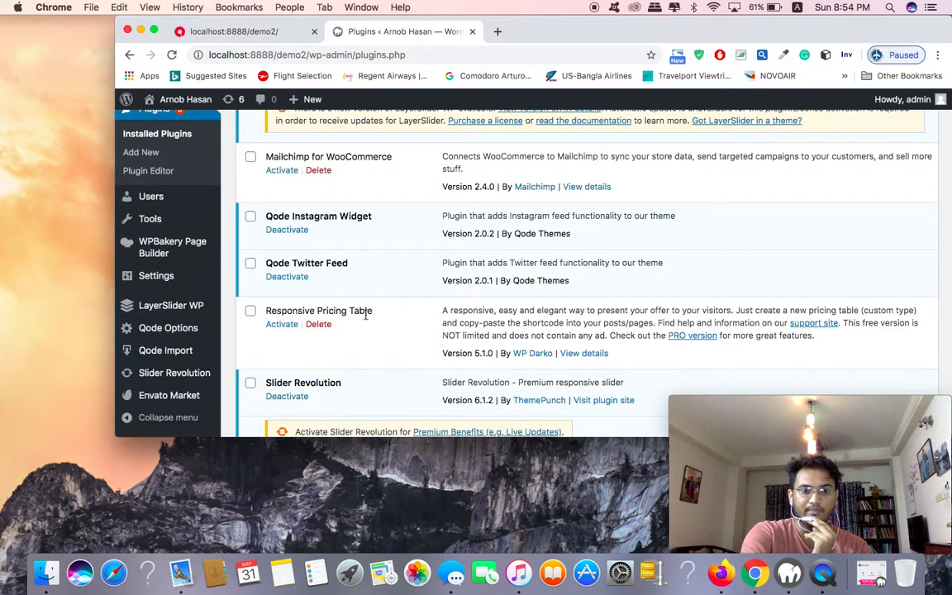
left_click(281, 324)
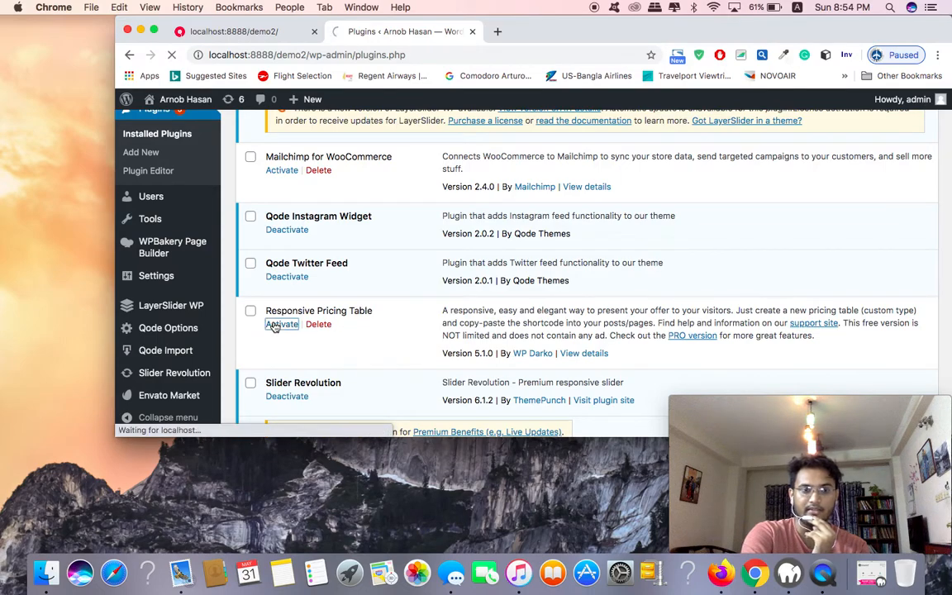
Activate the Responsive Pricing Table plugin so the Pricing Tables section appears.
left_click(281, 324)
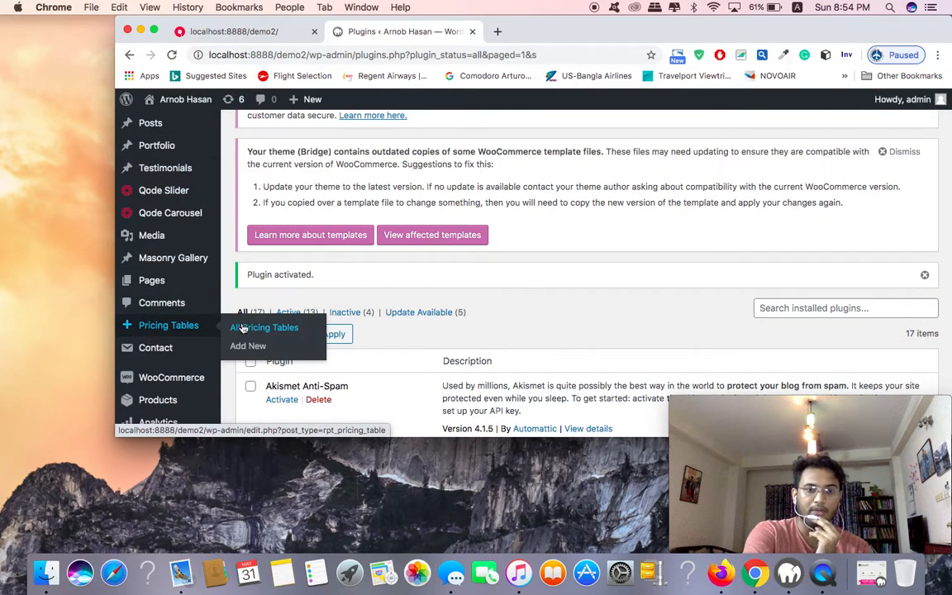
mouse_move(248, 346)
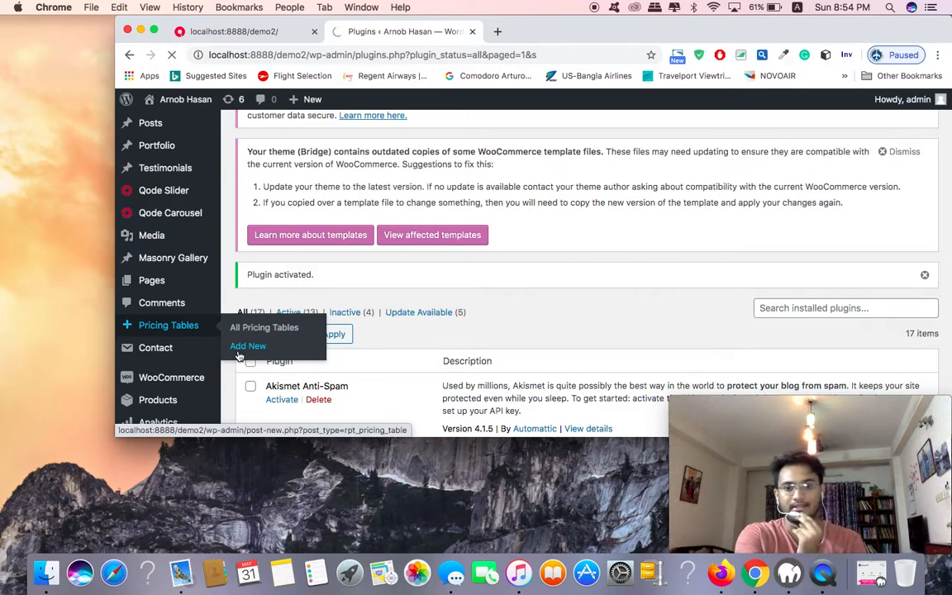
Start a new pricing table and title it 'offer list'.
left_click(247, 346)
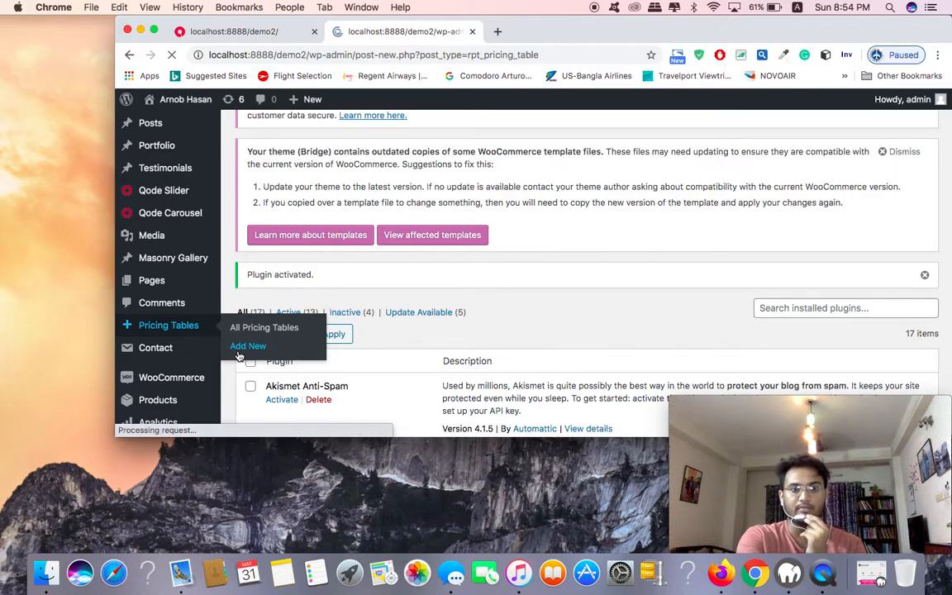
left_click(248, 345)
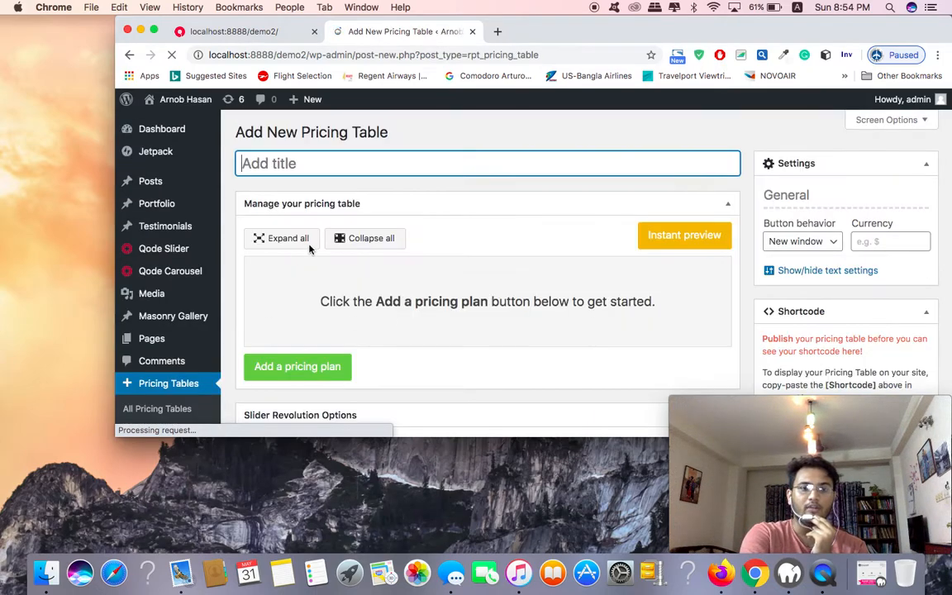
scroll("down", 3)
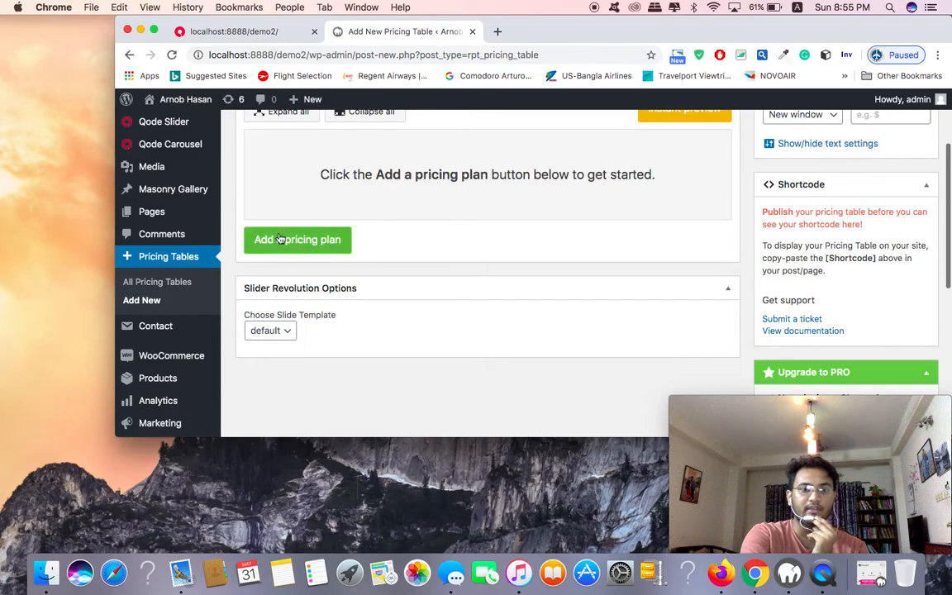
scroll("up", 3)
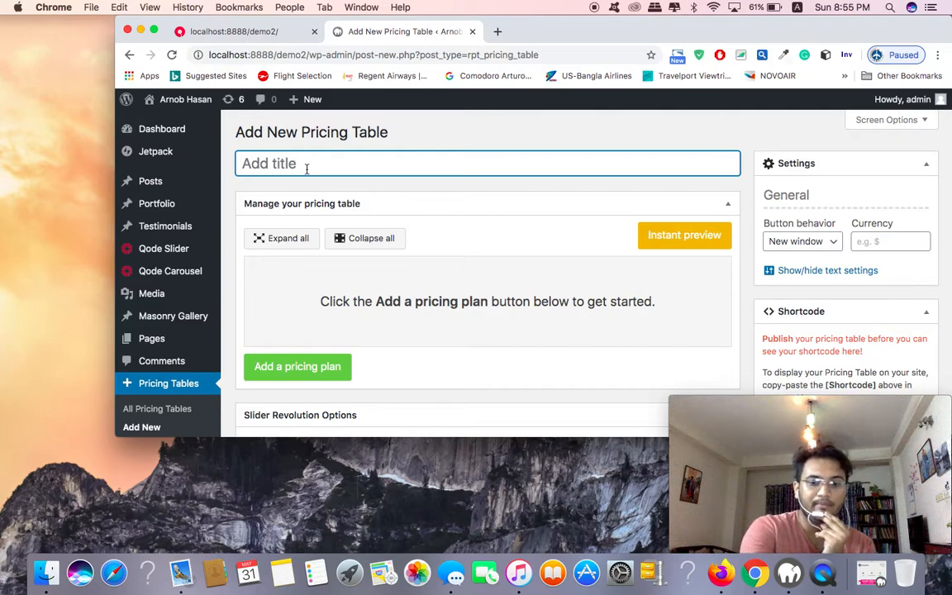
type("pric")
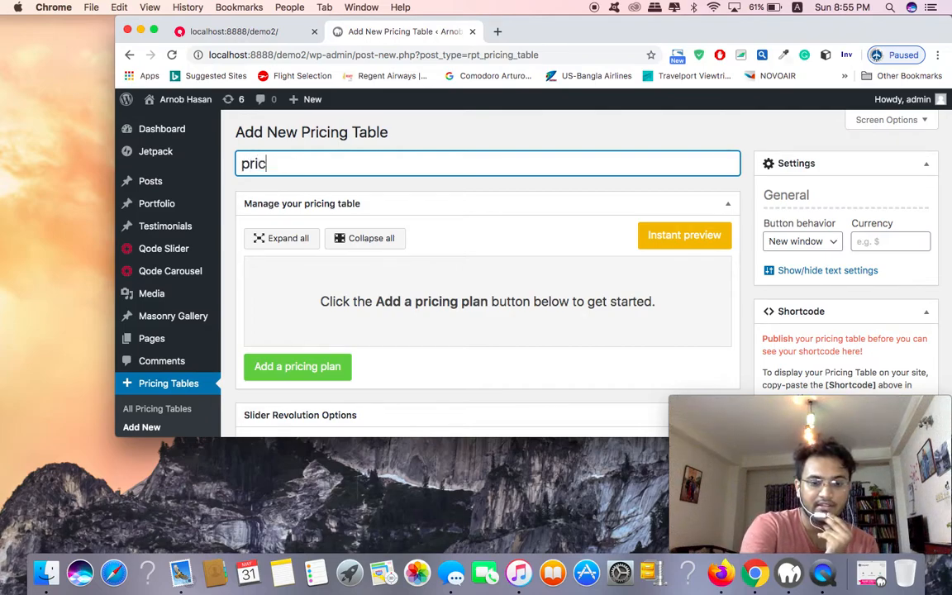
type("ing")
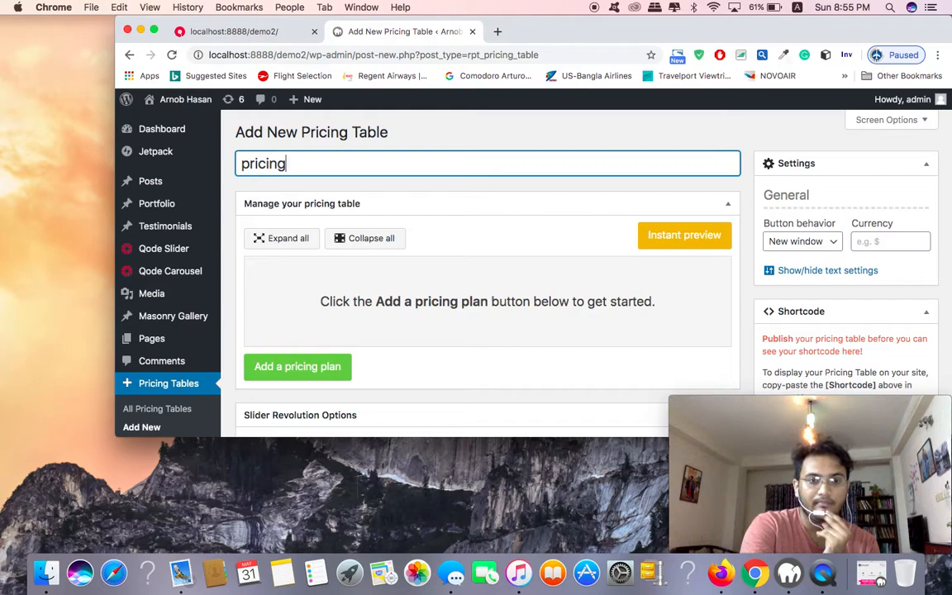
type("offer")
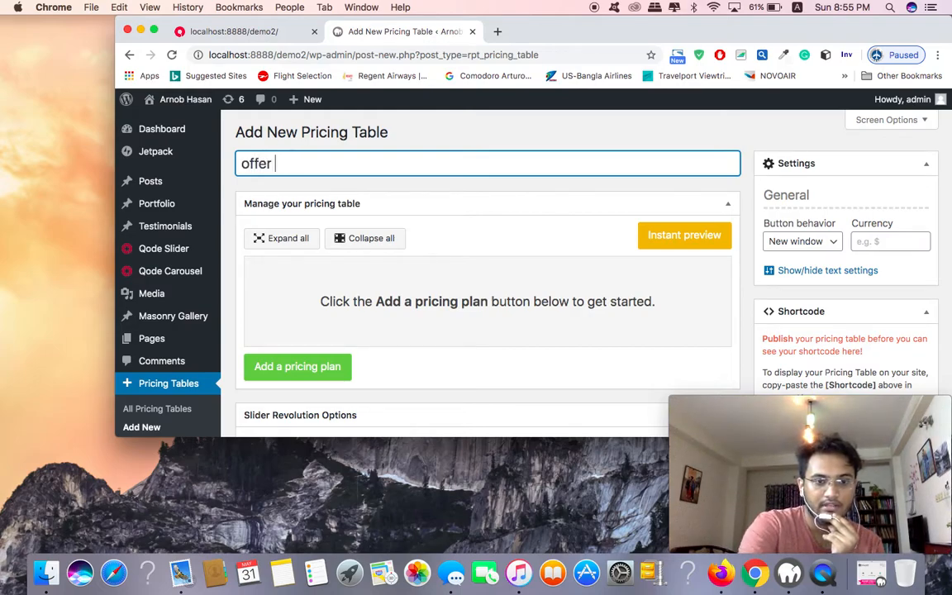
type("list")
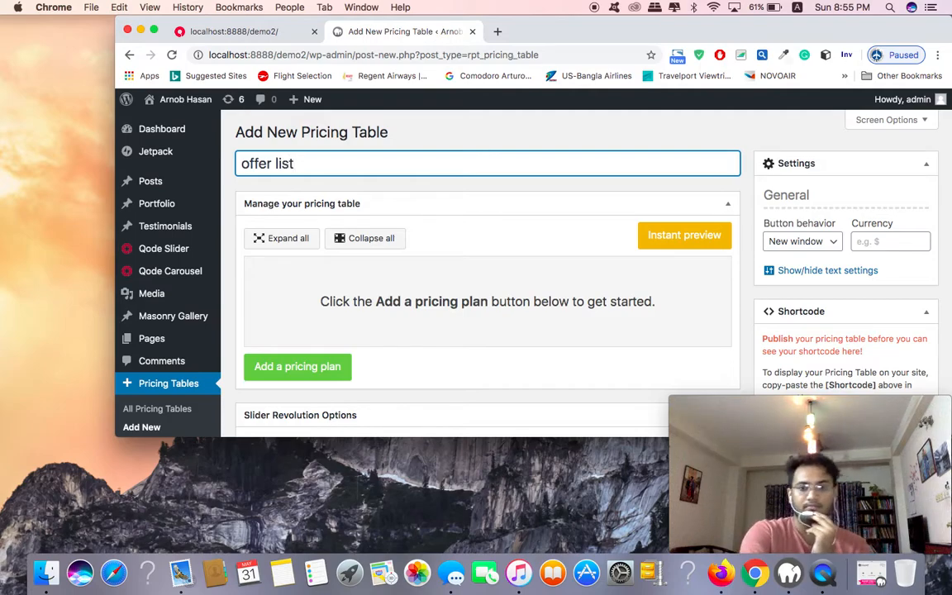
scroll("down", 3)
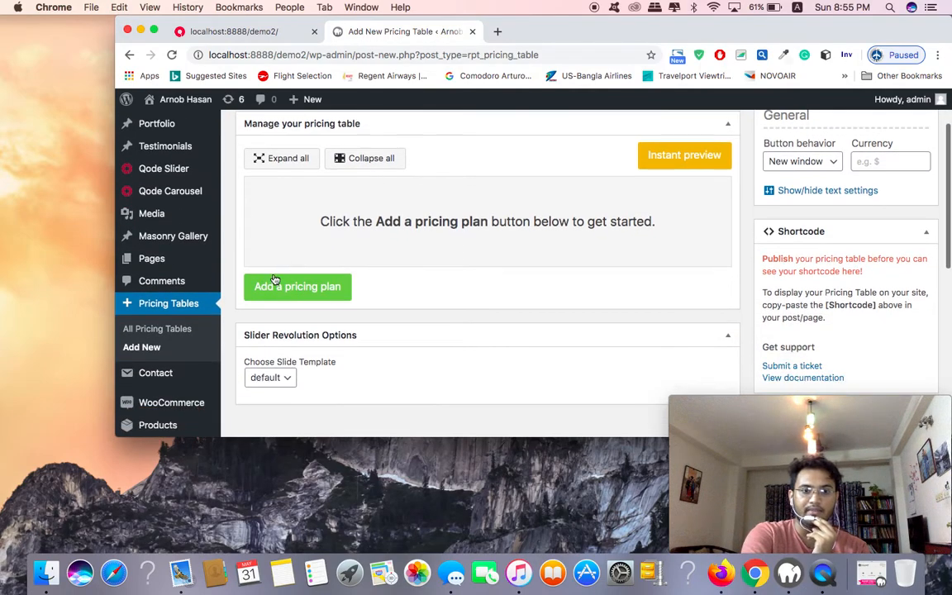
mouse_move(298, 290)
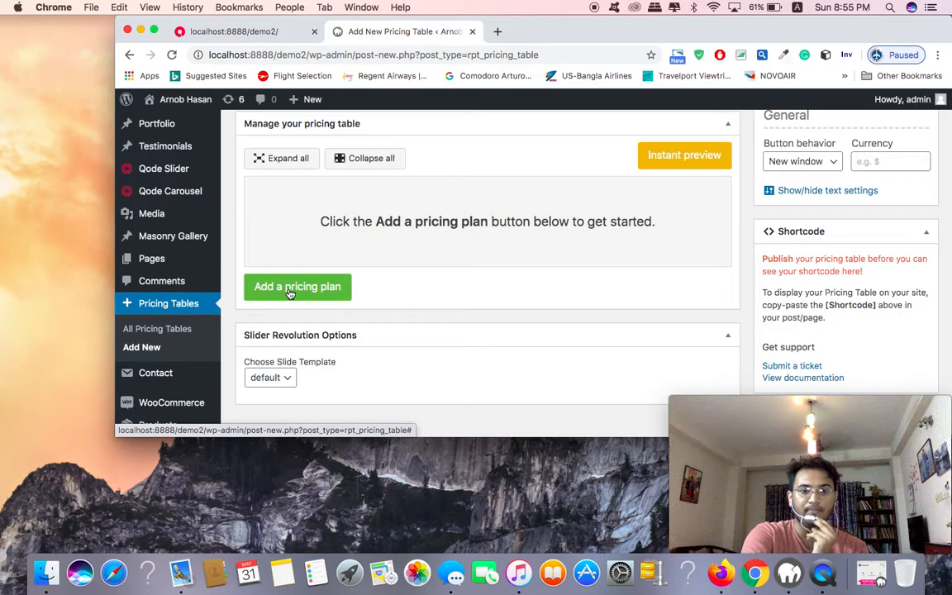
Add a pricing plan titled 'silver' with subtitle 'only for small company'.
left_click(298, 286)
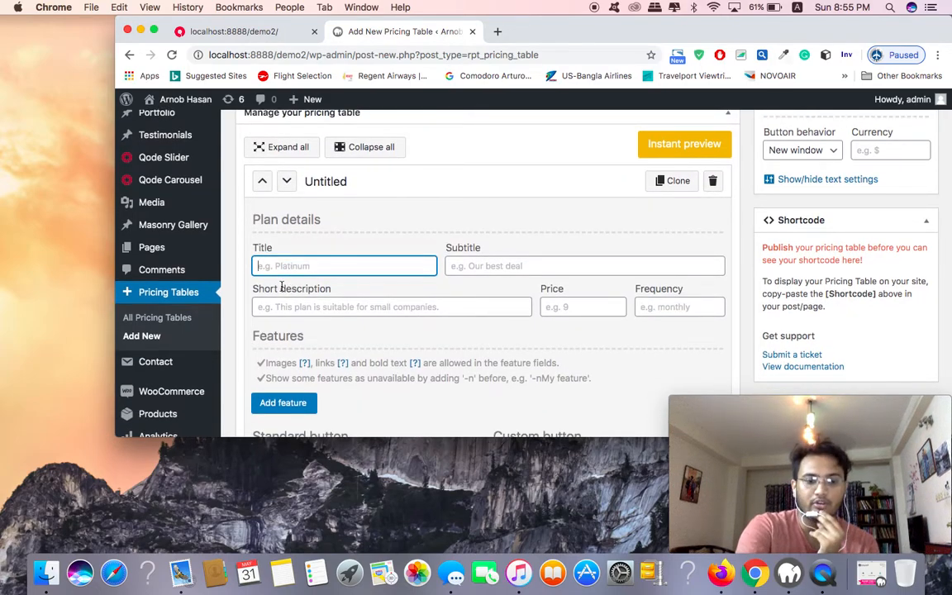
type("silver")
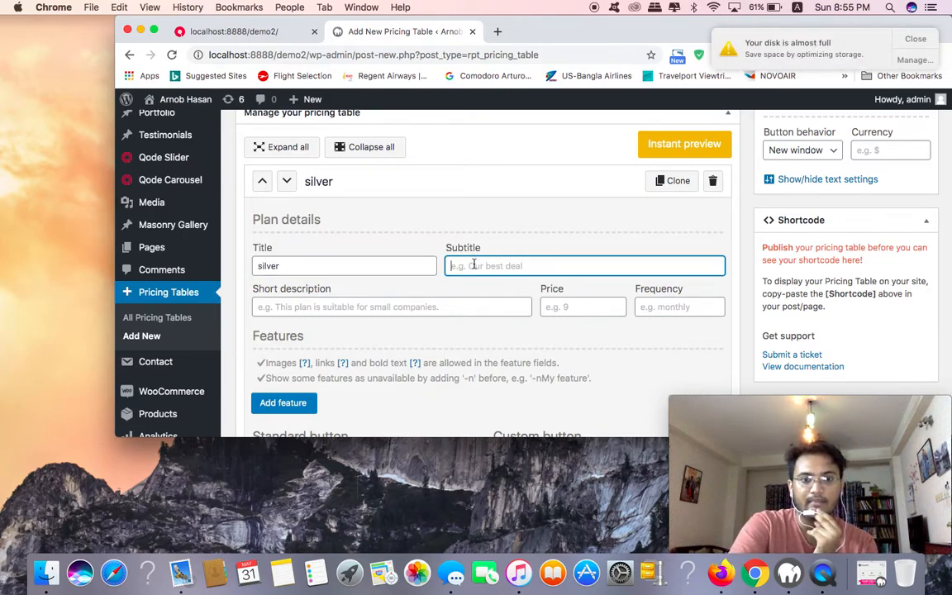
type("only")
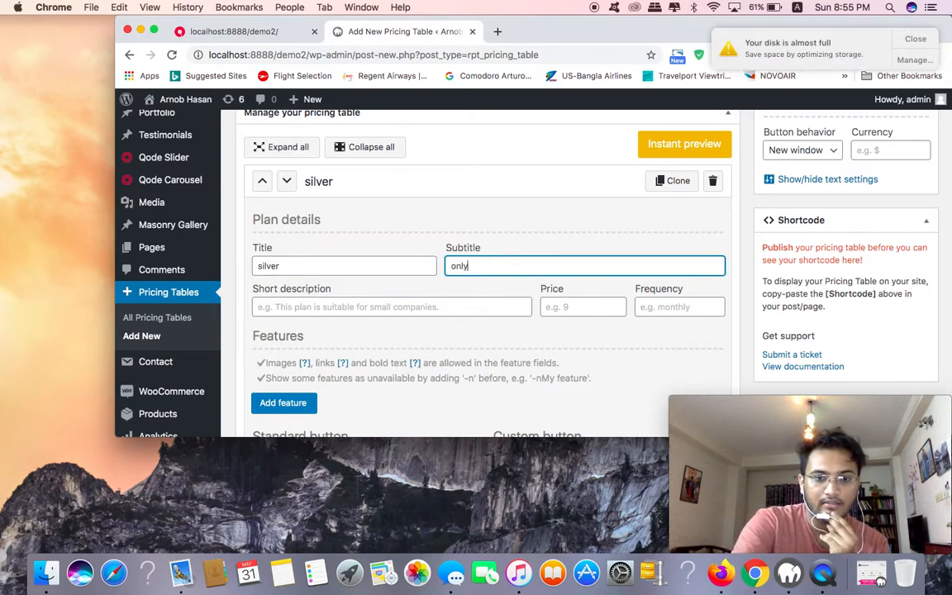
type("foe")
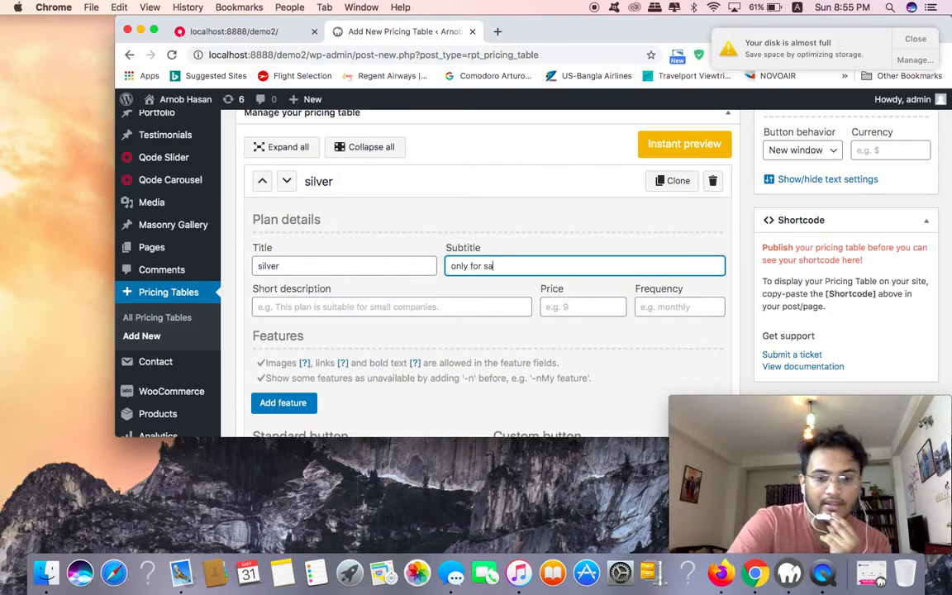
key("Backspace")
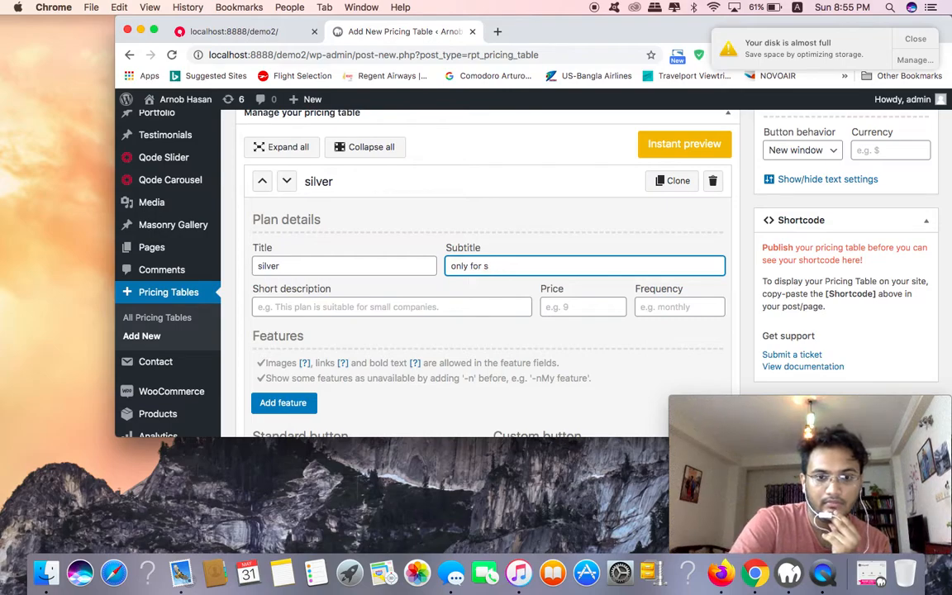
type("mall c")
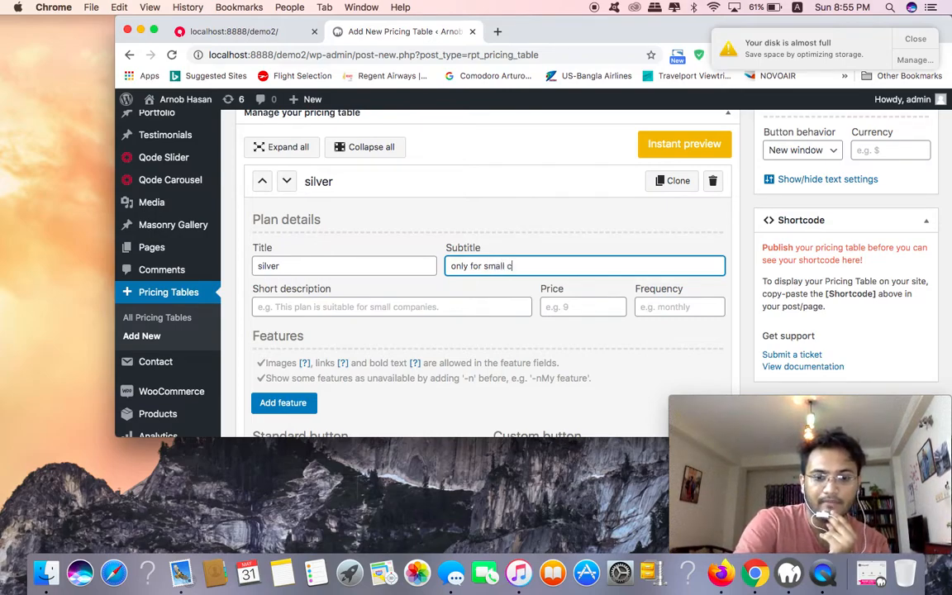
type("ompany")
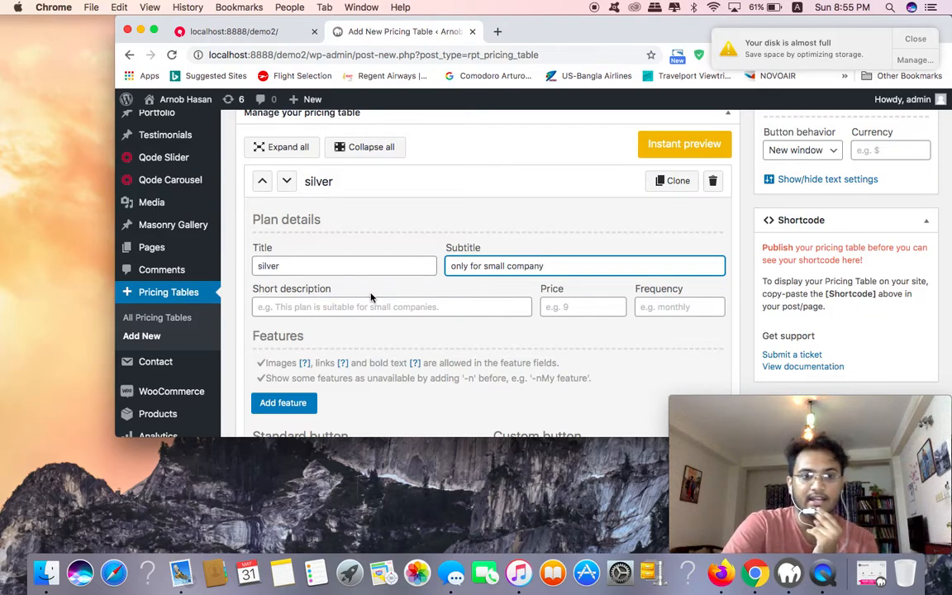
Set the silver plan's price to 2000.
scroll("down", 3)
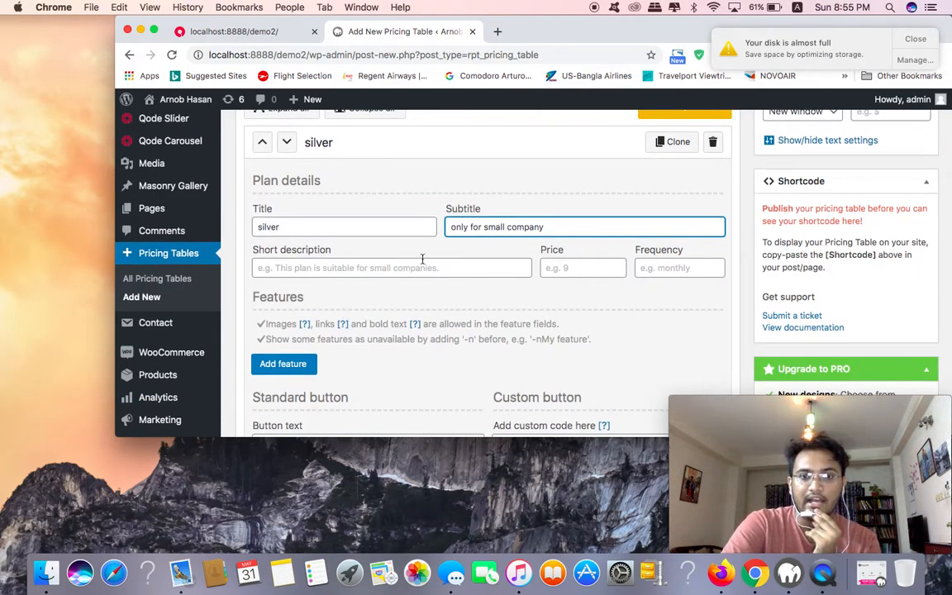
left_click(582, 268)
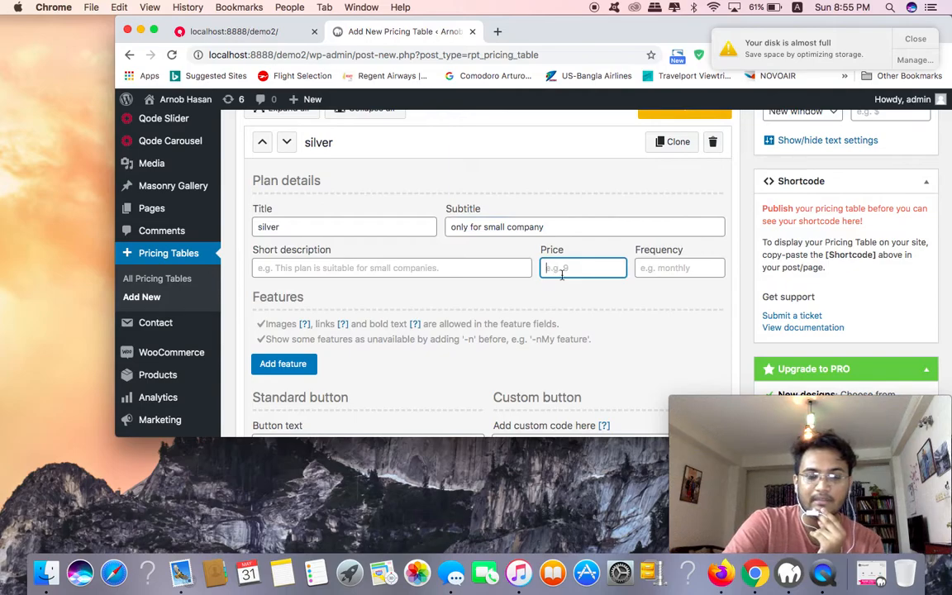
type("2000")
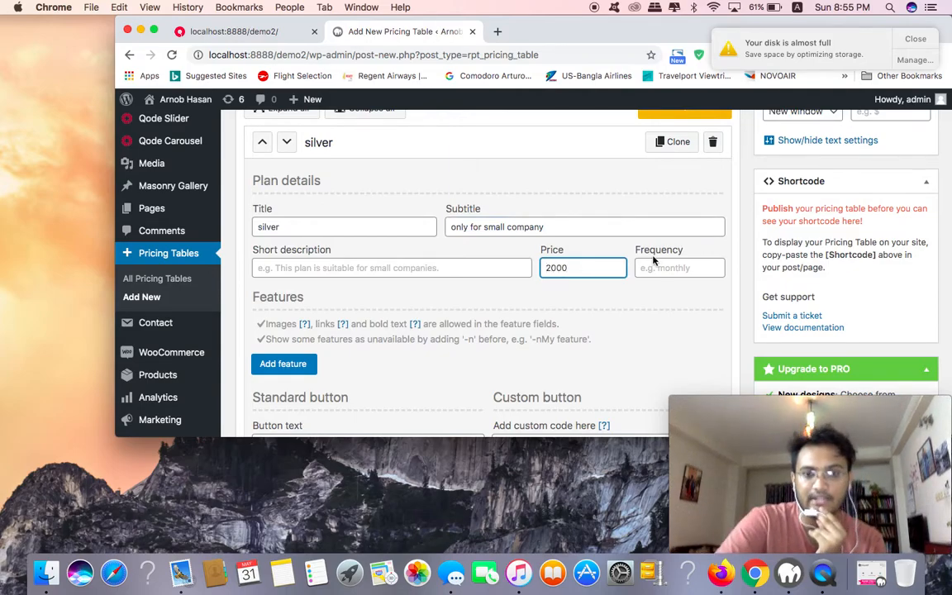
Give the plan features digital marketing and website design, and button text 'facebook pace'.
left_click(282, 364)
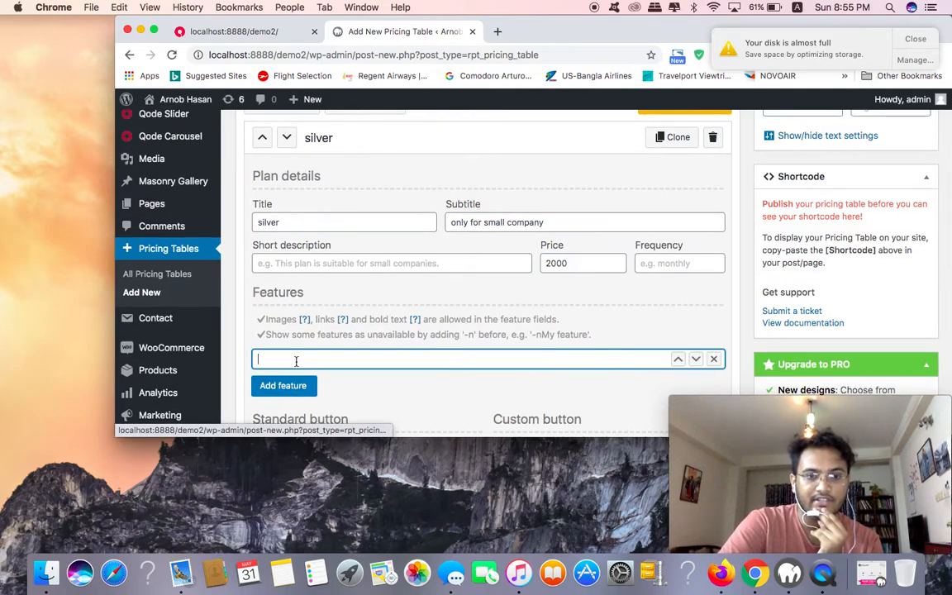
scroll("down", 3)
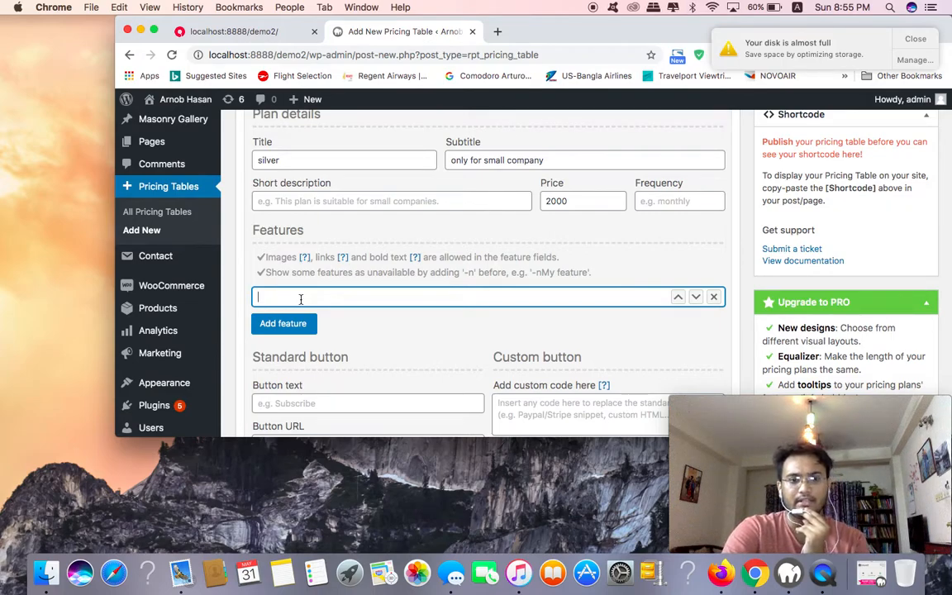
type("wo")
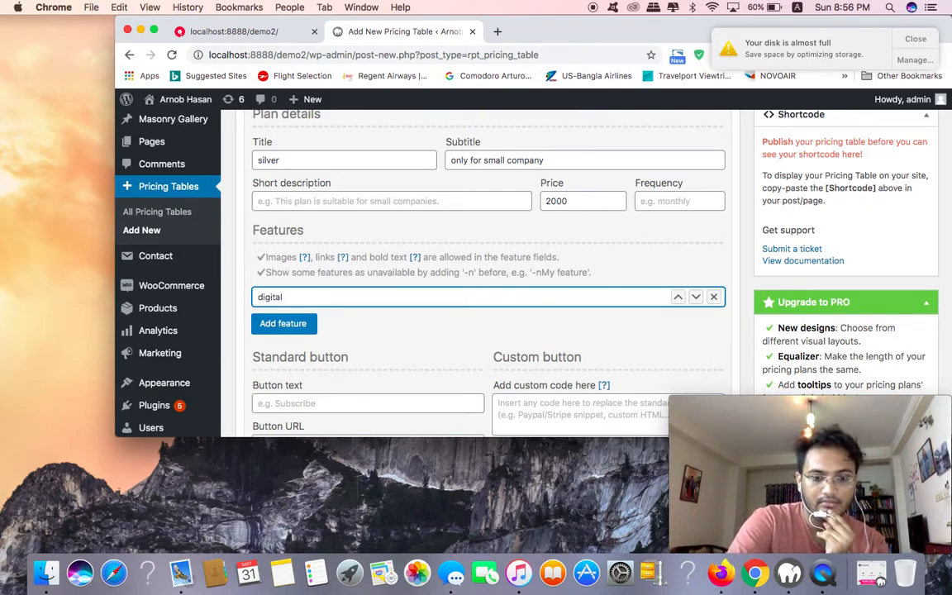
type("marketing")
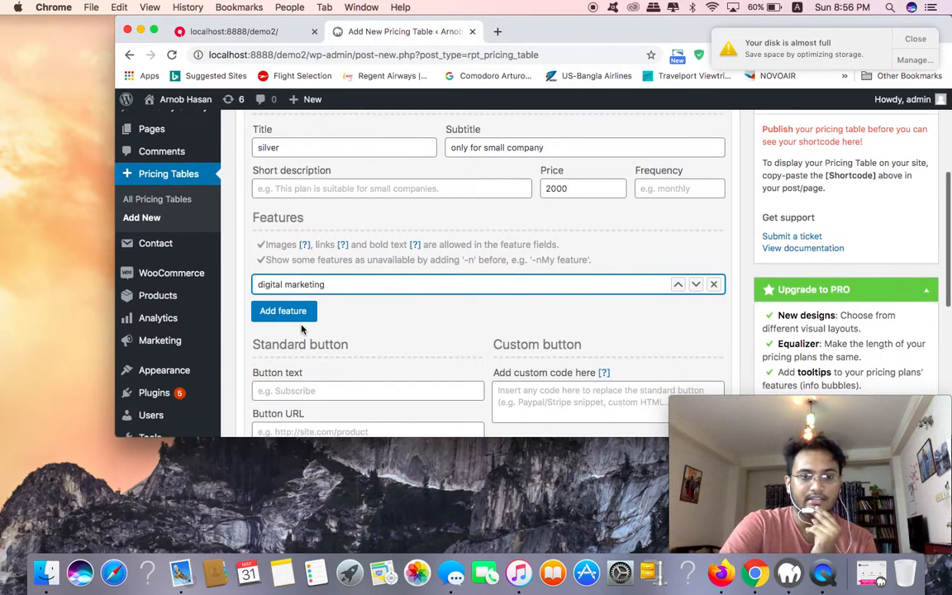
left_click(283, 311)
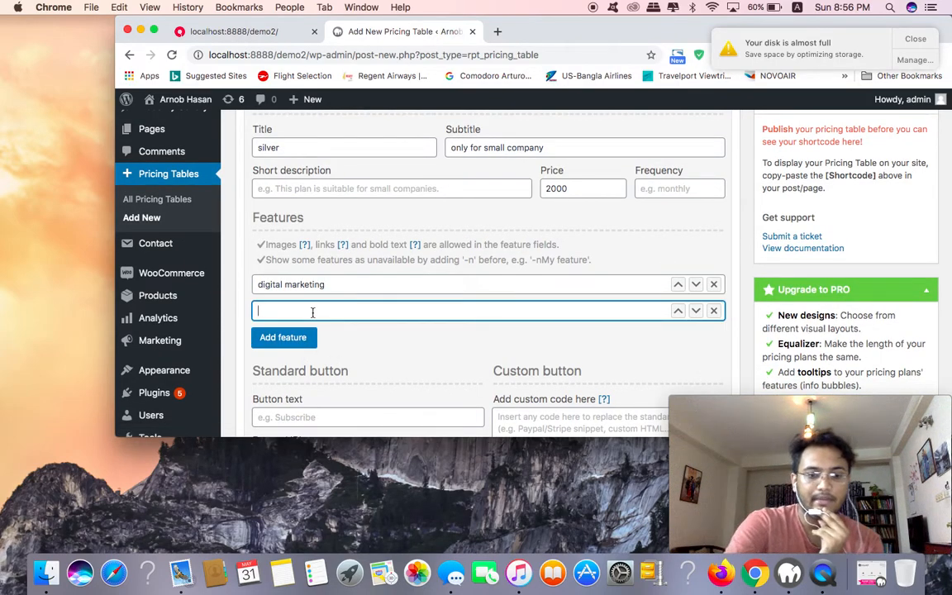
type("website design")
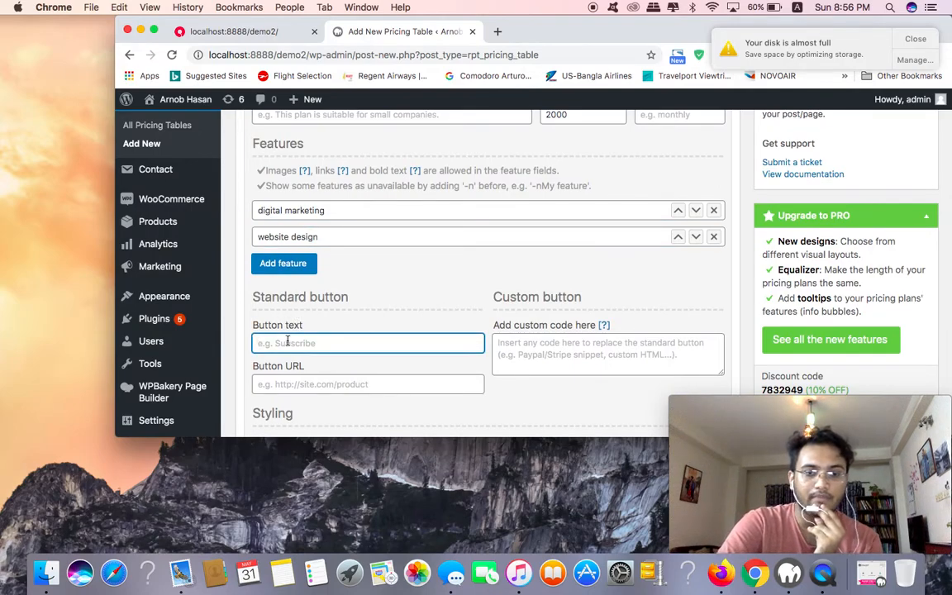
type("f")
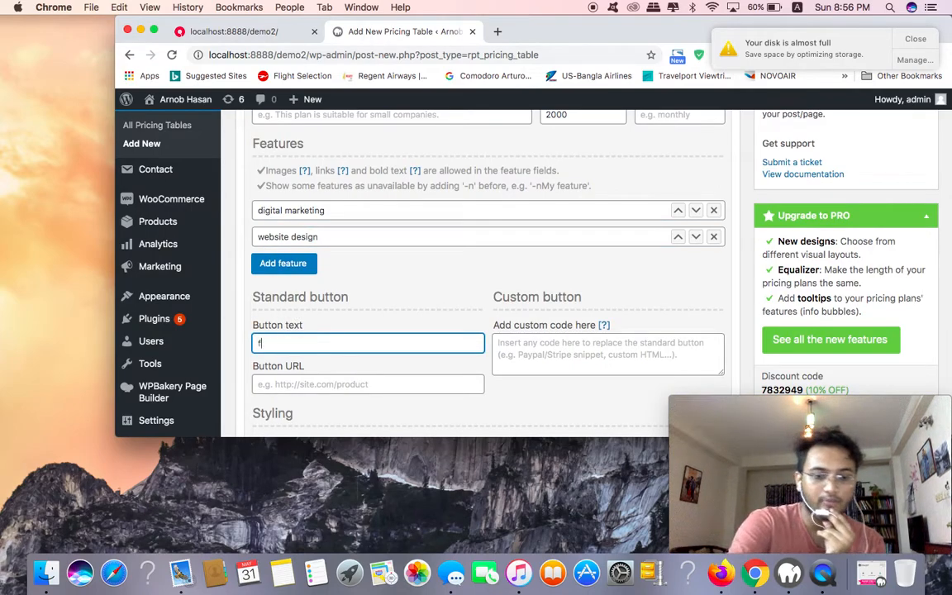
type("facebook pace")
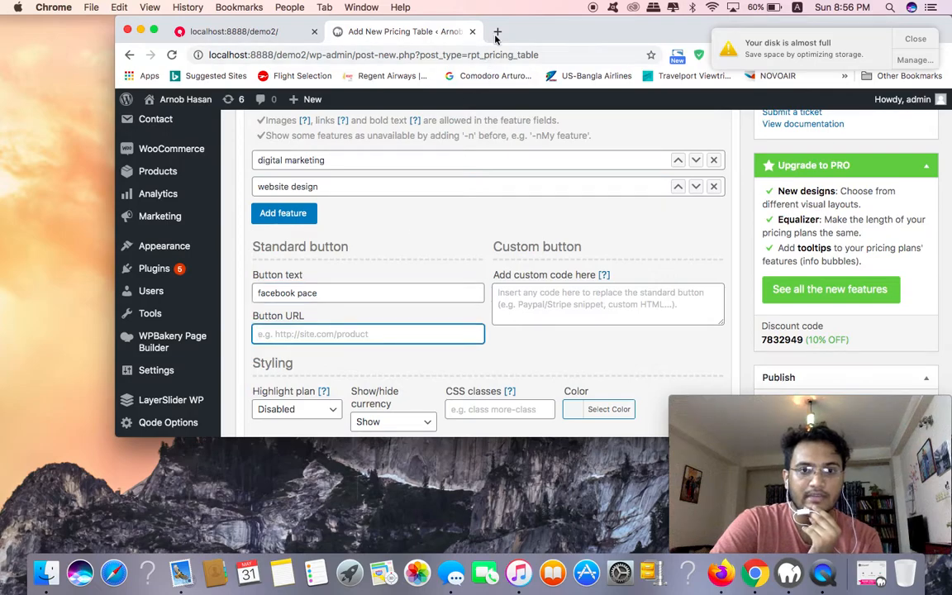
Open facebook.com in a new tab, dismiss the create-post dialog, and return to the pricing table editor.
left_click(495, 31)
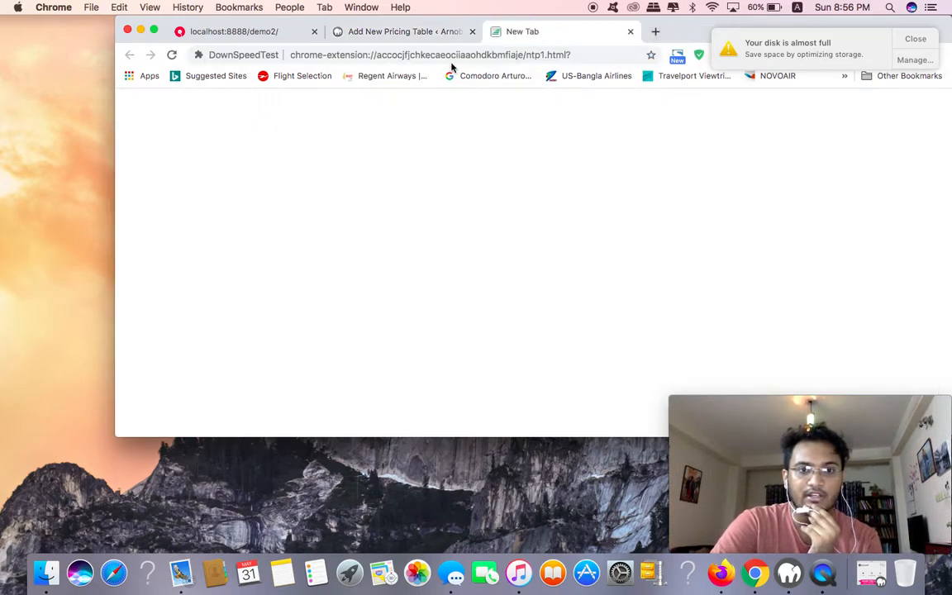
type("facebook.com/arnob.hasan.7545")
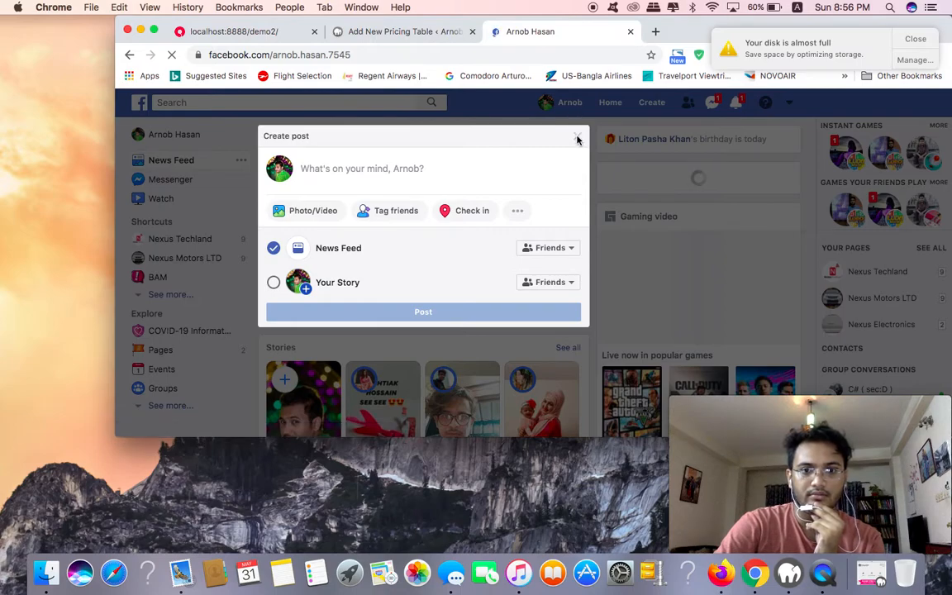
left_click(579, 139)
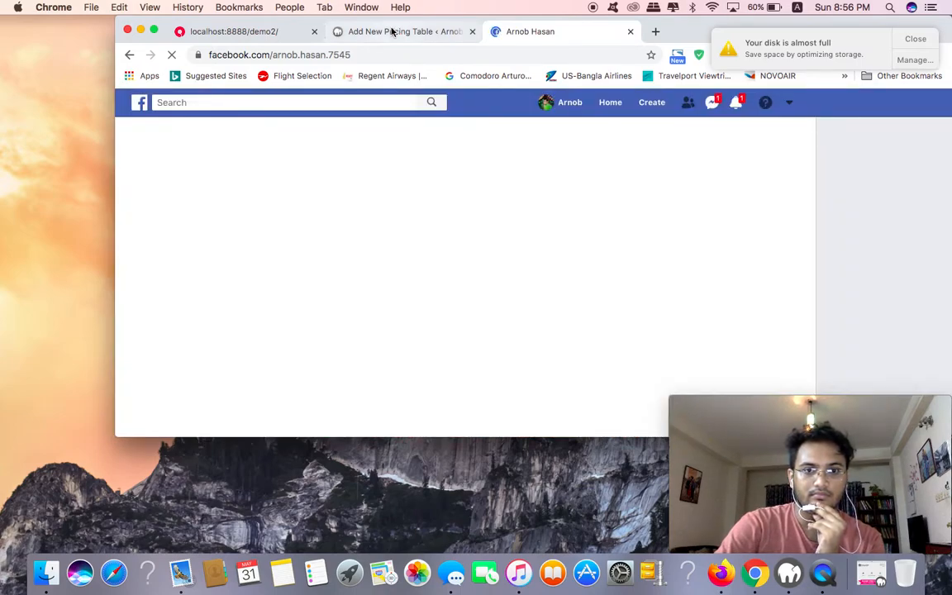
left_click(400, 31)
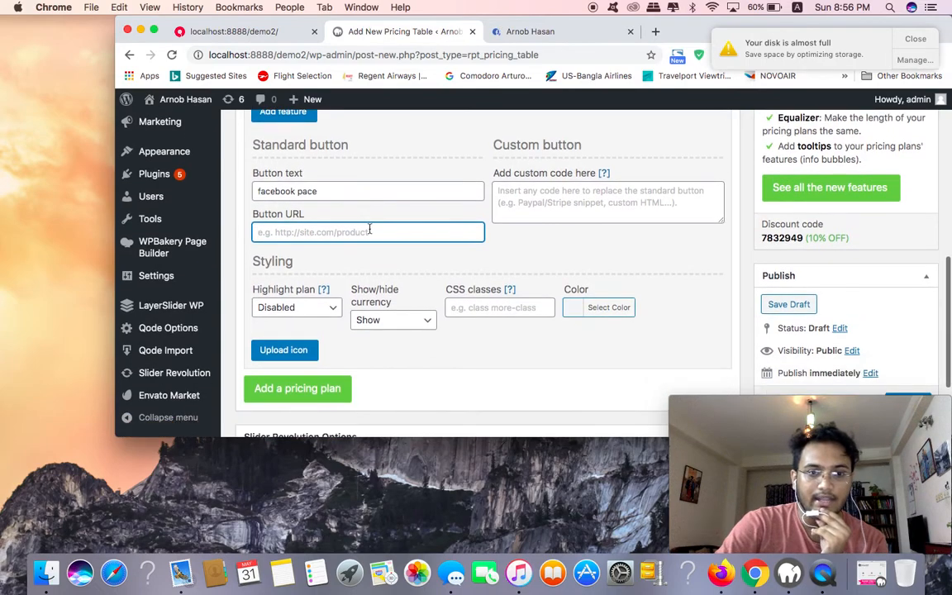
Set the silver plan's currency display to Hide, then bring the Facebook tab forward.
left_click(394, 320)
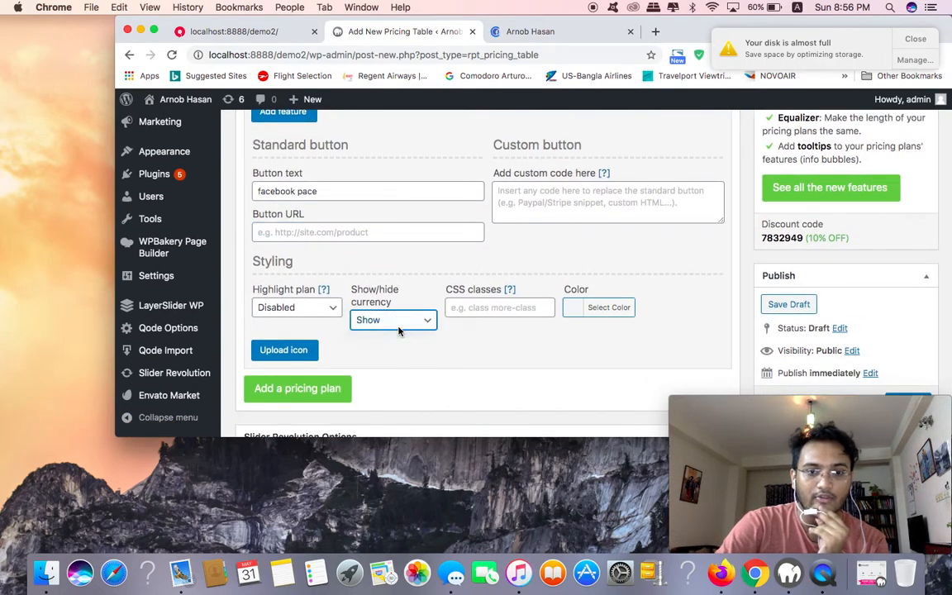
left_click(394, 320)
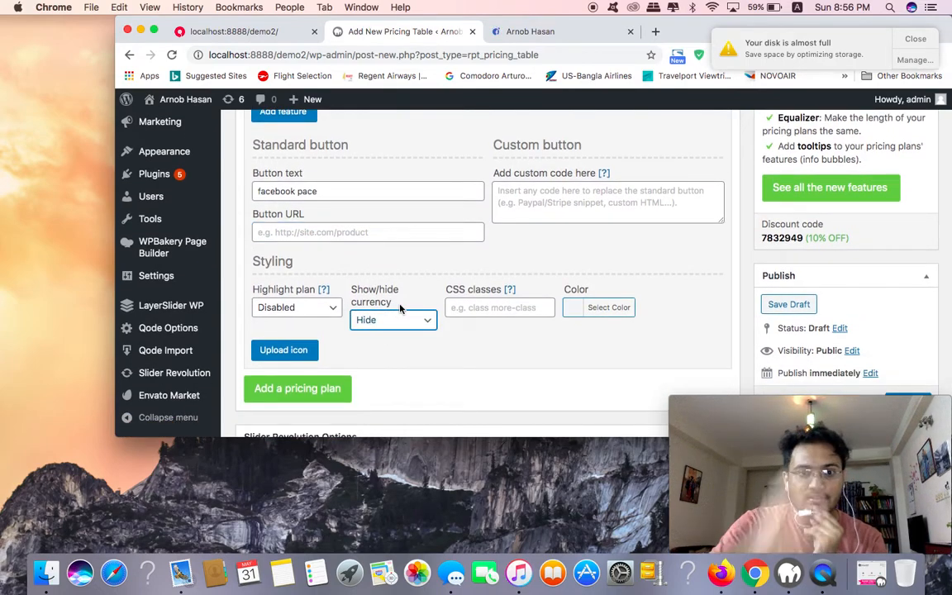
left_click(608, 306)
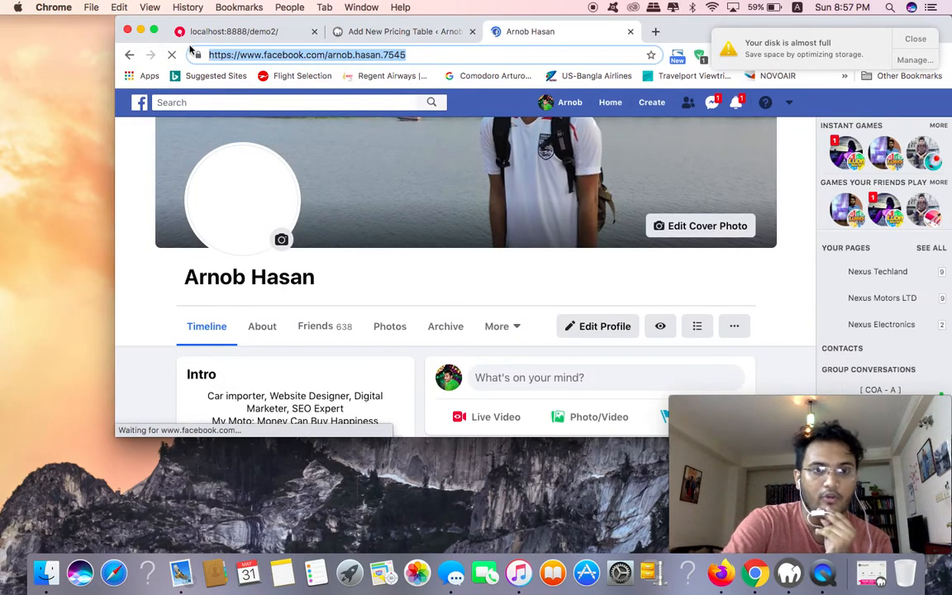
left_click(403, 31)
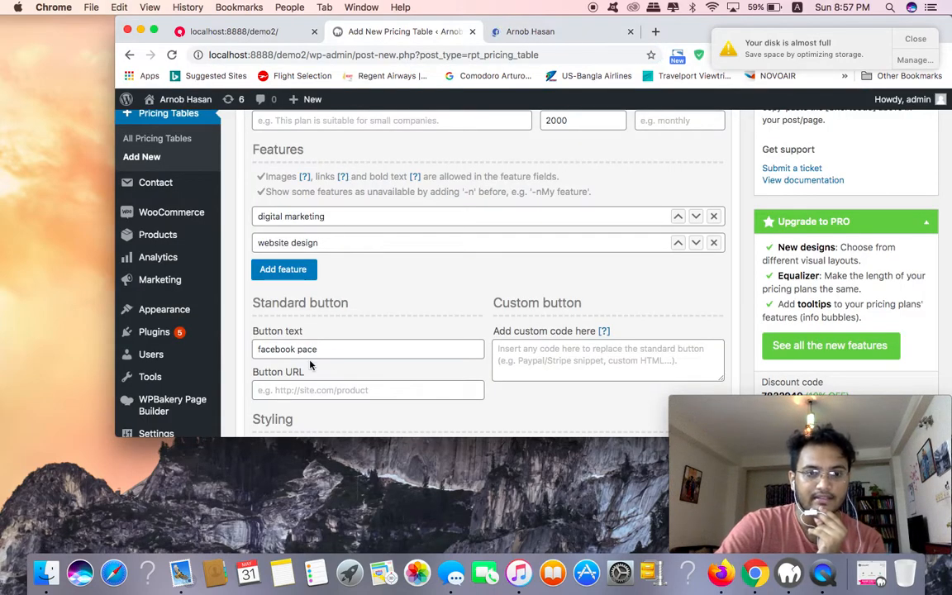
type("https://www.facebook.com/arnob.hasan.7545")
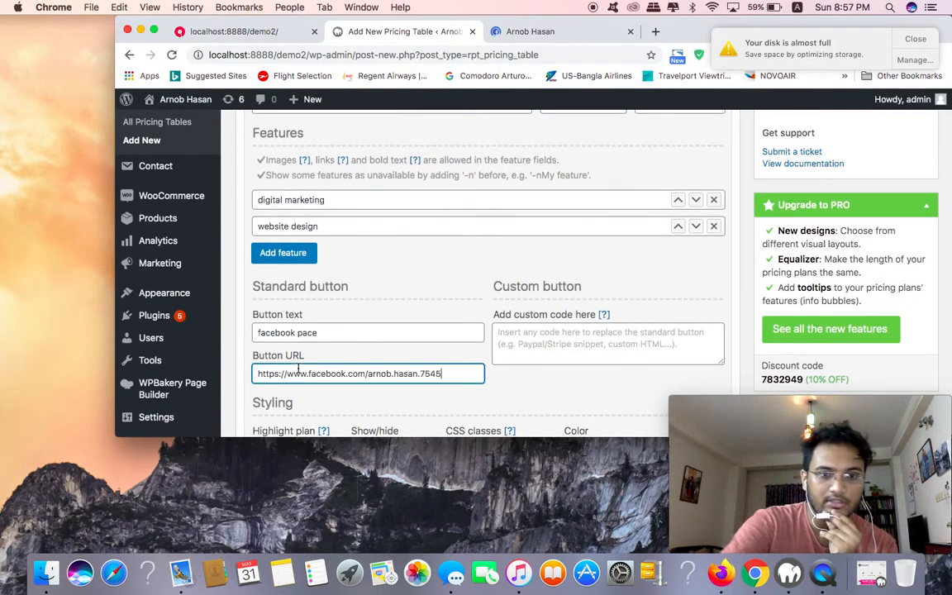
scroll("down", 3)
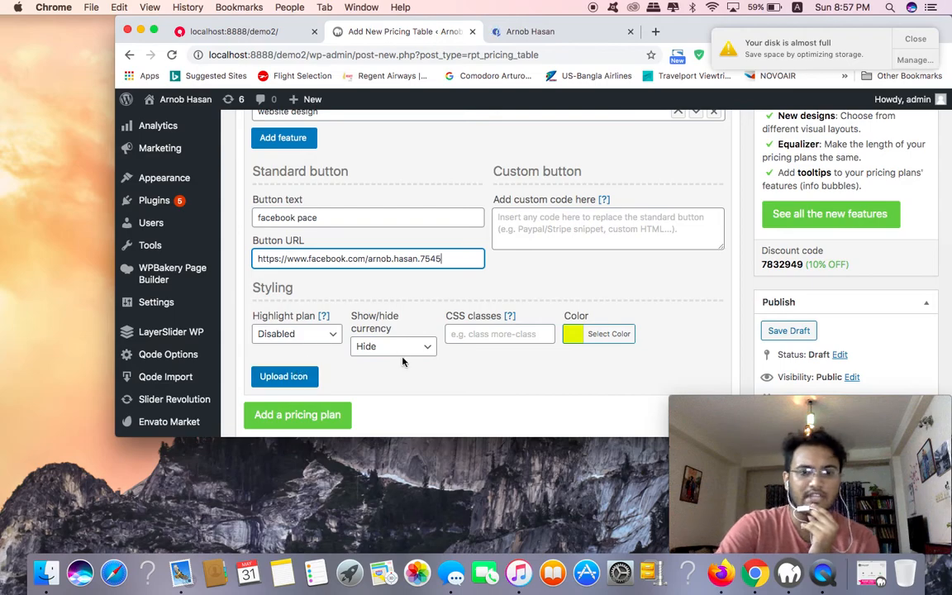
scroll("down", 3)
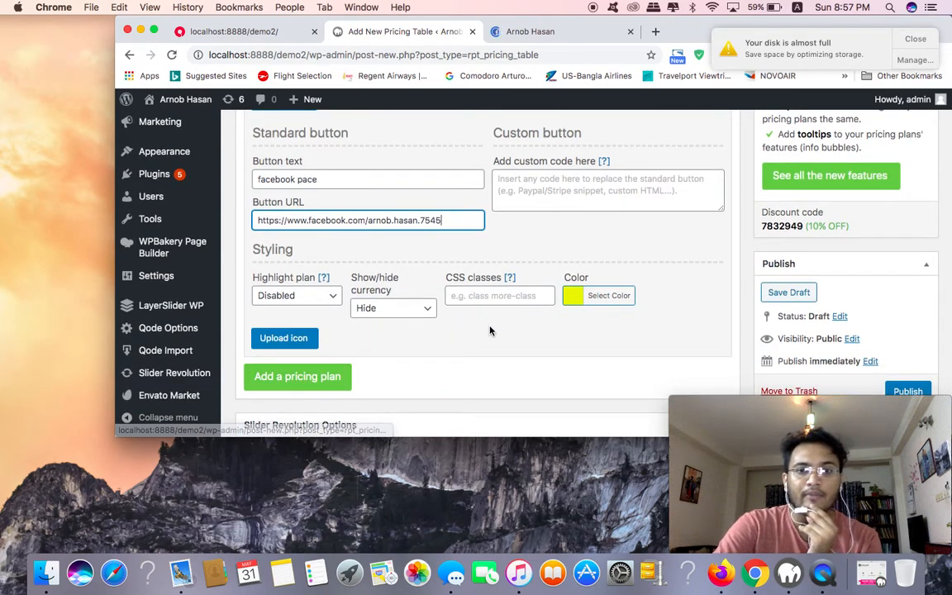
scroll("down", 3)
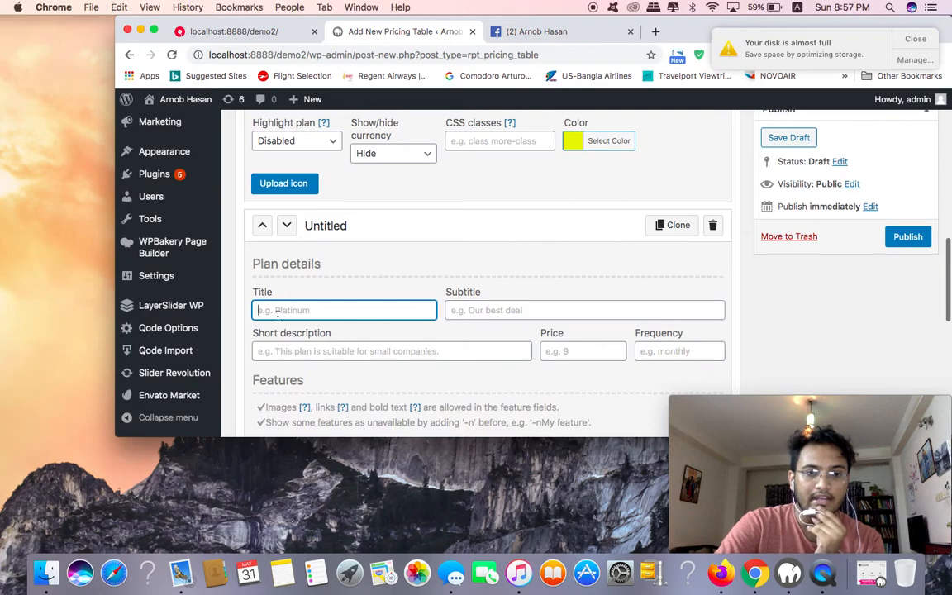
Name the second plan 'golden' with subtitle 'only for multinational company'.
type("golde")
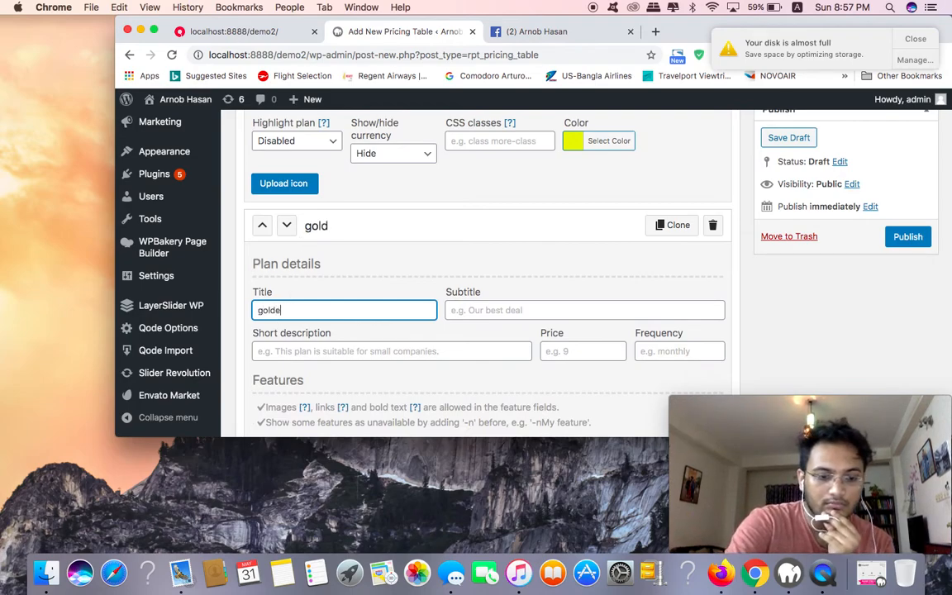
left_click(585, 311)
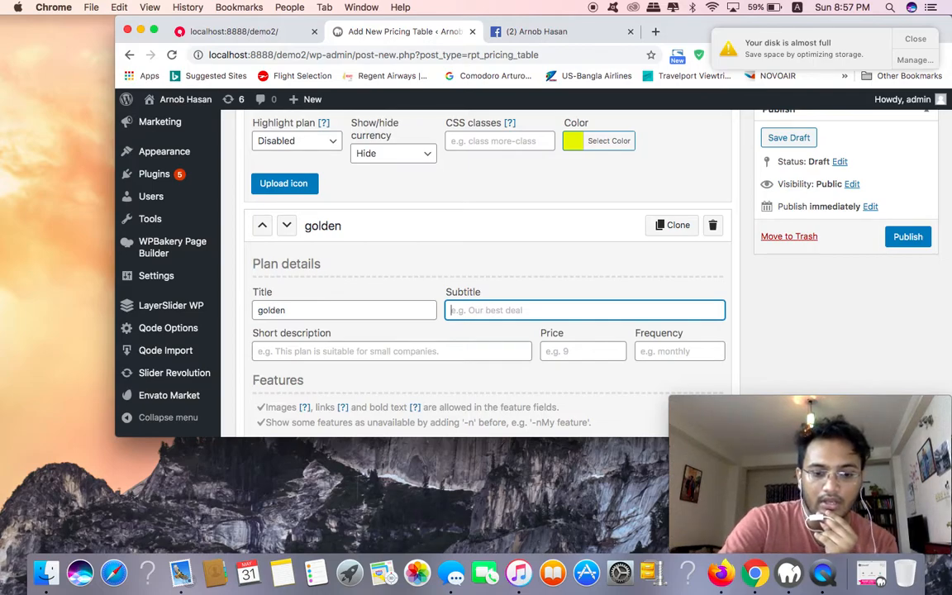
type("only for b")
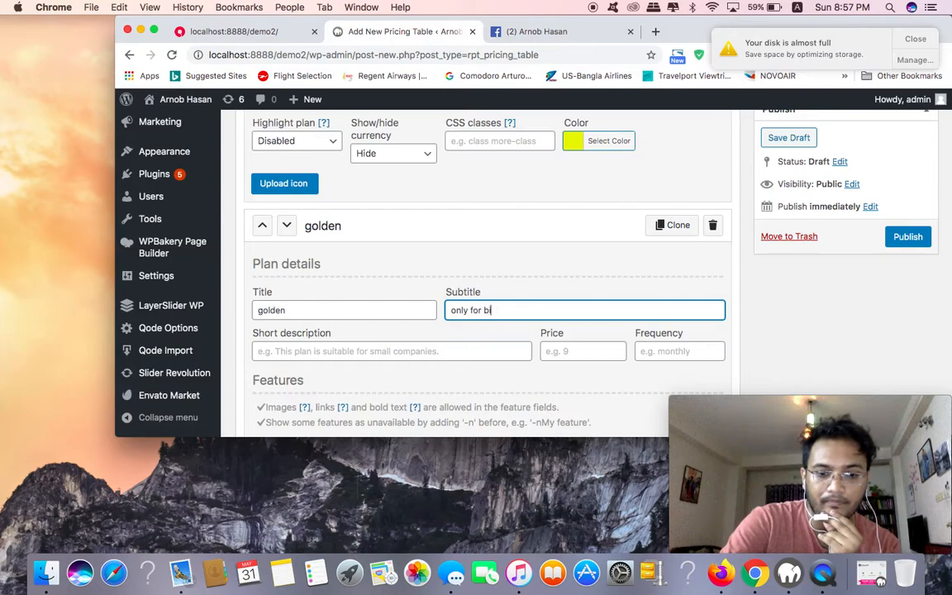
key("Backspace")
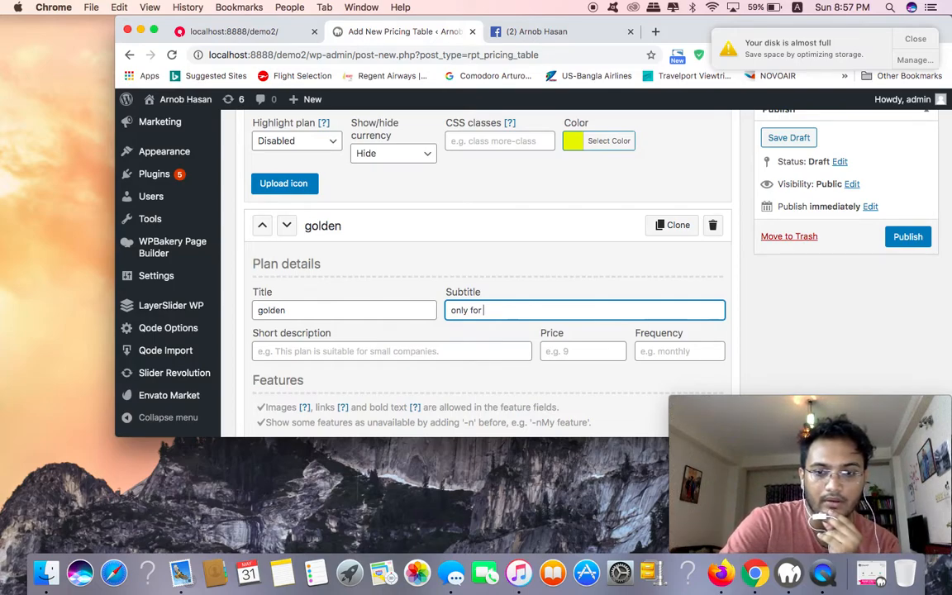
type("multi")
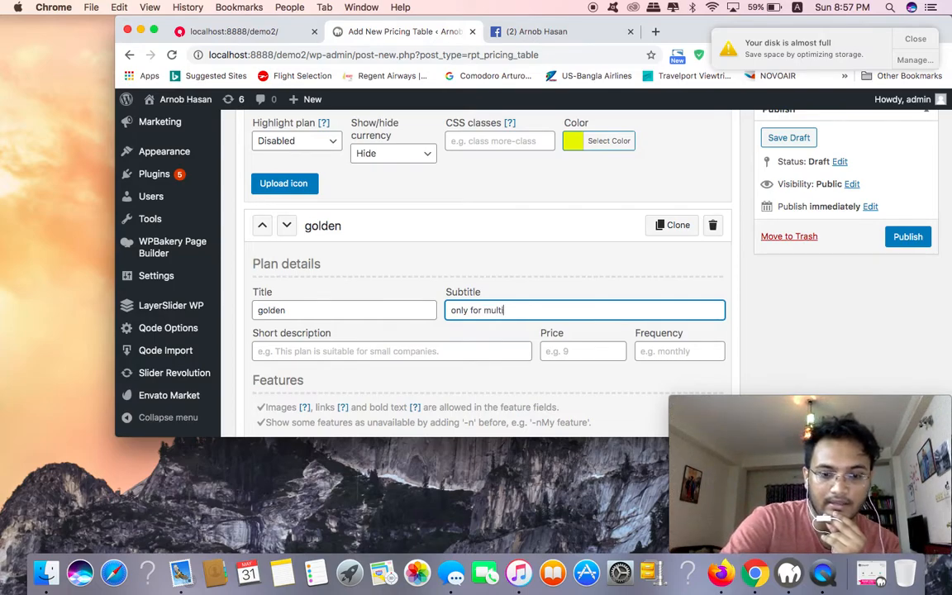
type("national c")
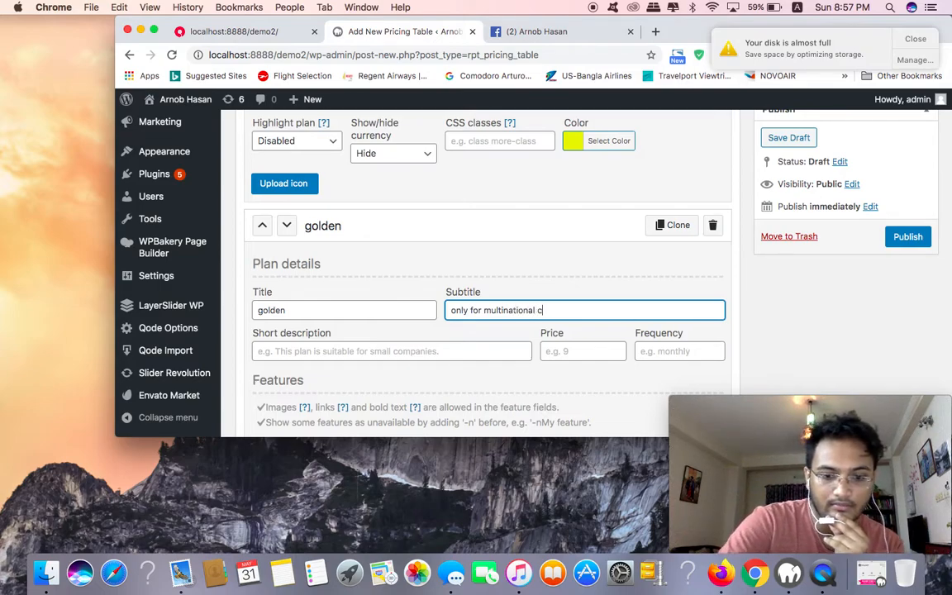
type("ompany")
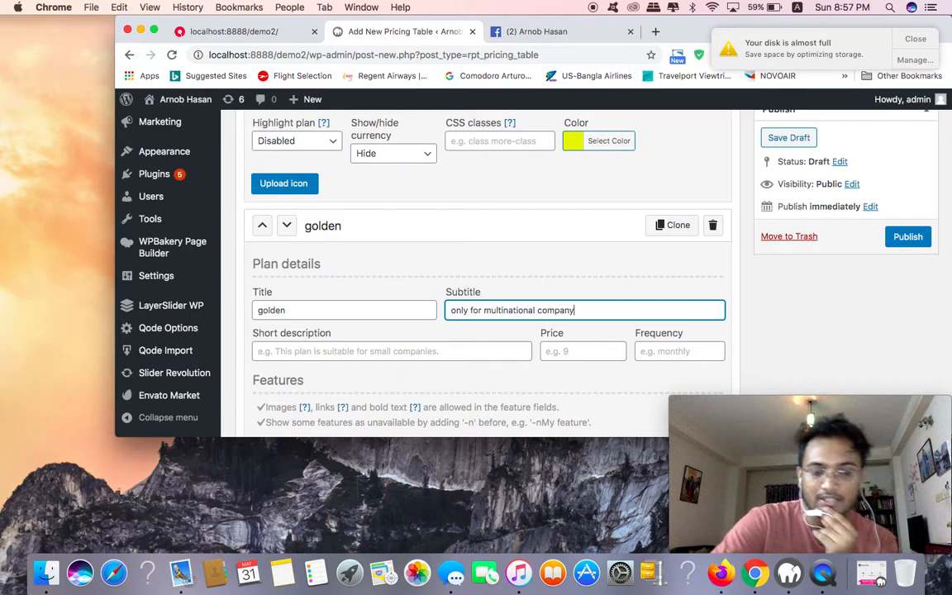
Set the golden plan's price to 4000.
scroll("down", 3)
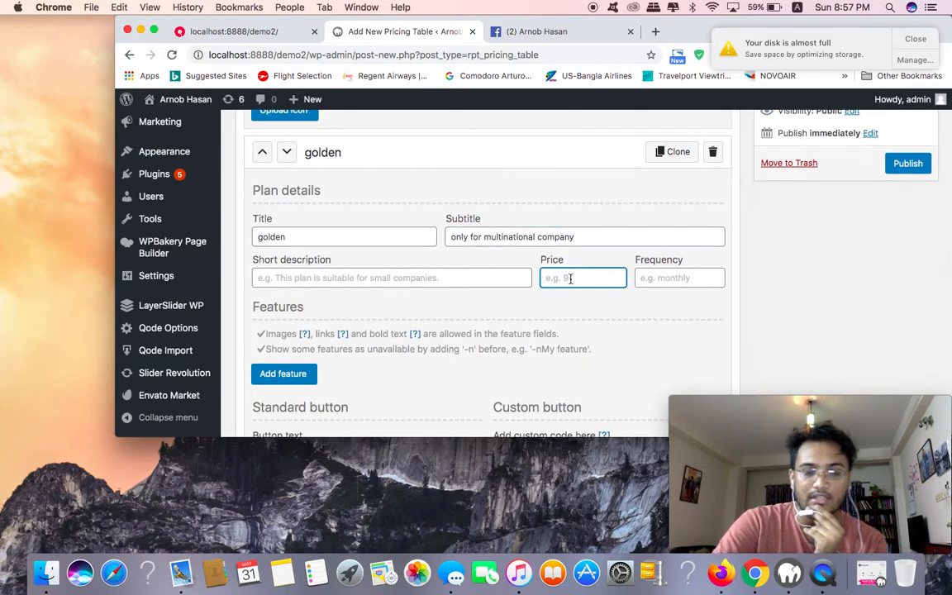
type("4")
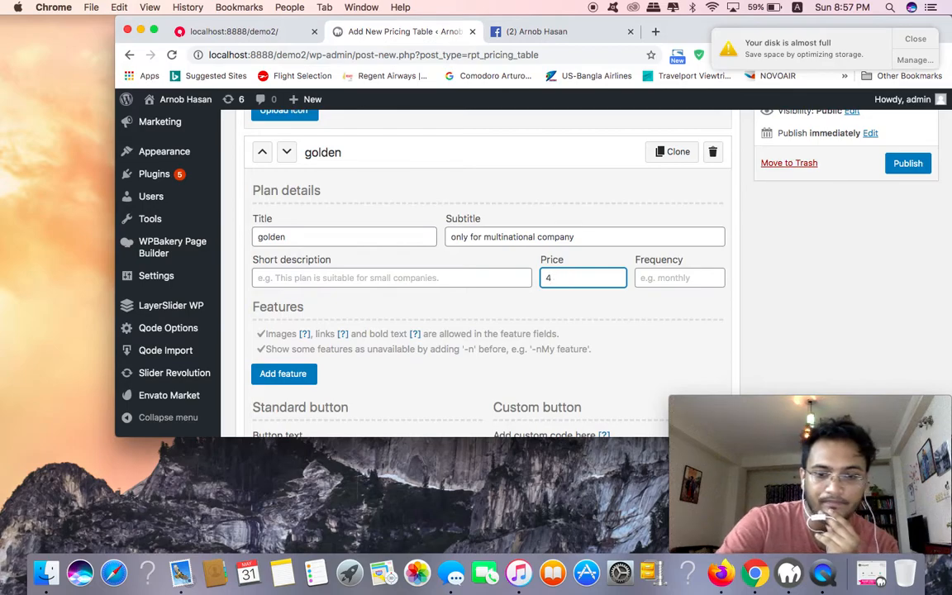
type("000")
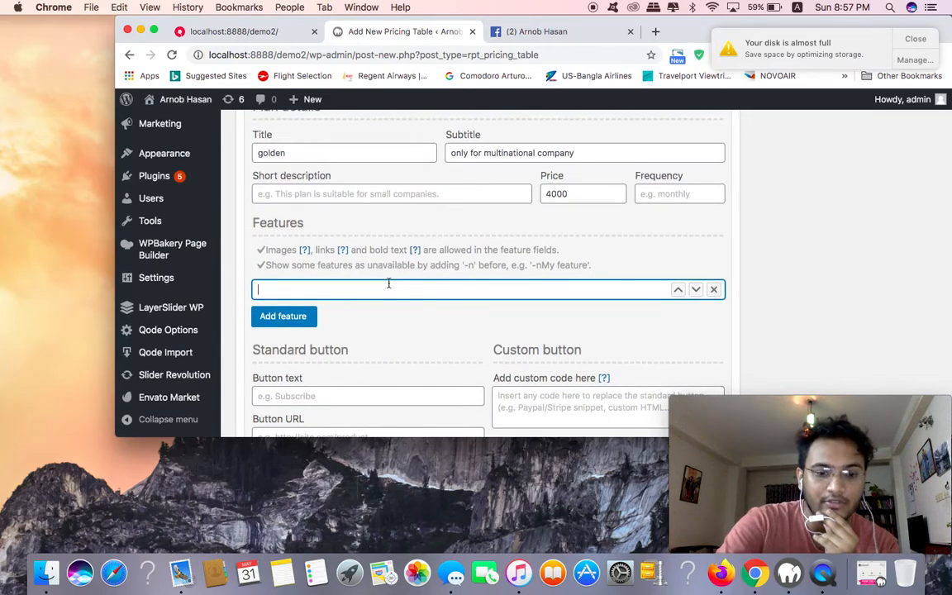
Enter the golden plan's features: digital marketing, worpress website and graphics design.
type("f")
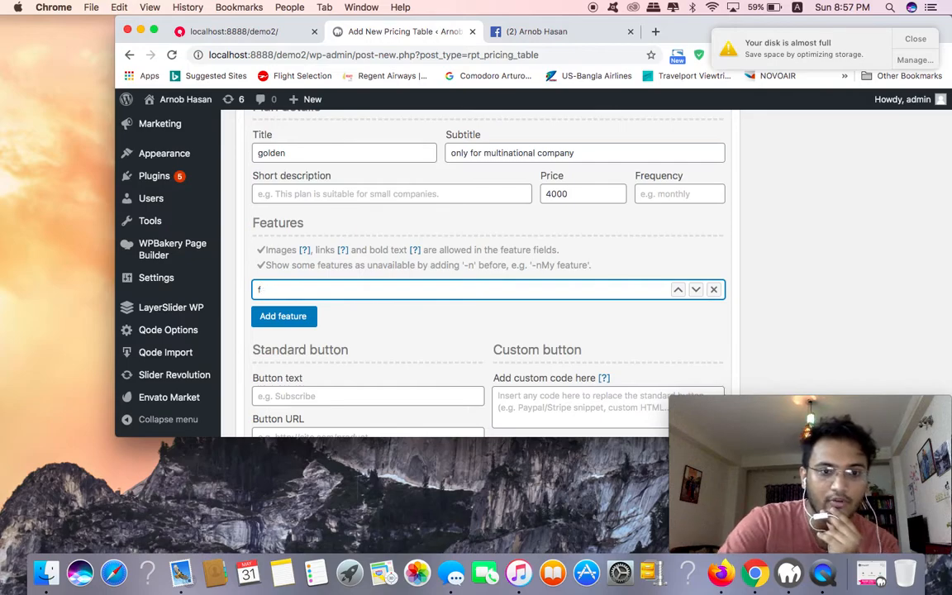
type("digital marketing")
type("w")
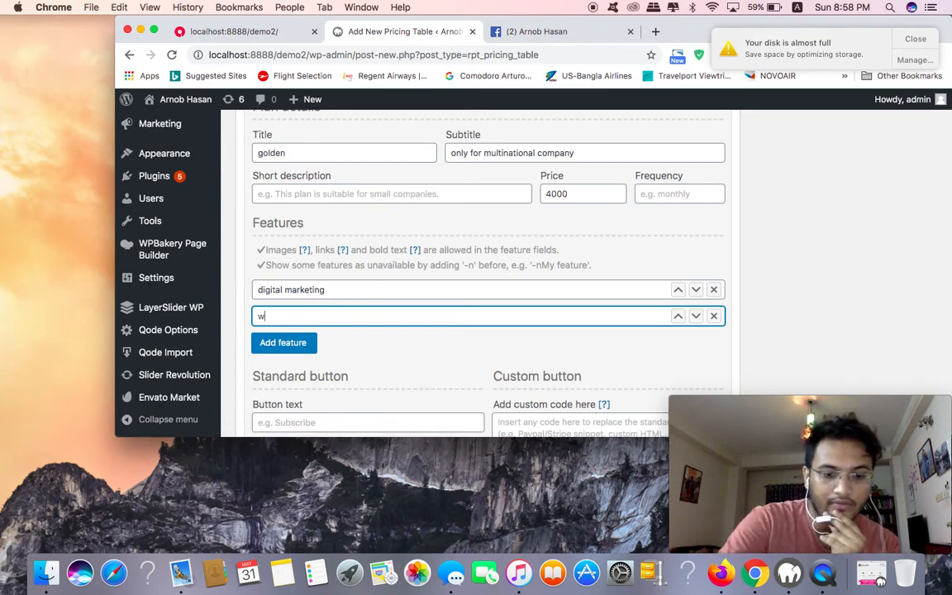
type("orpress web")
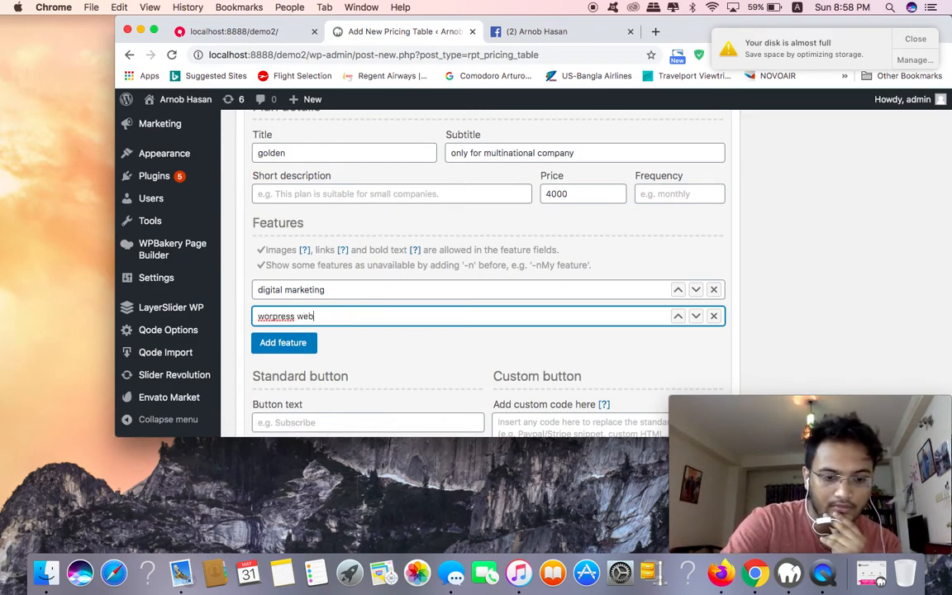
type("site")
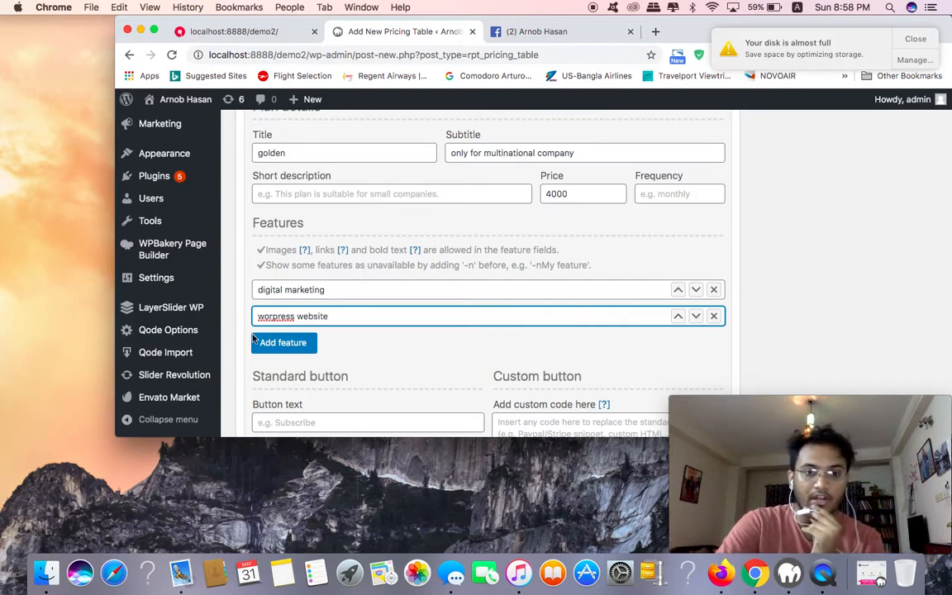
left_click(282, 342)
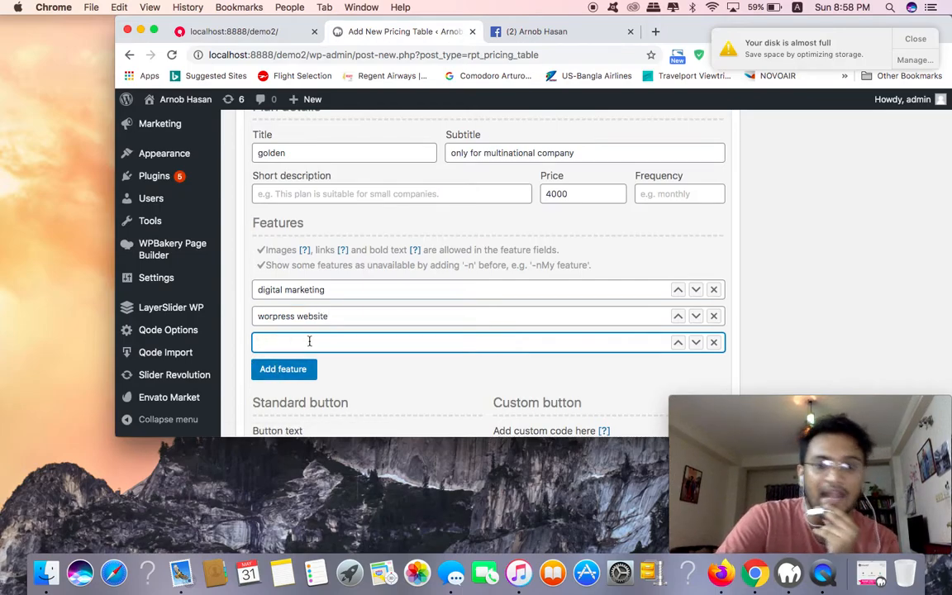
type("g")
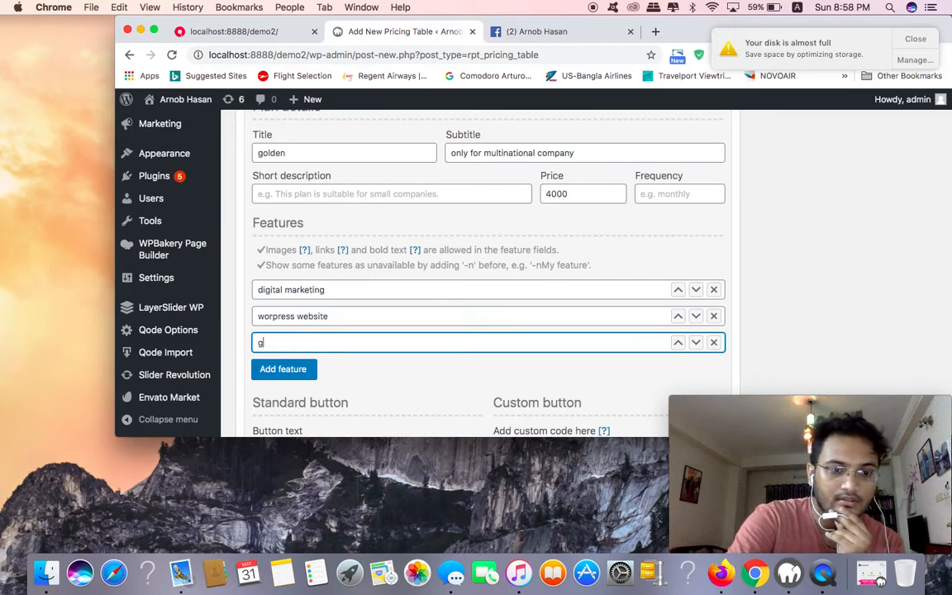
type("raphics design")
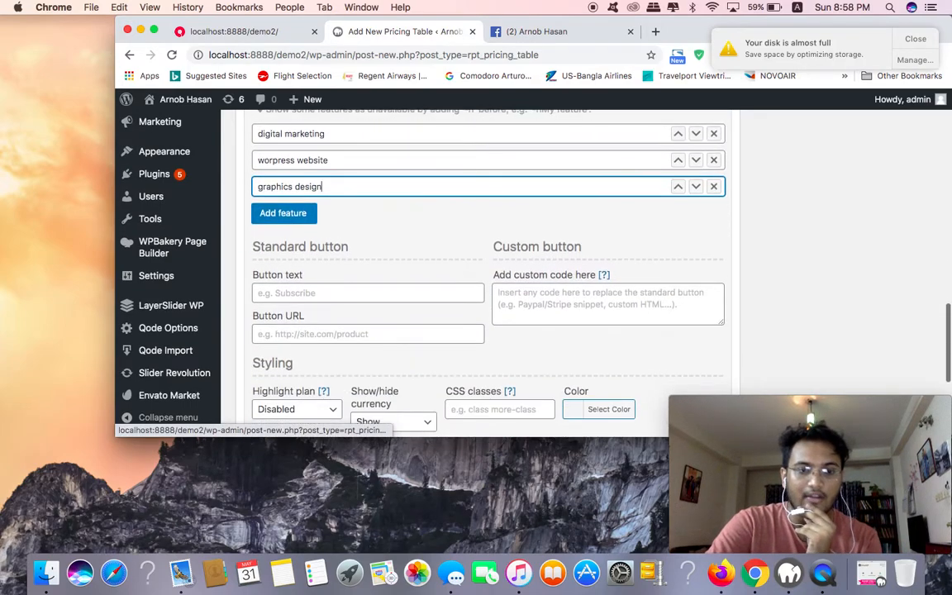
left_click(367, 292)
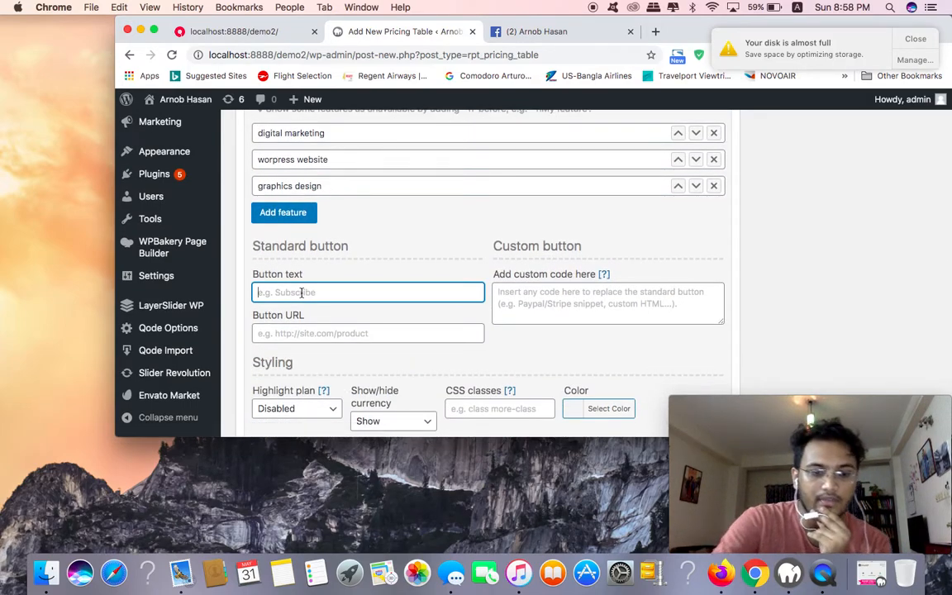
type("facebook page")
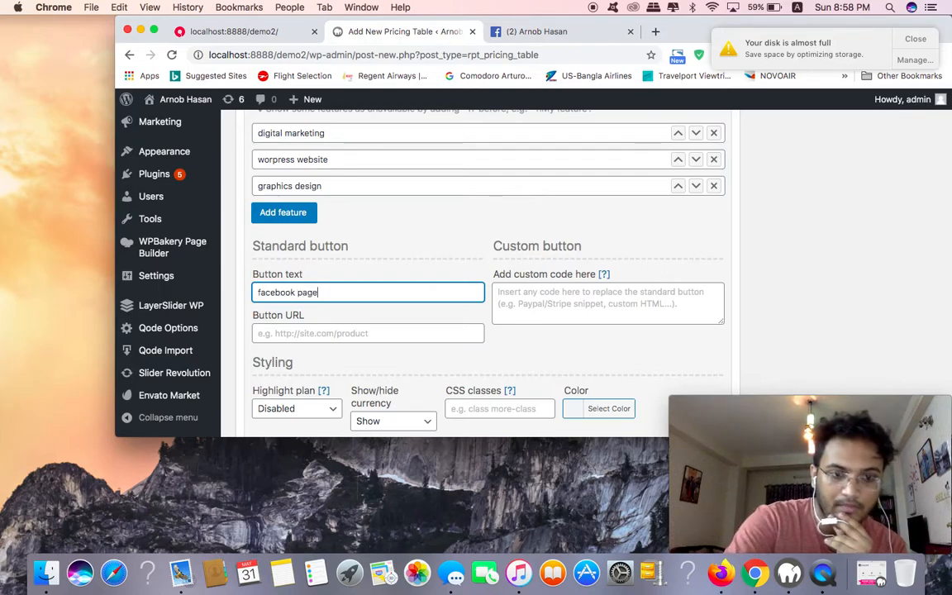
left_click(367, 334)
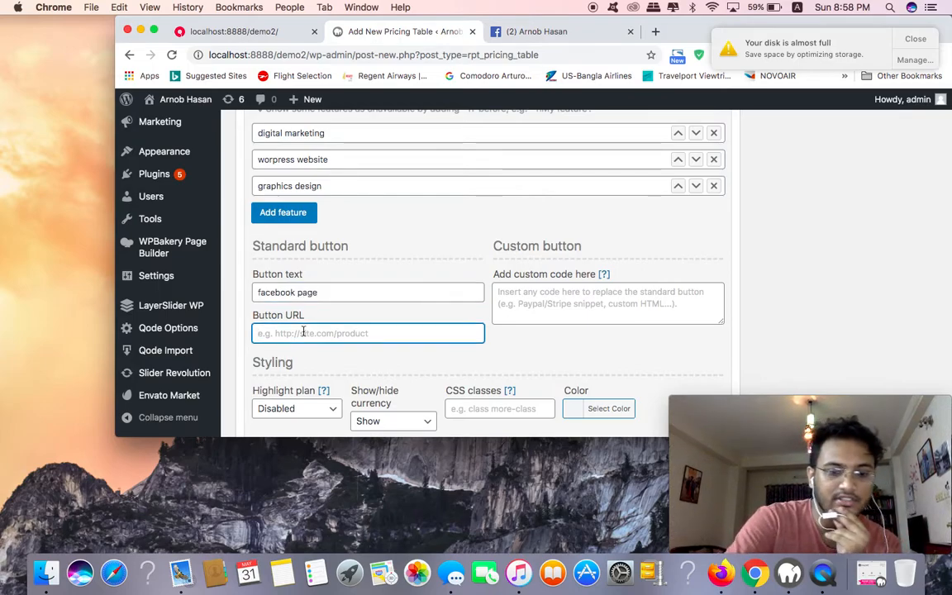
type("https://www.facebook.com/arnob.hasan.7545")
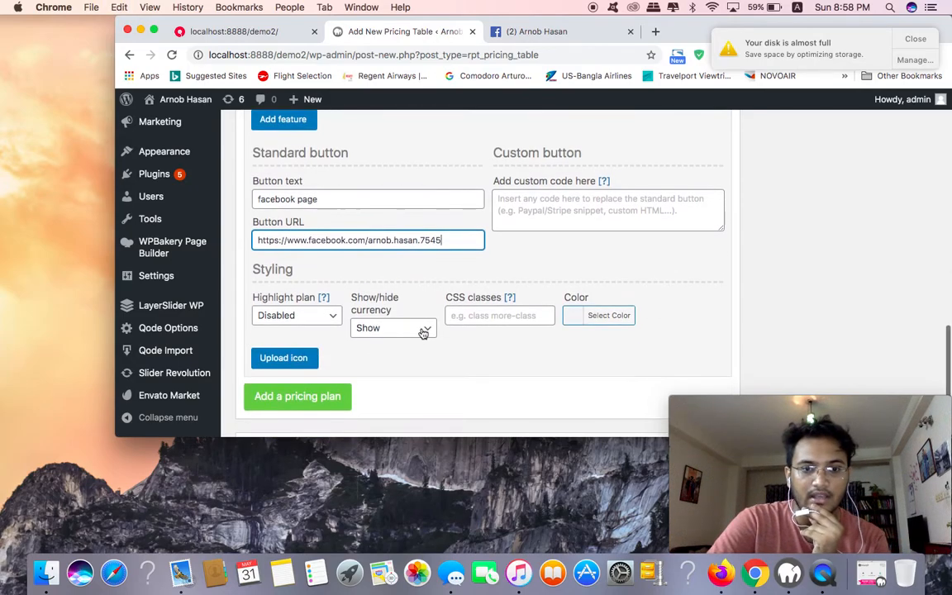
Hide the plan's currency, colour it red, and add a new blank pricing plan.
left_click(393, 327)
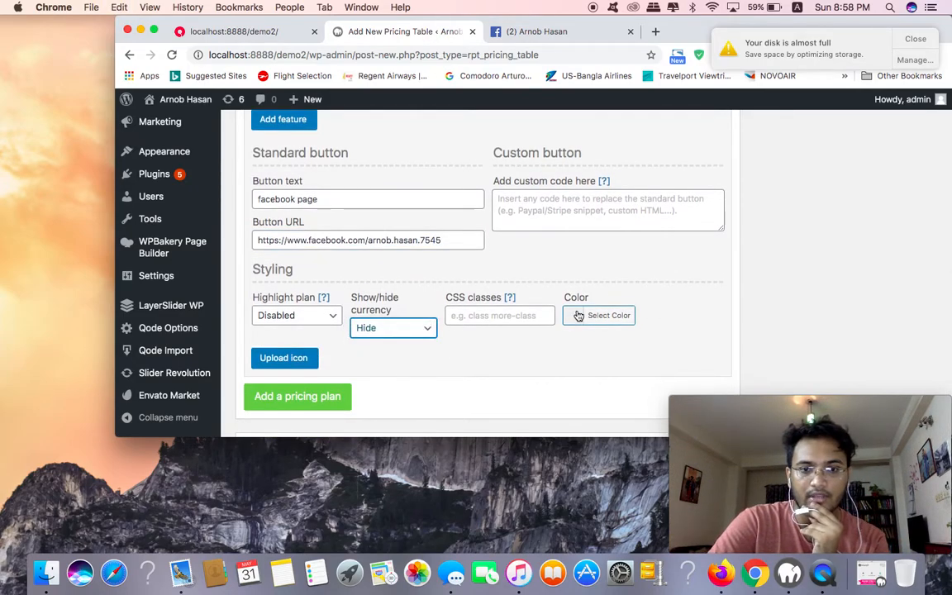
left_click(598, 314)
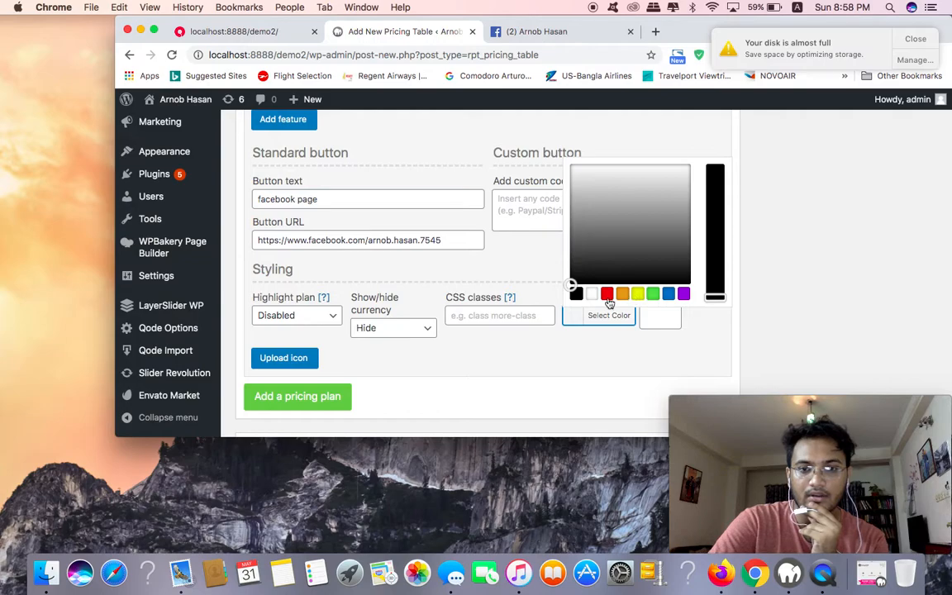
left_click(606, 294)
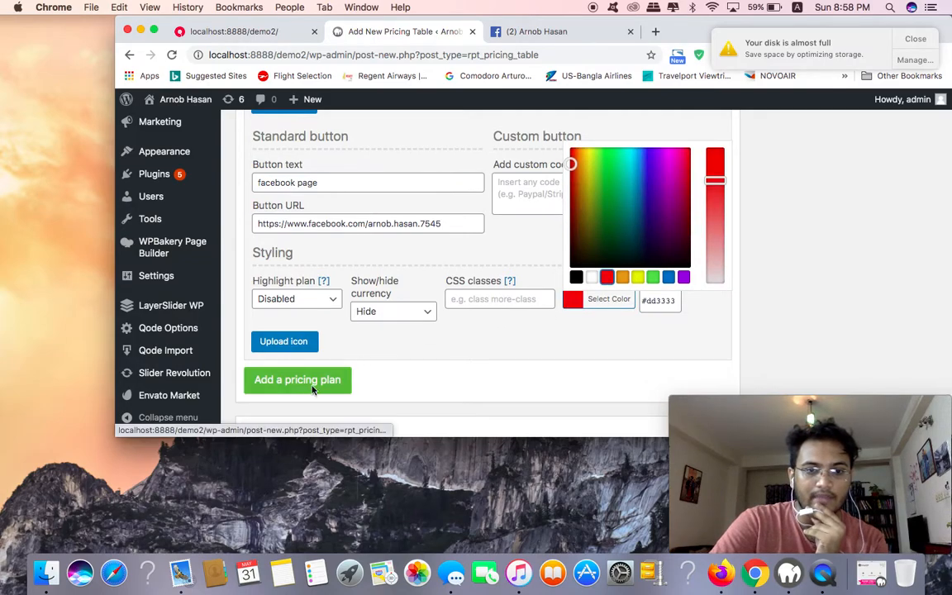
left_click(297, 378)
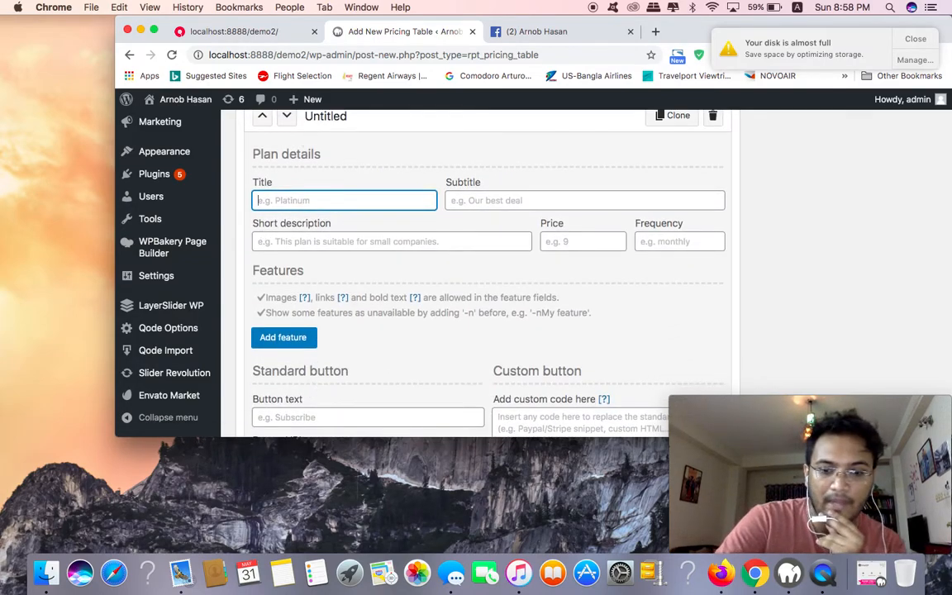
Title the new plan platinum, subtitle it 'only for big company' and price it 10000.
type("platinum")
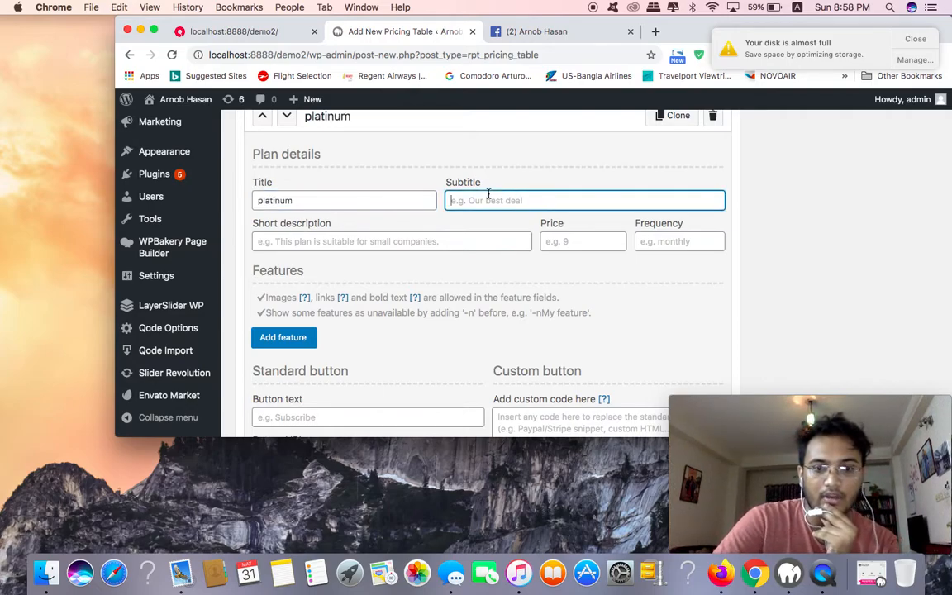
type("any")
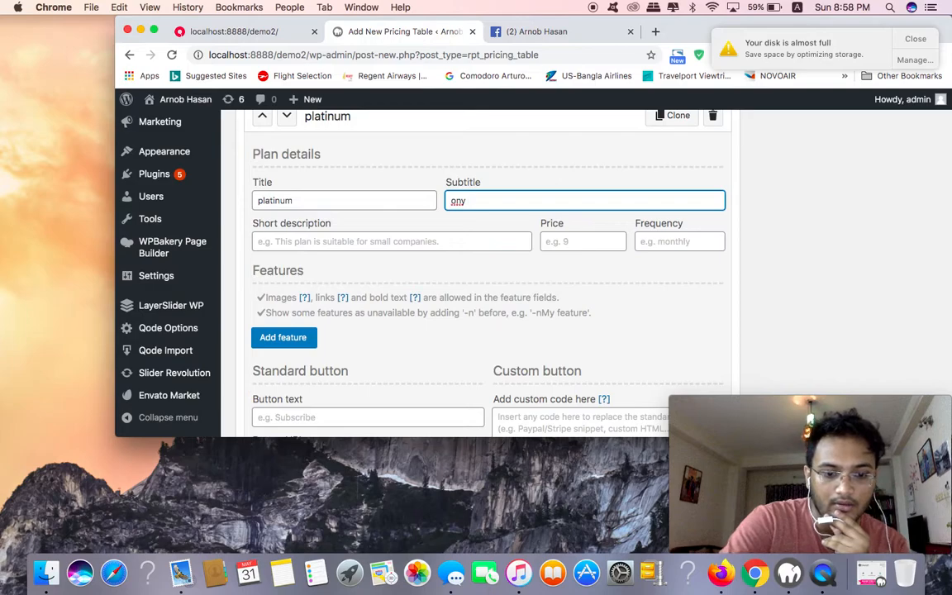
type("for b")
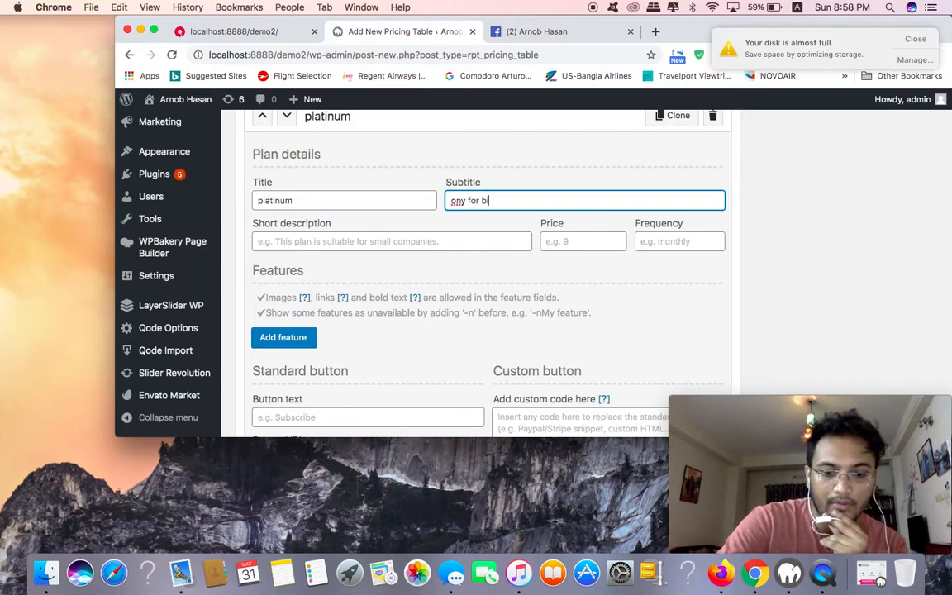
type("ig")
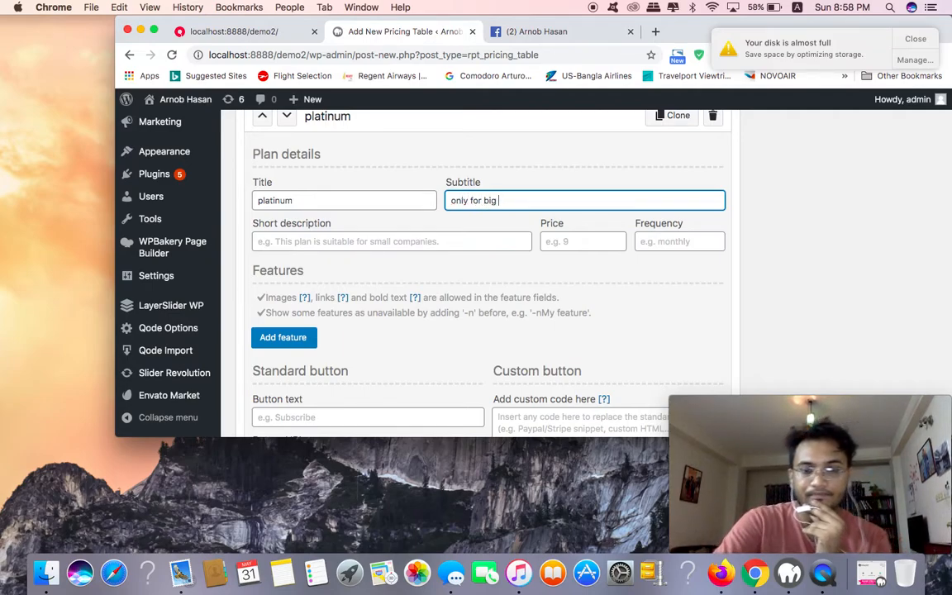
type("company")
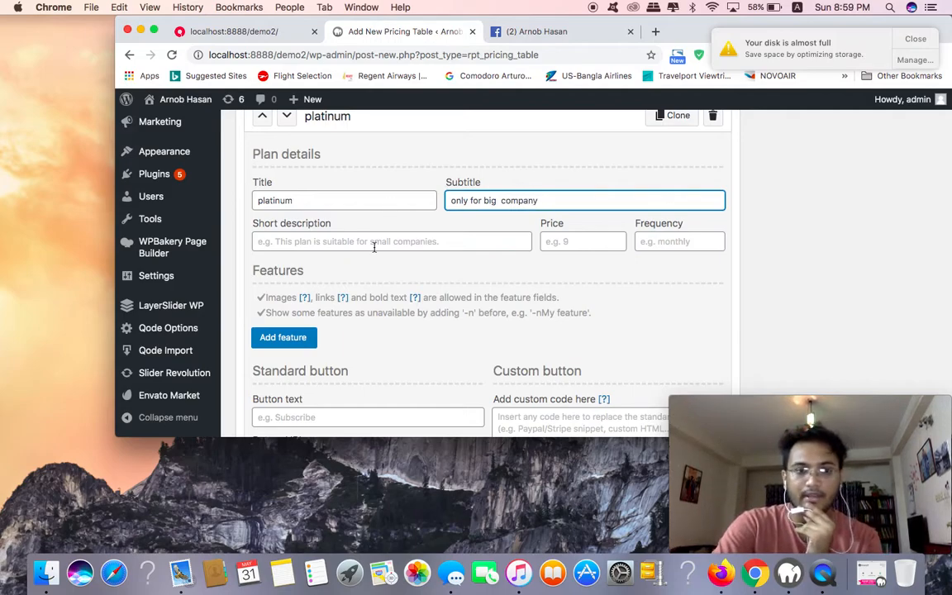
left_click(390, 242)
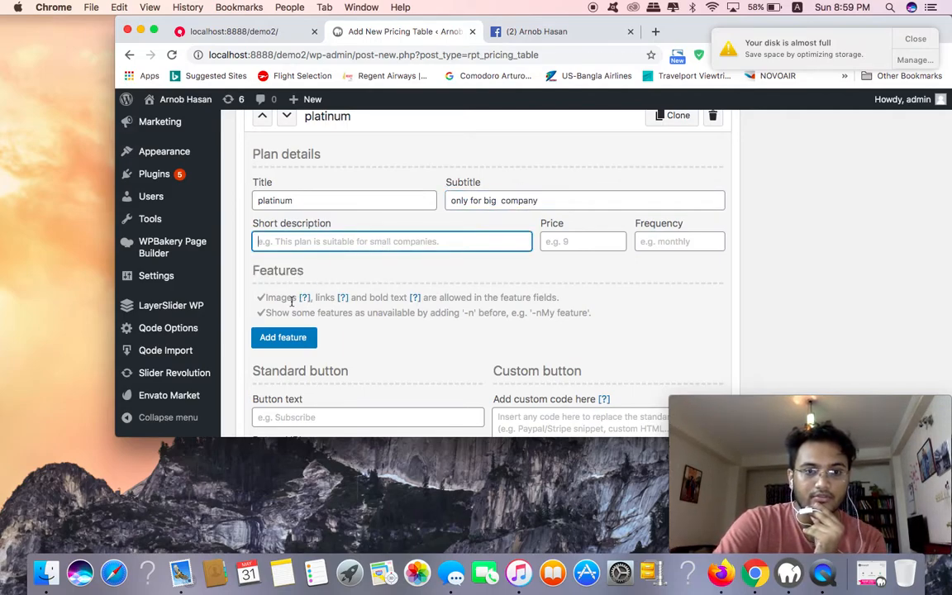
left_click(582, 241)
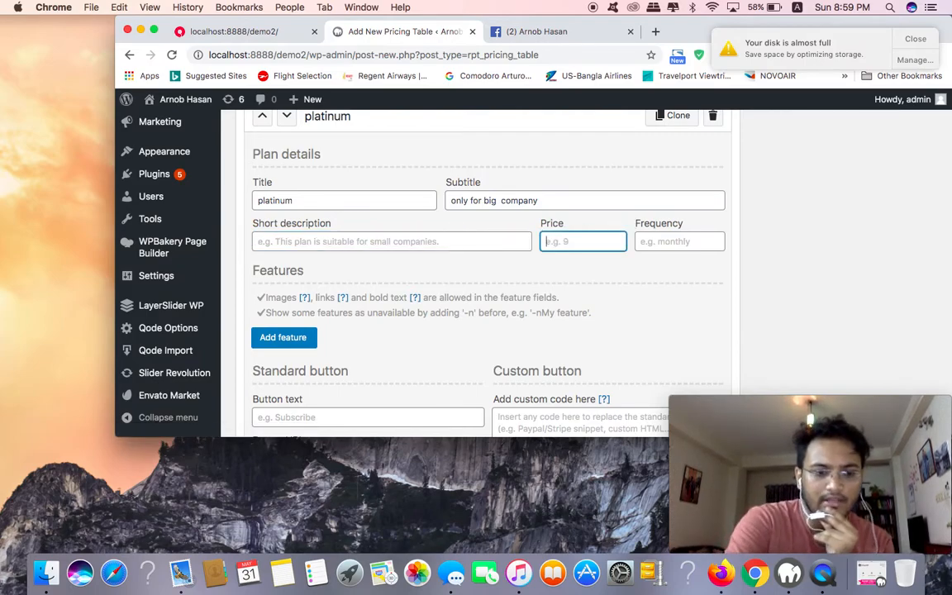
type("10000")
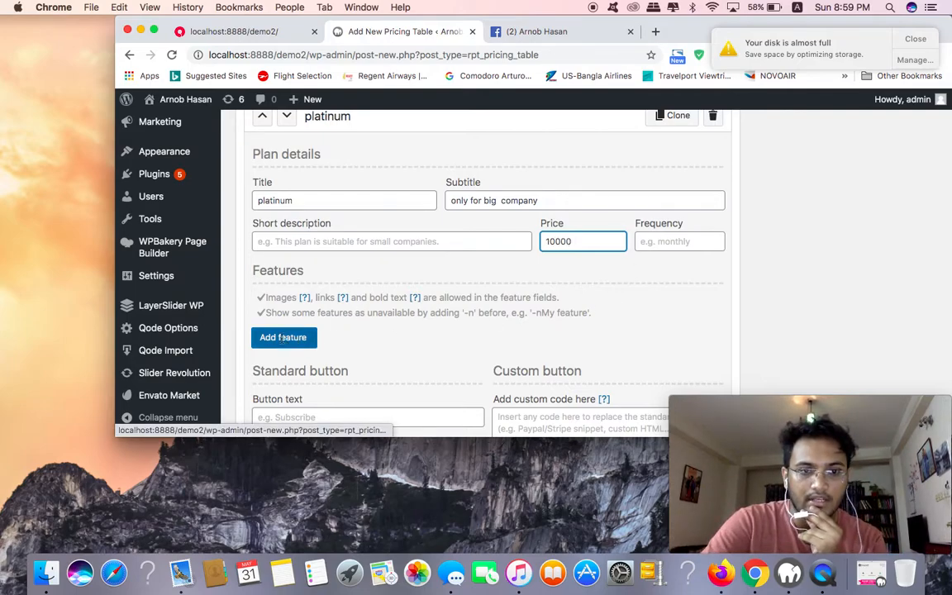
Add four feature lines: worldpress website, digital makring, graphics and email marketing.
left_click(282, 337)
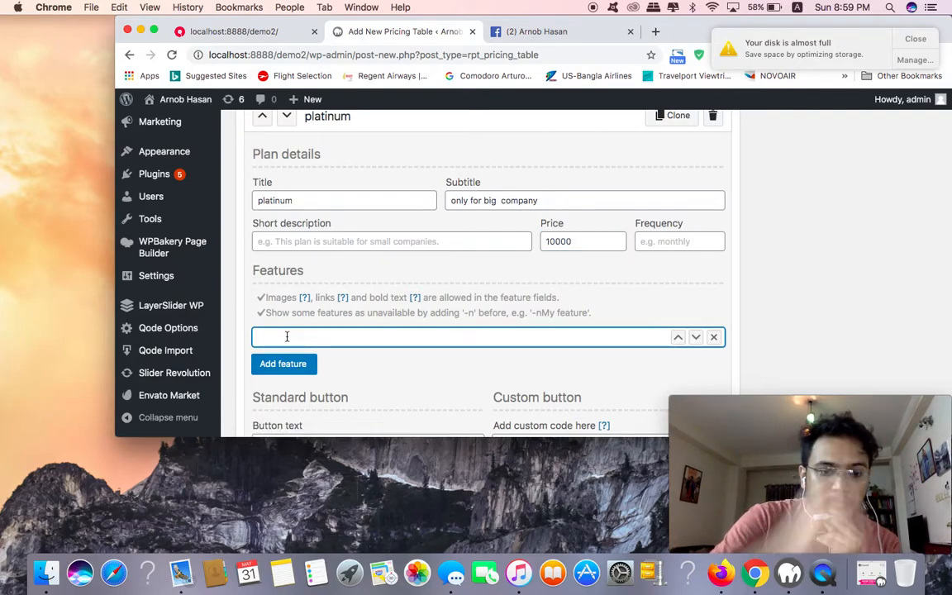
type("w")
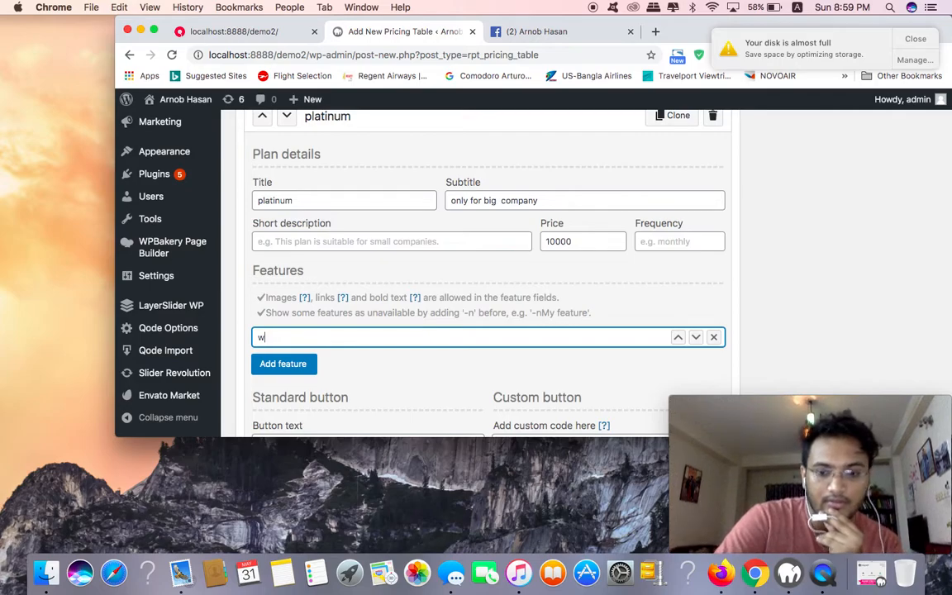
type("od")
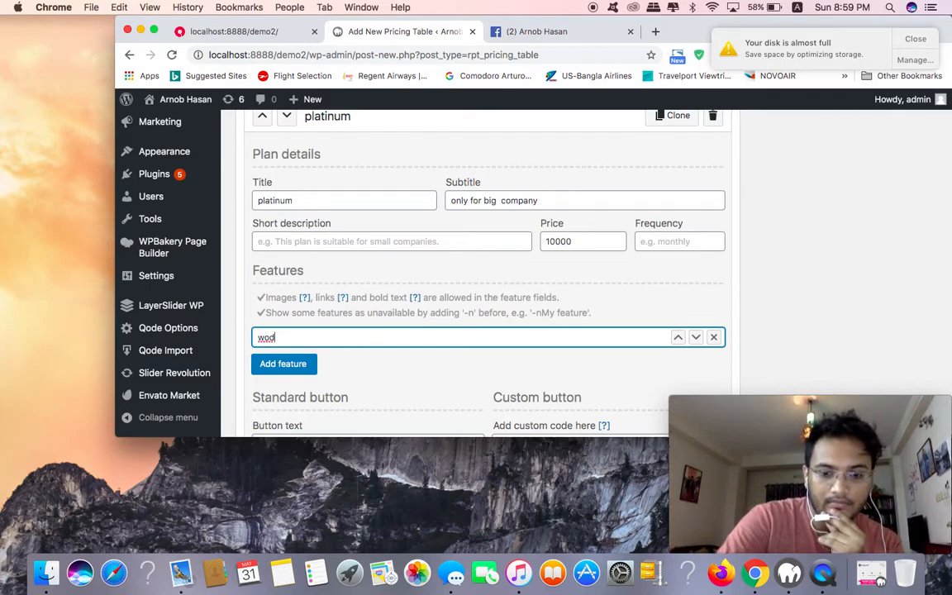
key("Backspace")
type("rldpress website")
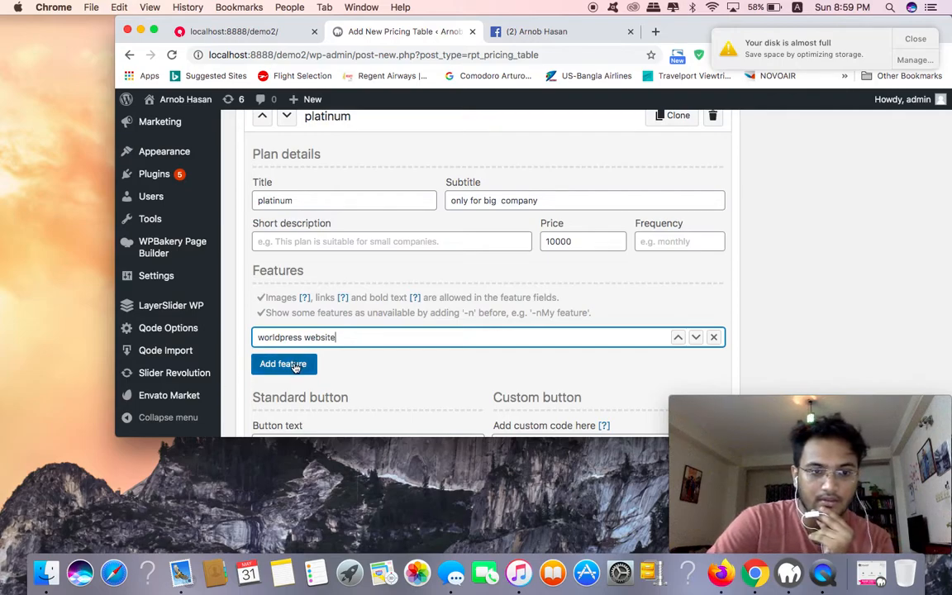
left_click(284, 363)
type("digital makring")
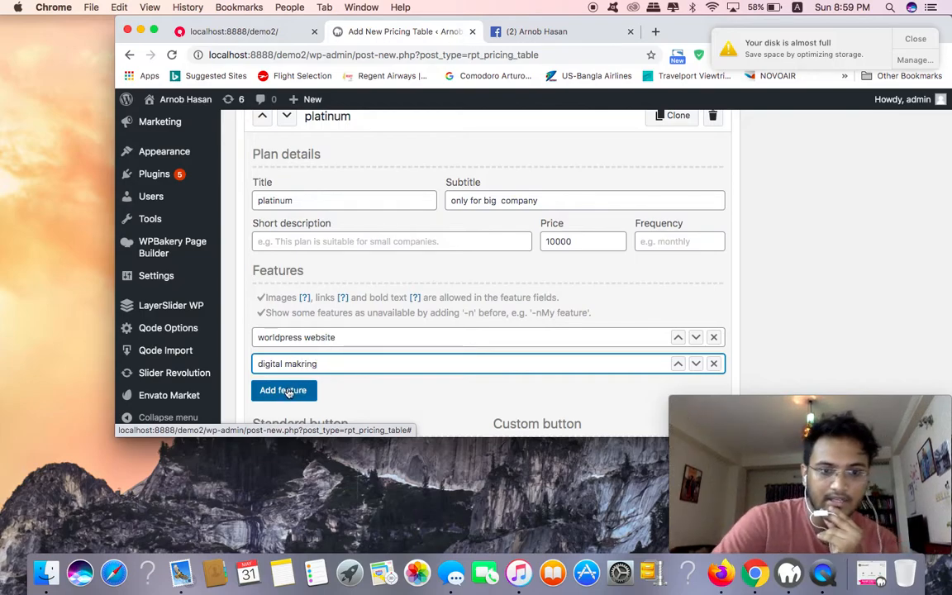
left_click(285, 390)
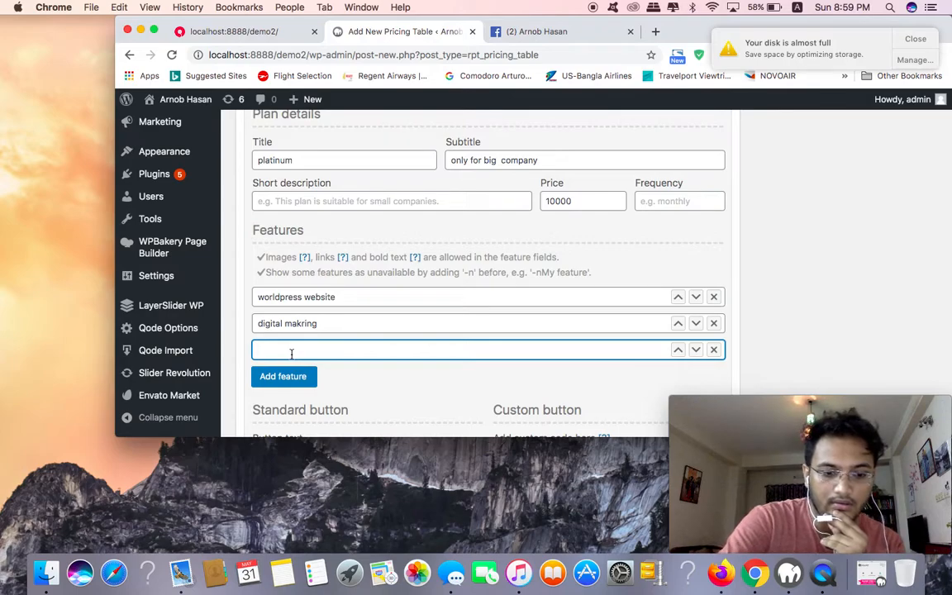
type("graphics")
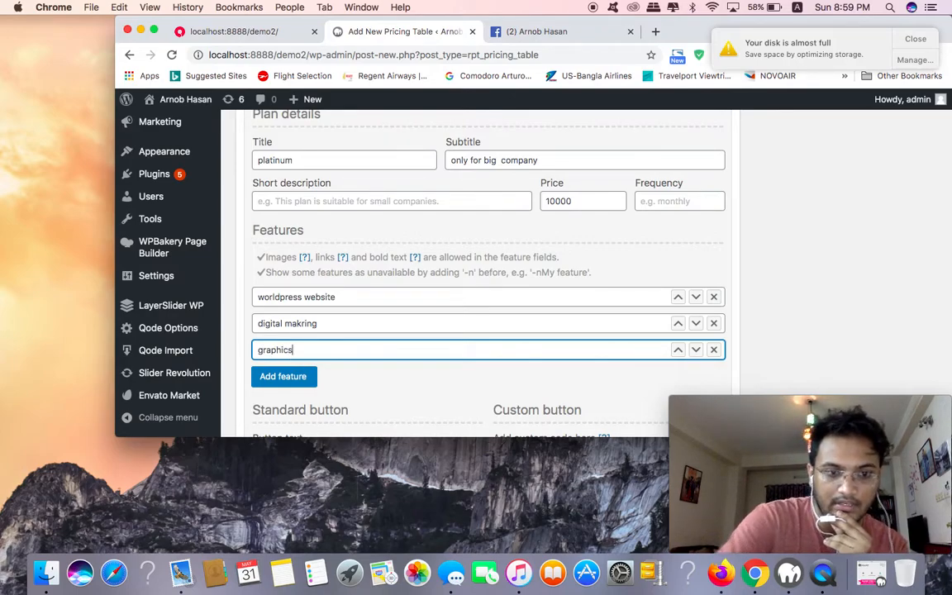
left_click(282, 377)
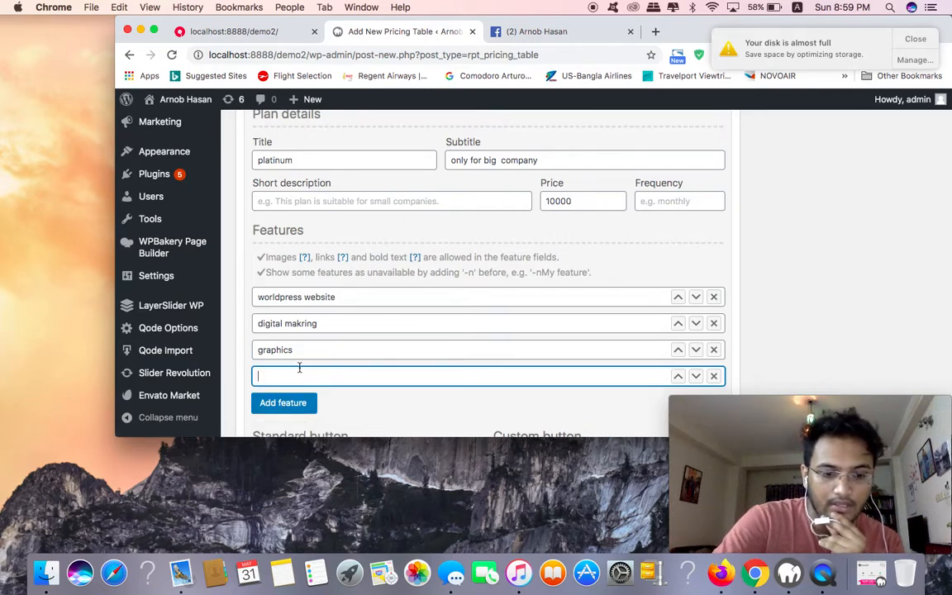
type("email mar")
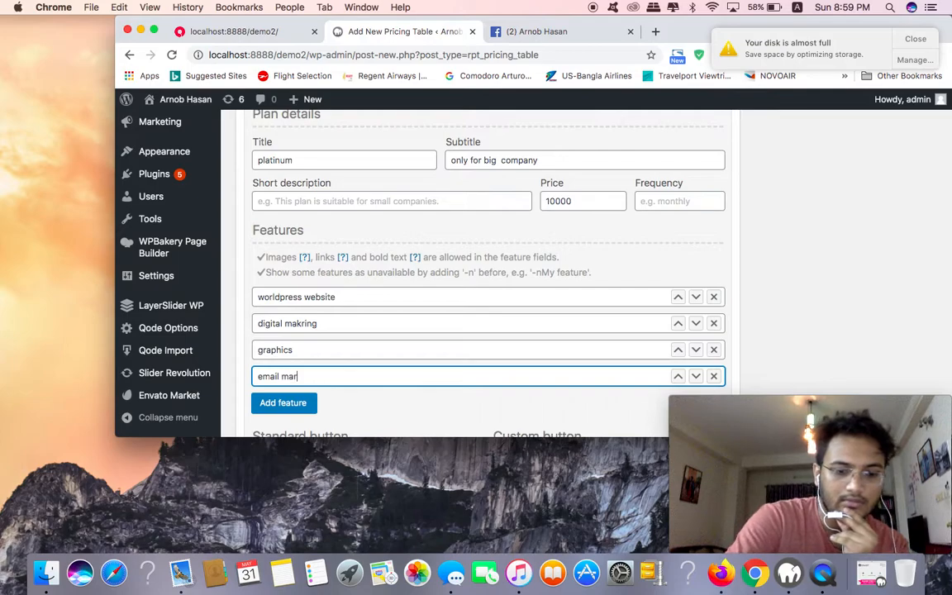
type("keting")
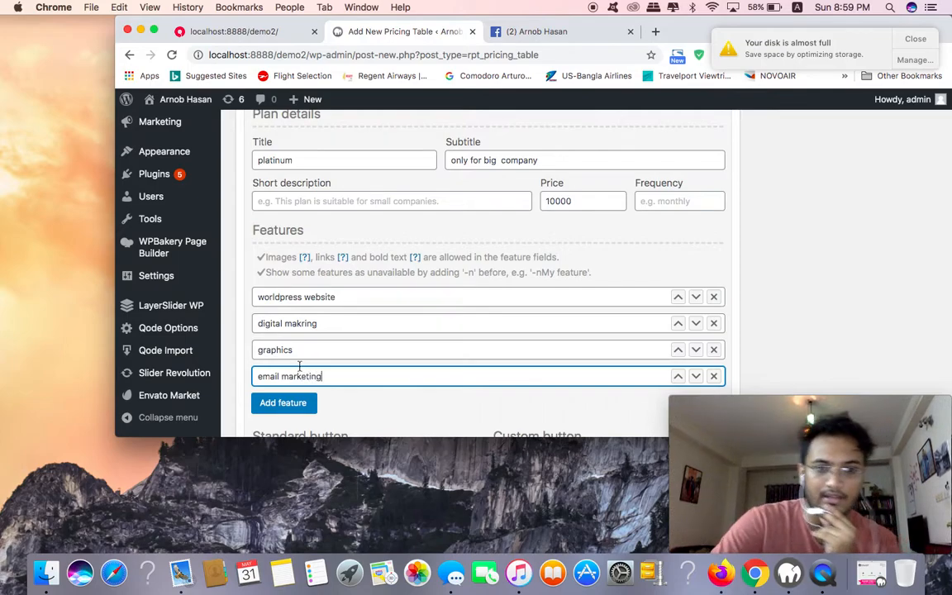
scroll("down", 3)
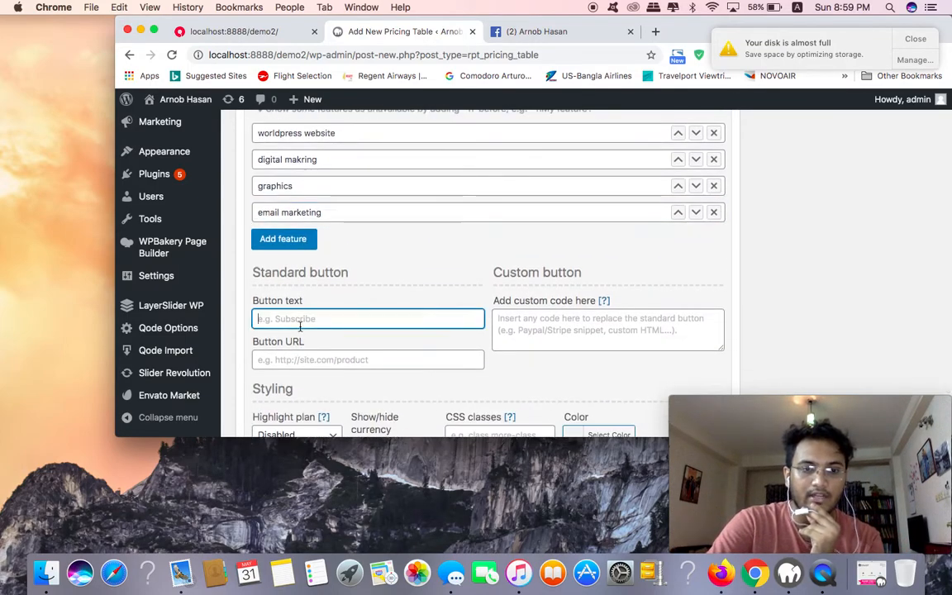
type("facebook pag")
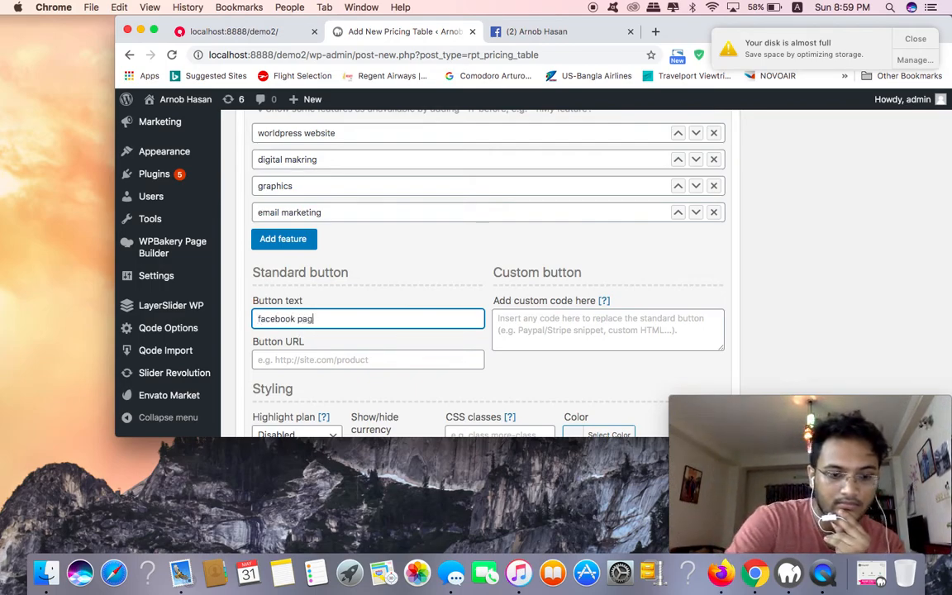
left_click(367, 360)
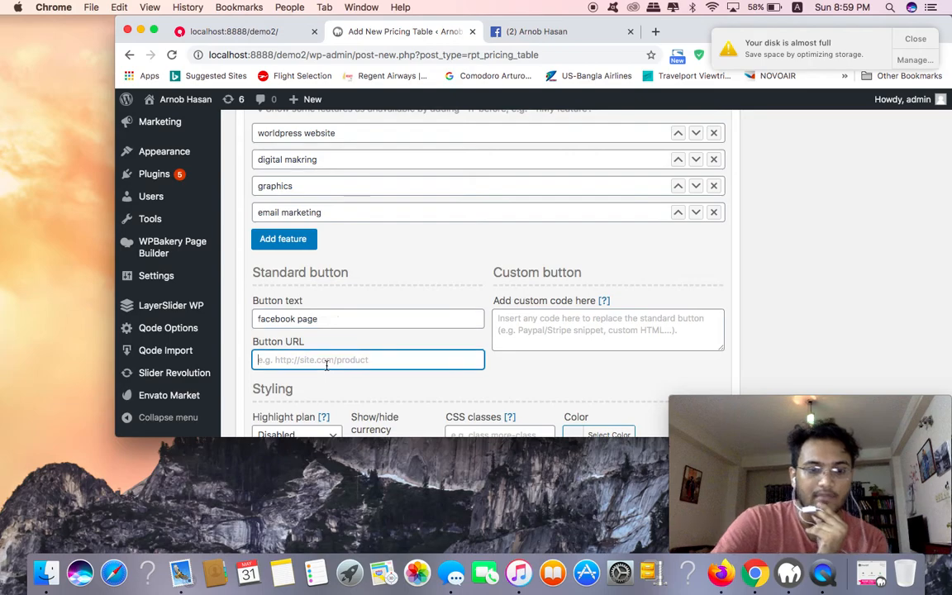
type("https://www.facebook.com/arnob.hasan.7545")
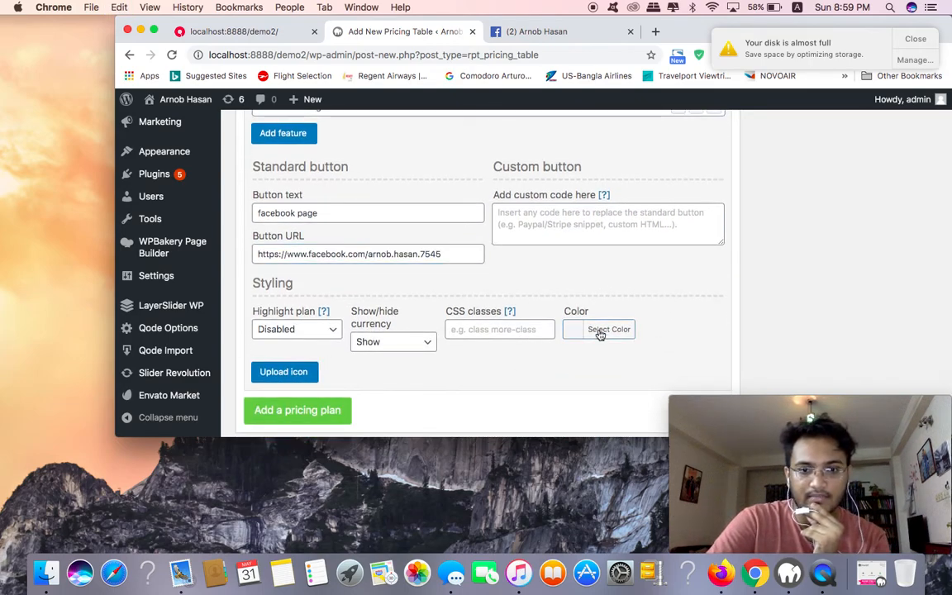
left_click(608, 329)
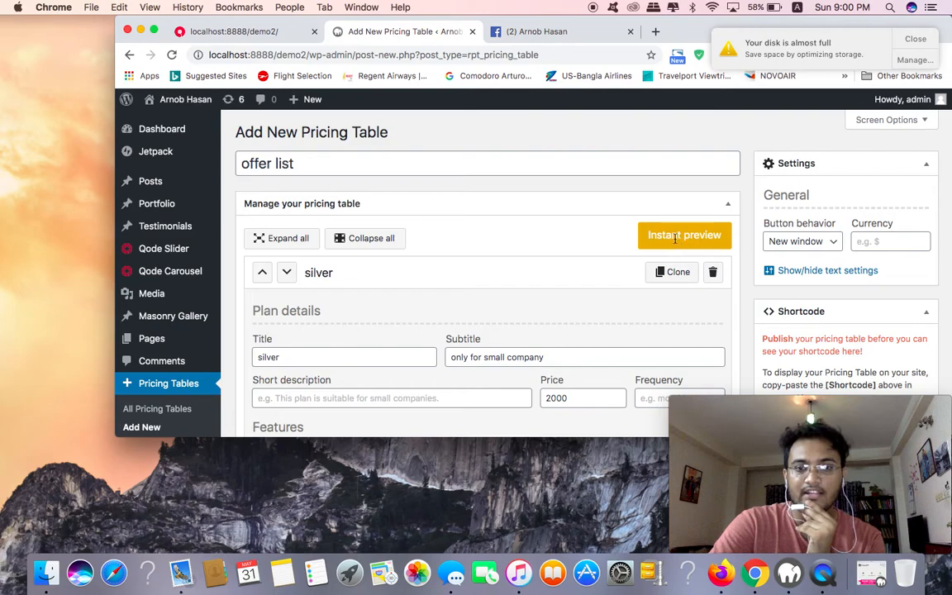
Preview the offer list table, then publish it so the [rpt name="offer-list"] shortcode is available.
left_click(684, 234)
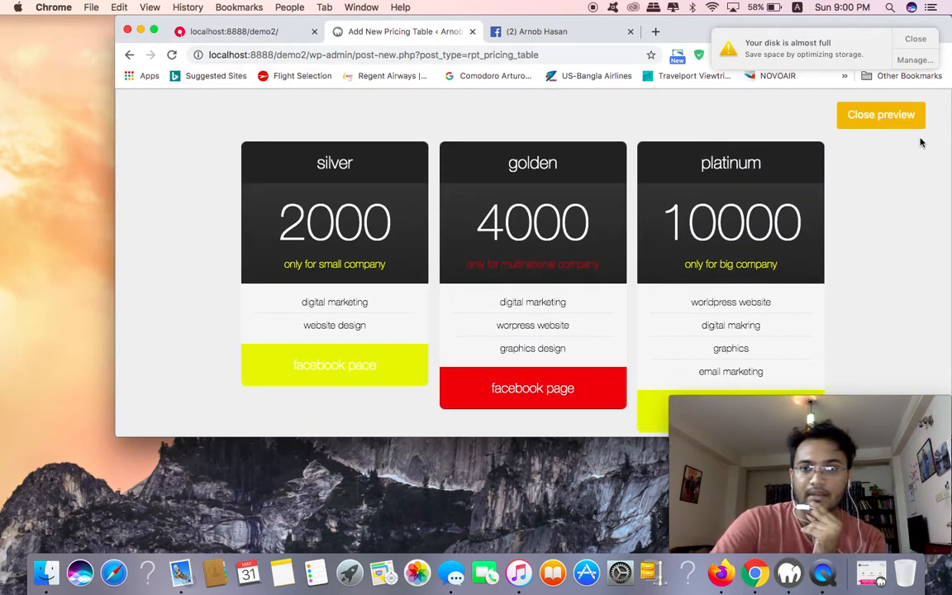
left_click(879, 116)
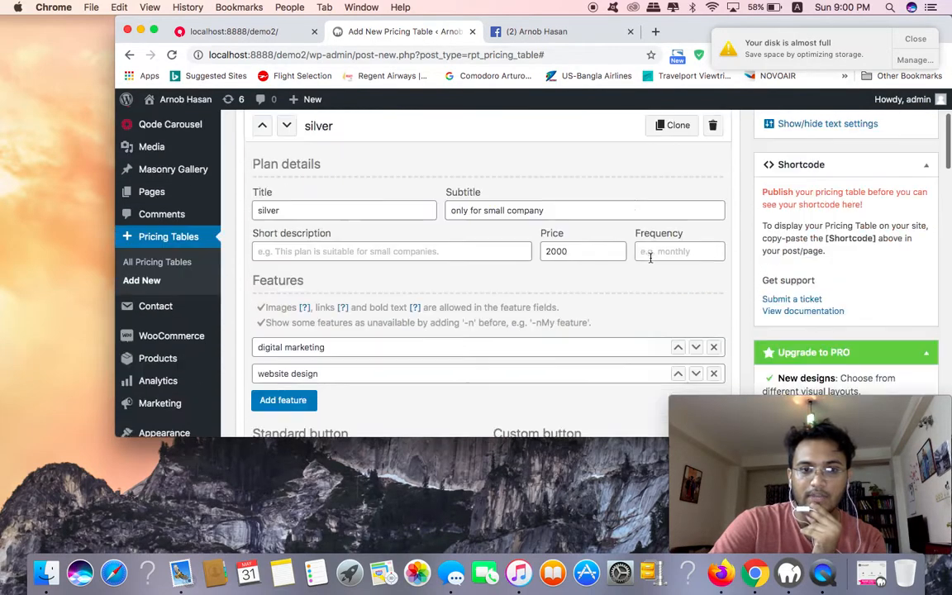
scroll("down", 3)
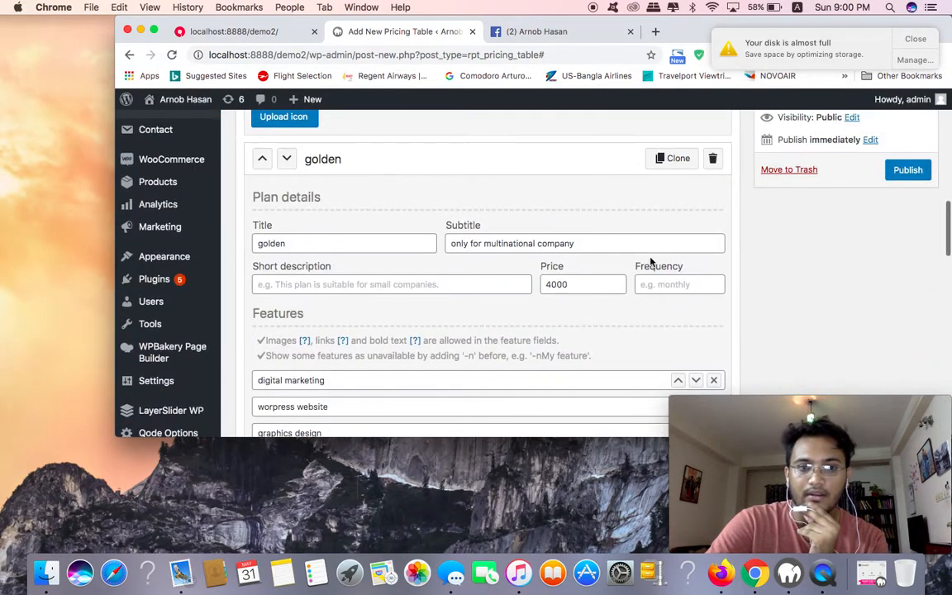
left_click(907, 168)
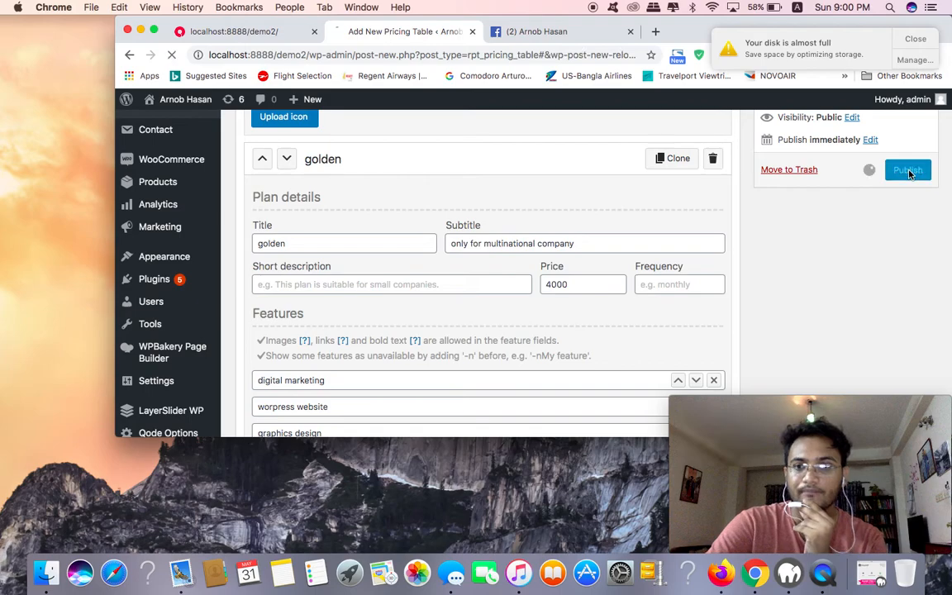
left_click(907, 169)
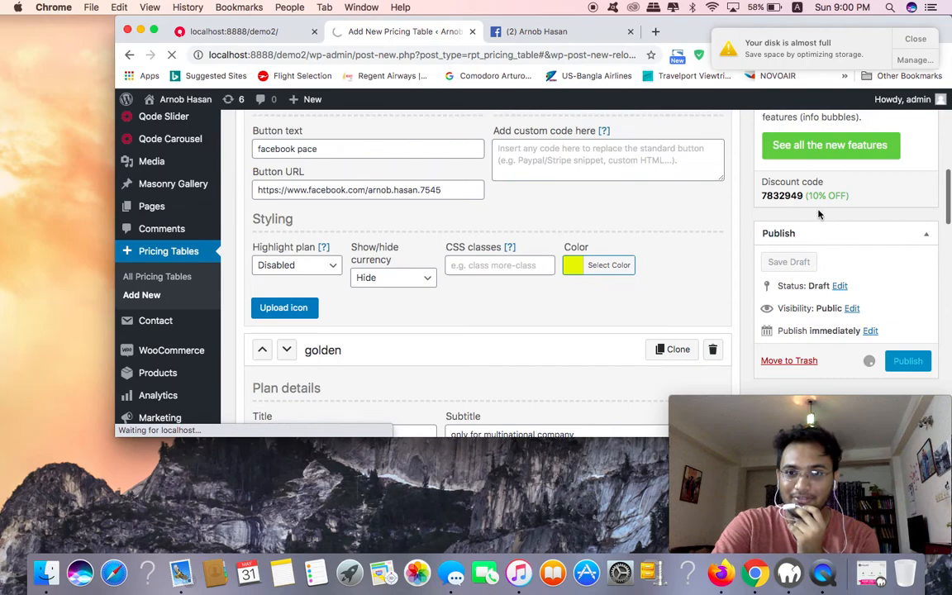
scroll("down", 3)
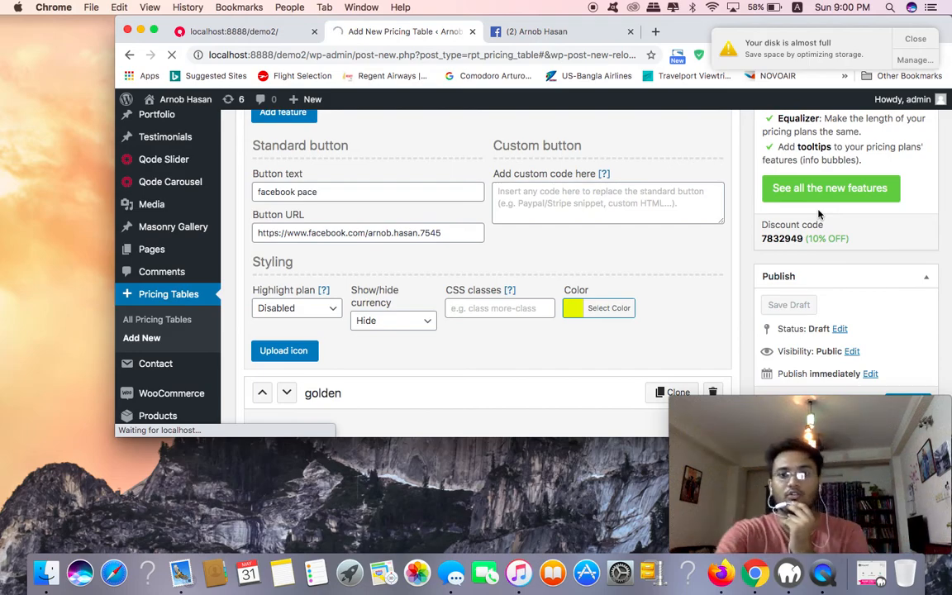
scroll("down", 3)
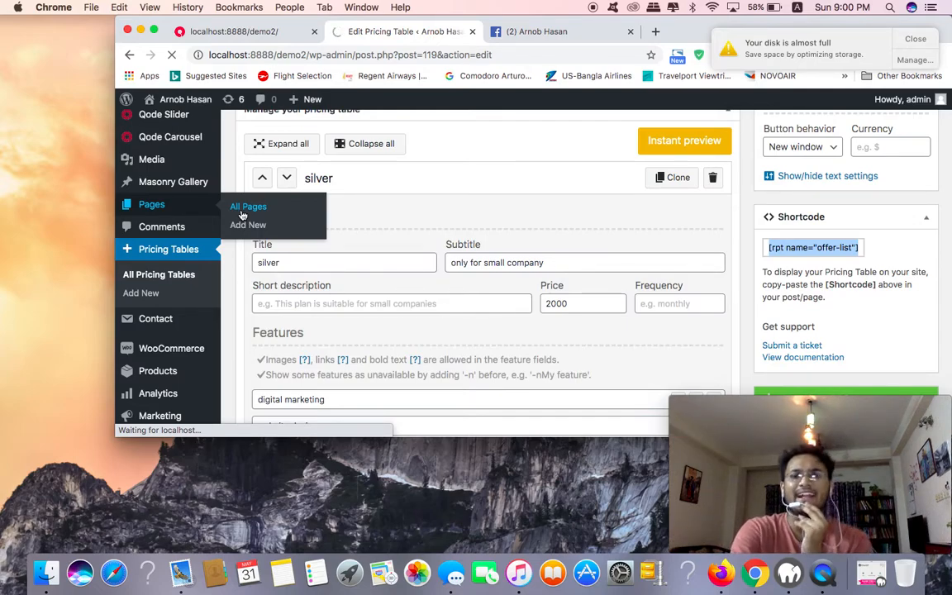
From All Pages, add a new untitled page in the block editor.
left_click(248, 207)
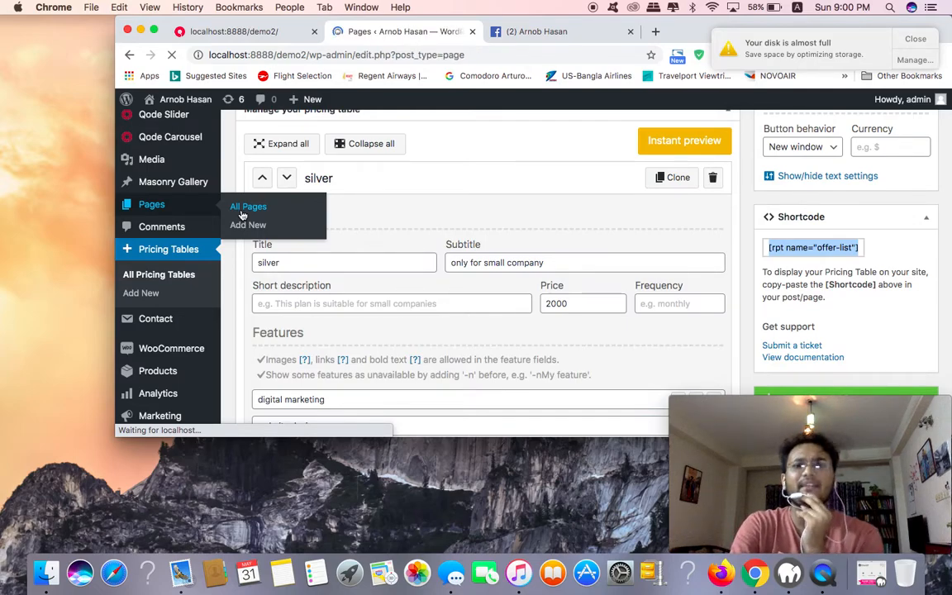
left_click(248, 205)
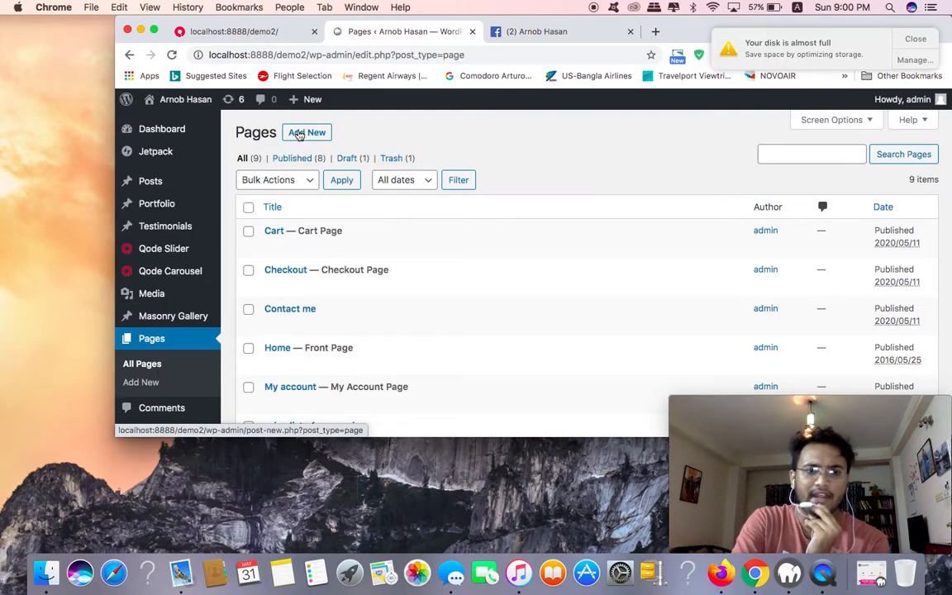
left_click(307, 132)
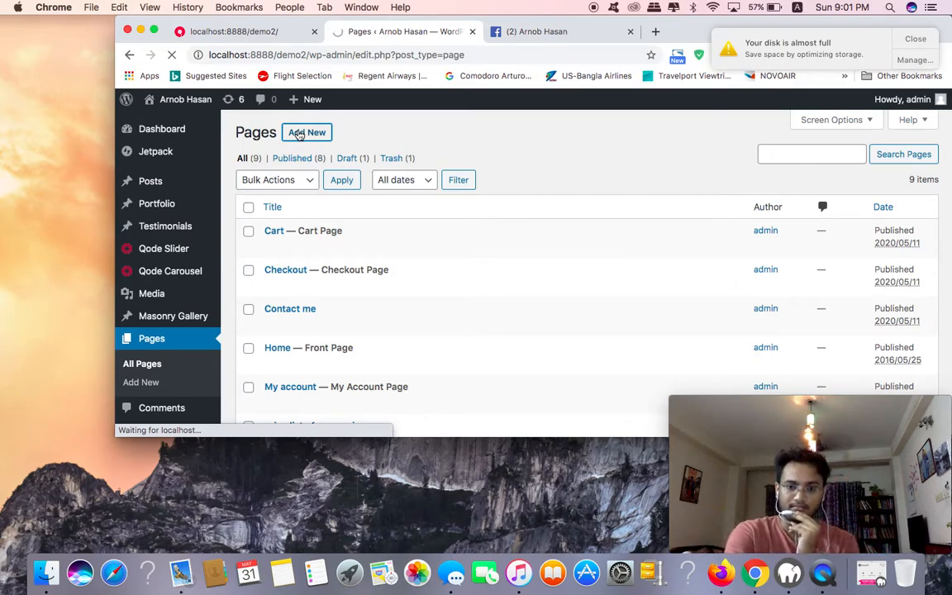
left_click(307, 132)
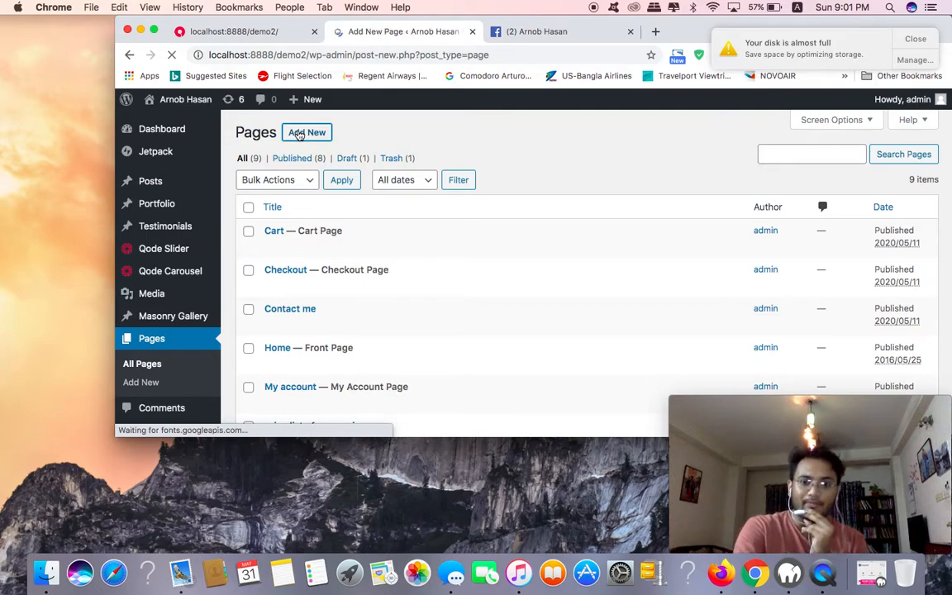
left_click(307, 132)
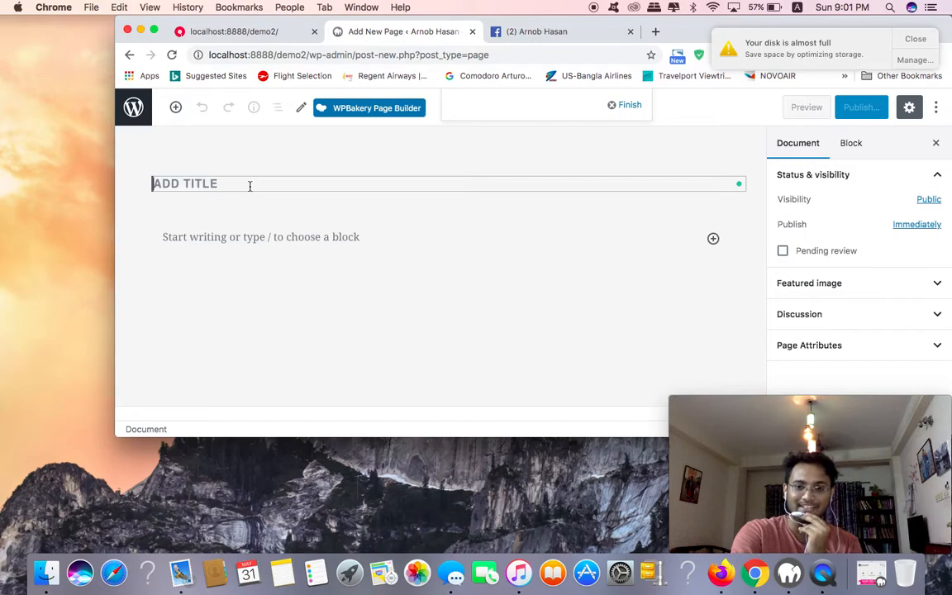
Title the page PRICING TABLE with the offer-list shortcode in its body and publish it.
type("P")
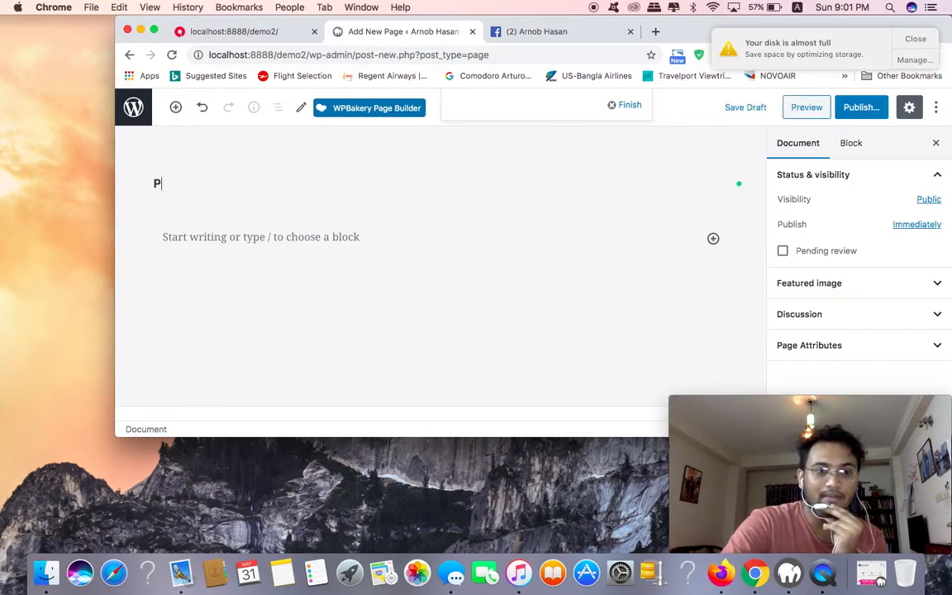
type("RICING TAB")
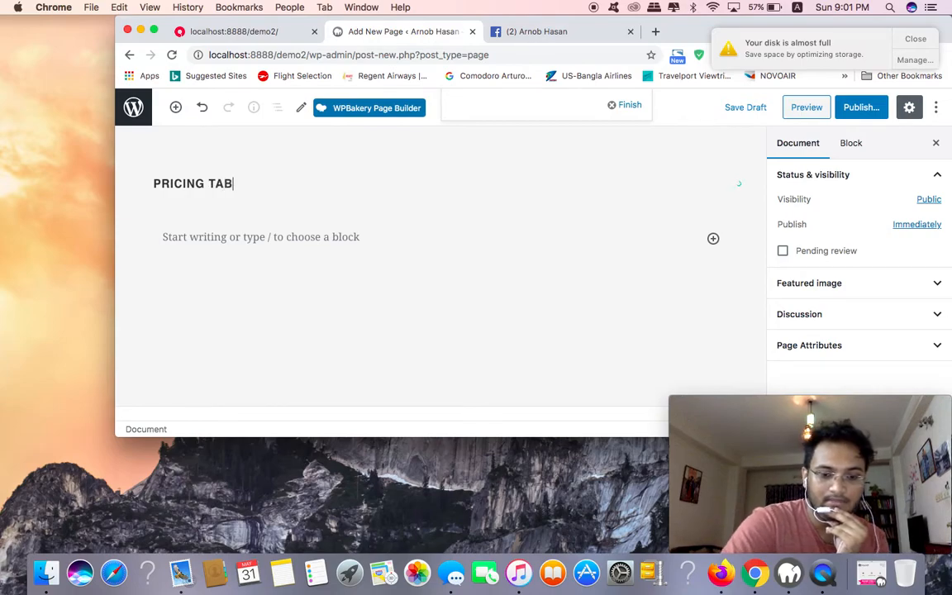
type("LE")
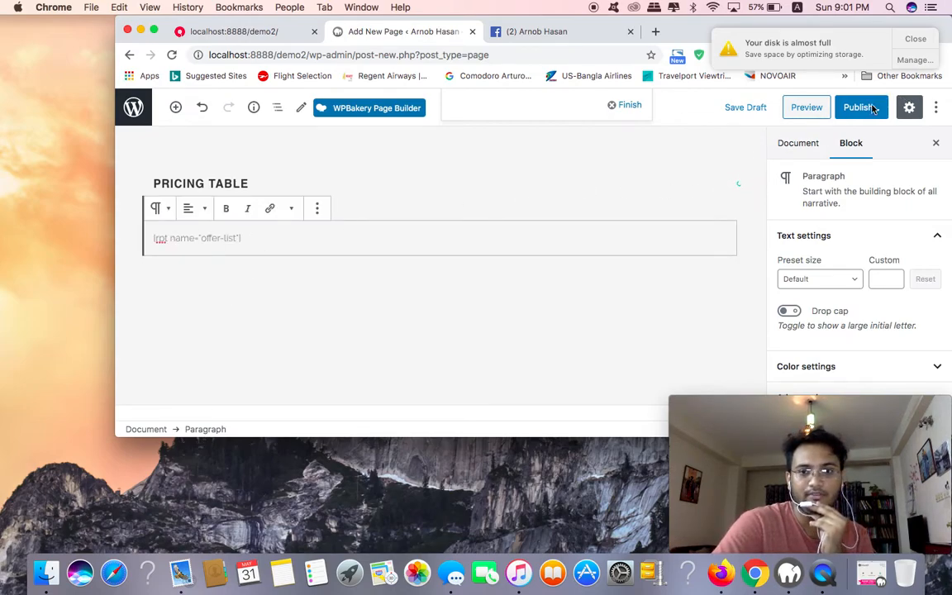
left_click(859, 105)
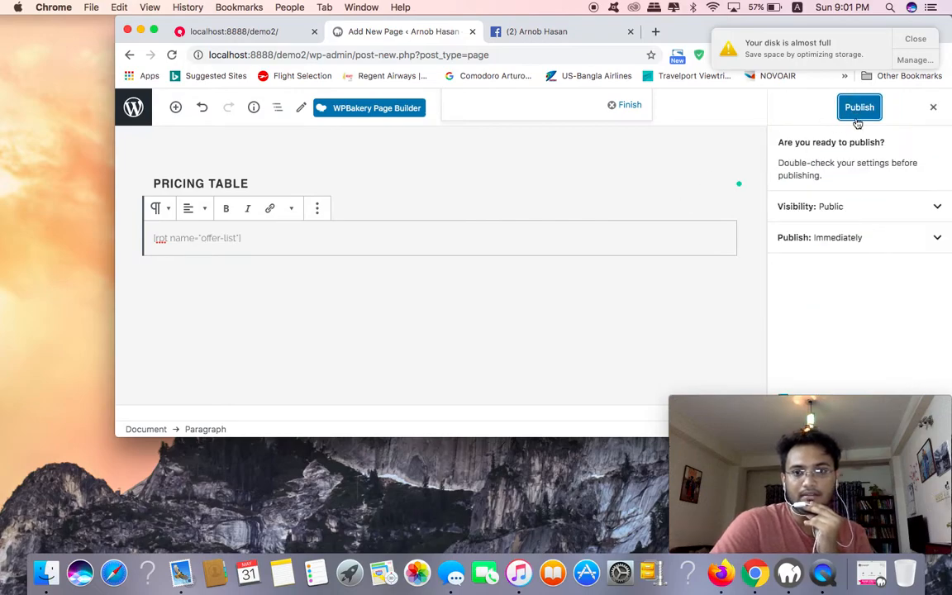
left_click(859, 105)
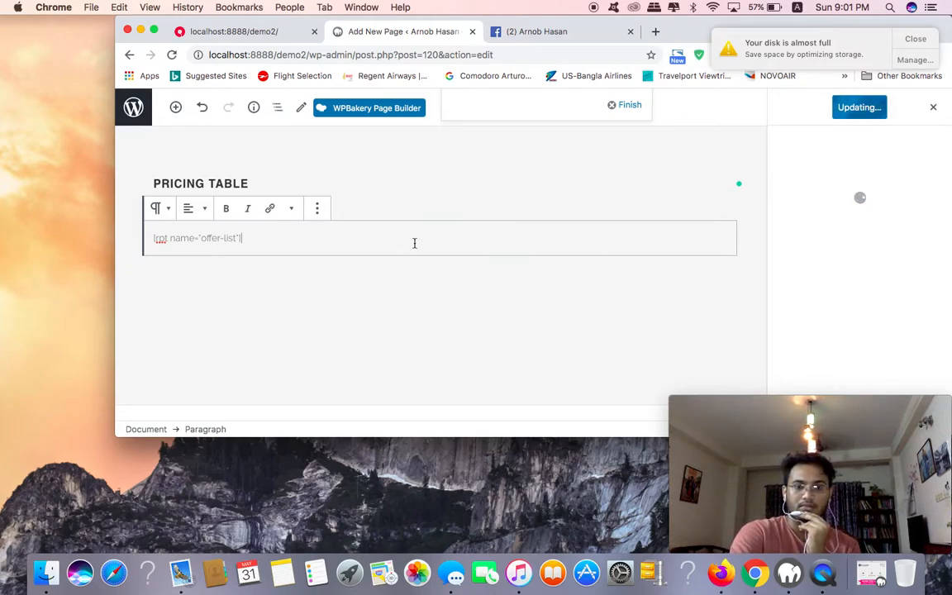
mouse_move(576, 216)
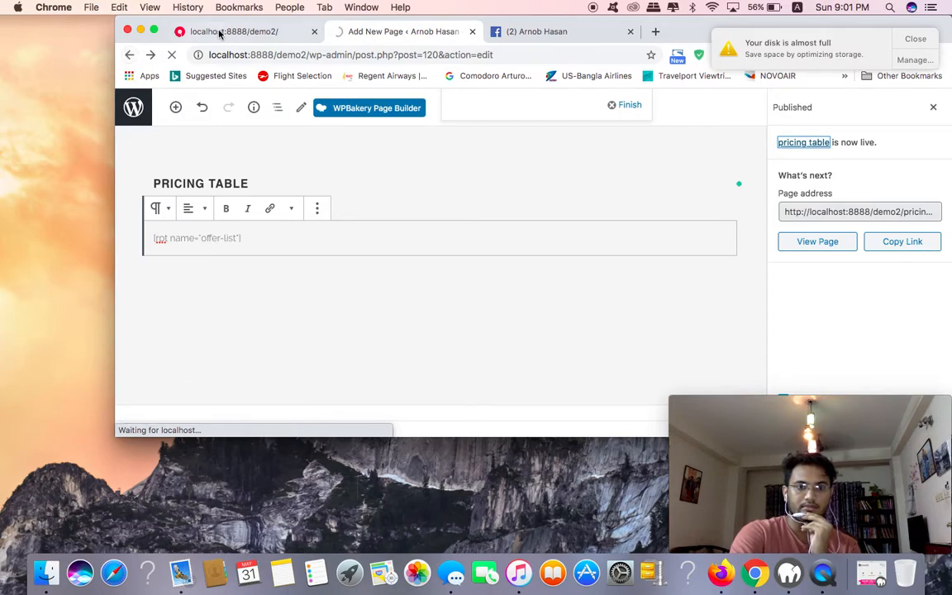
scroll("down", 3)
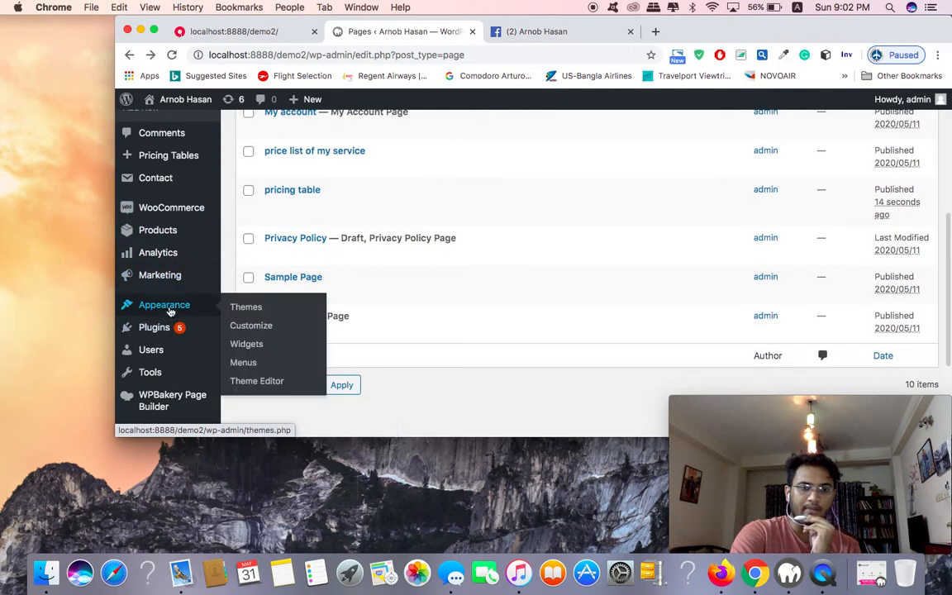
In Appearance > Menus, add the pricing table page to Main Menu and save it.
left_click(243, 364)
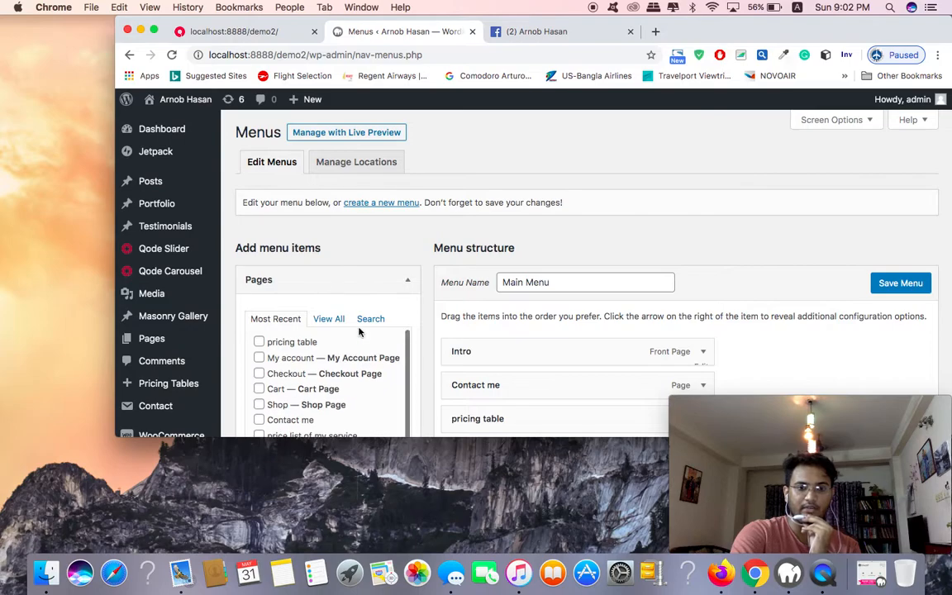
scroll("down", 3)
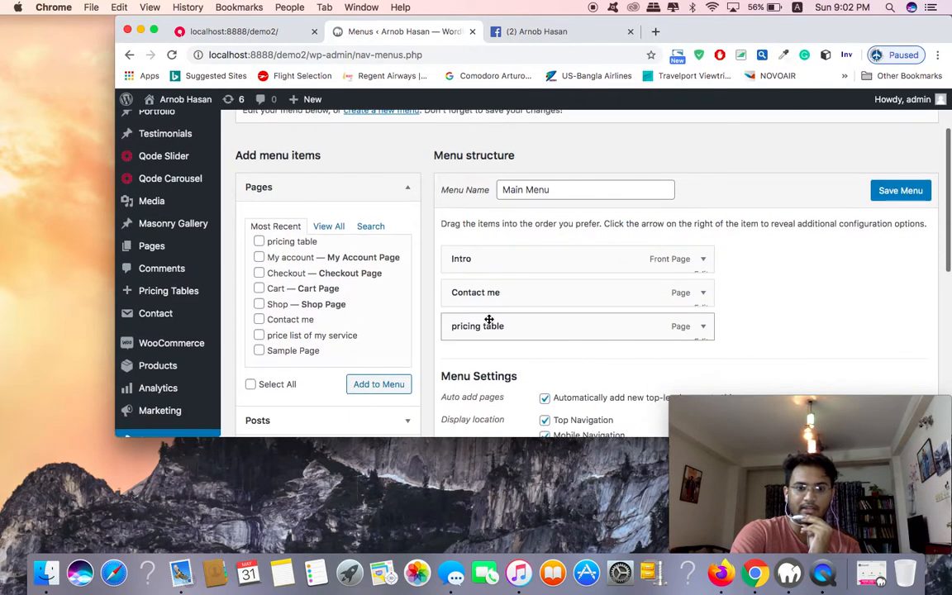
scroll("down", 3)
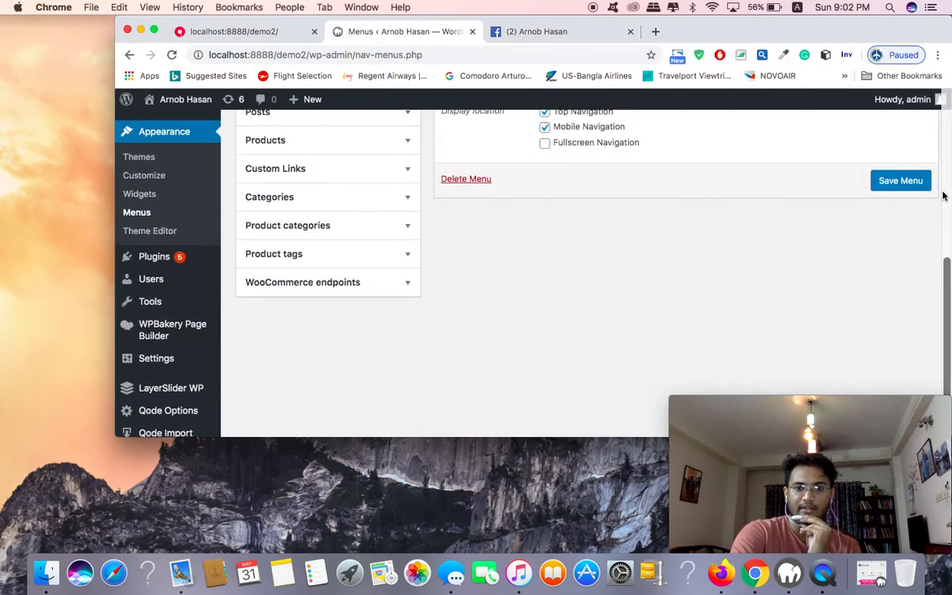
left_click(899, 180)
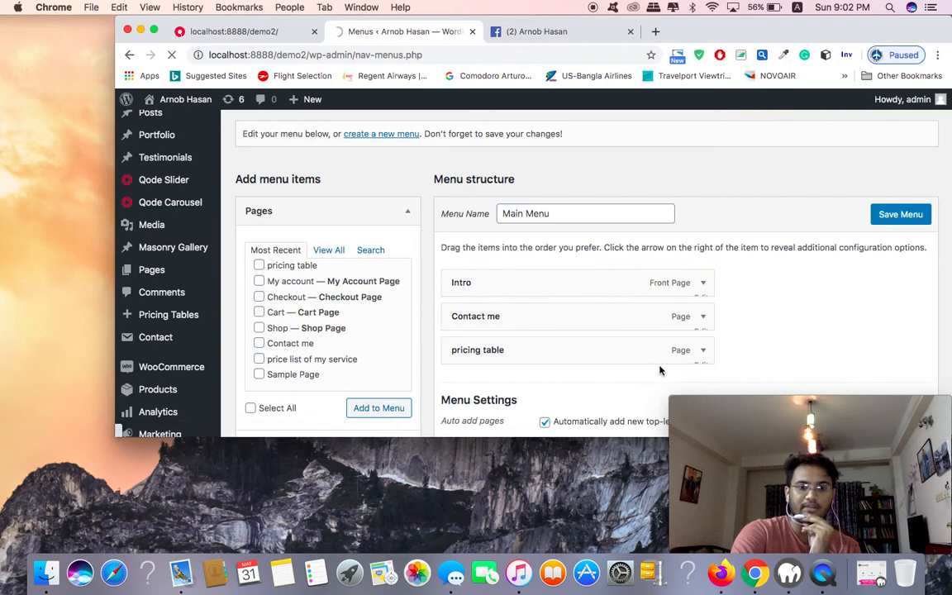
scroll("down", 3)
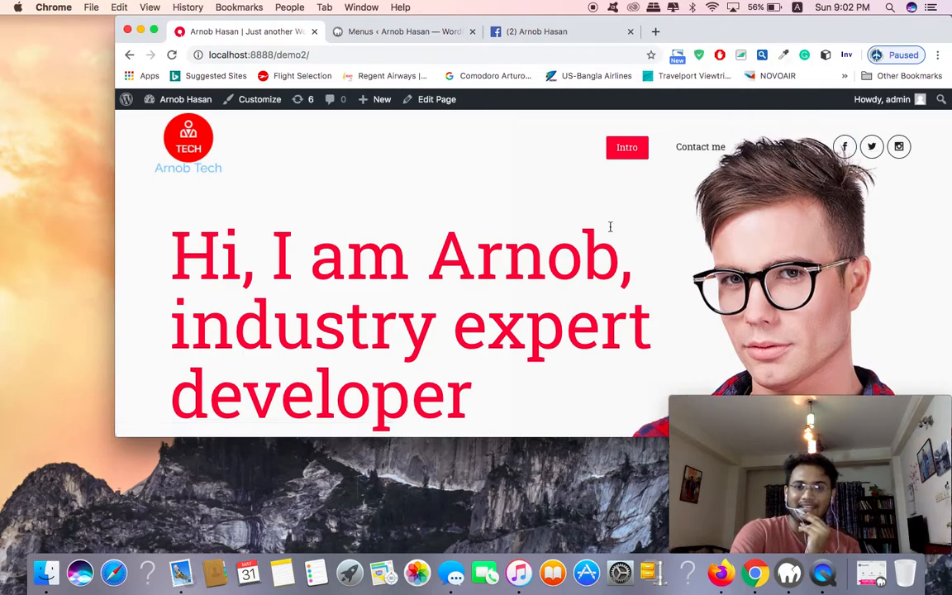
mouse_move(780, 147)
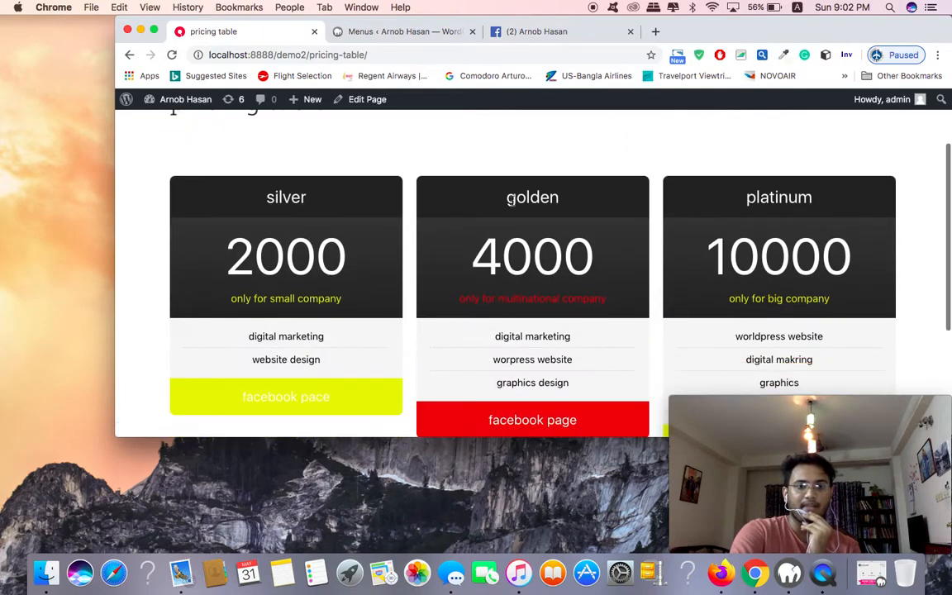
On the live pricing table page, follow the silver plan's facebook page button to the Facebook profile.
scroll("down", 3)
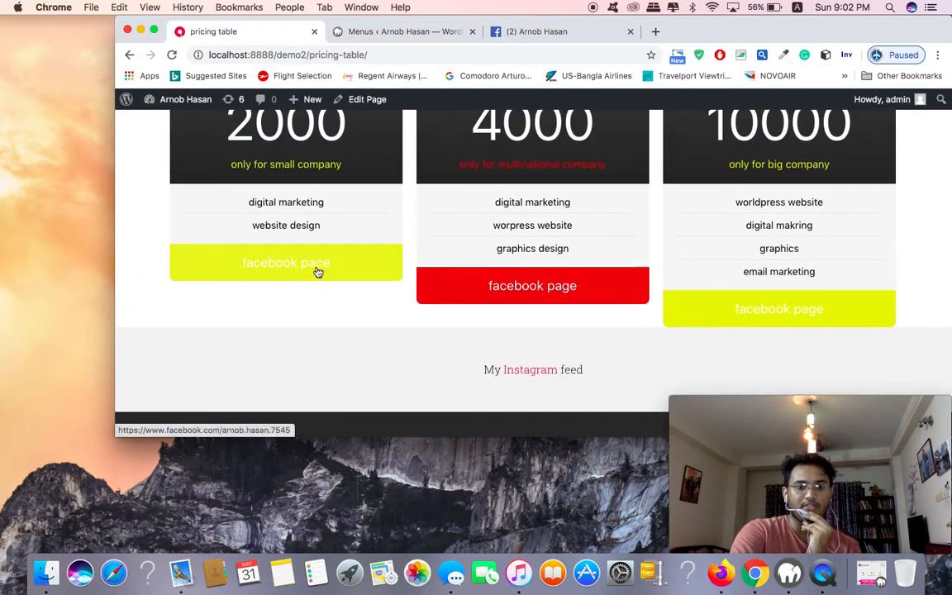
left_click(286, 263)
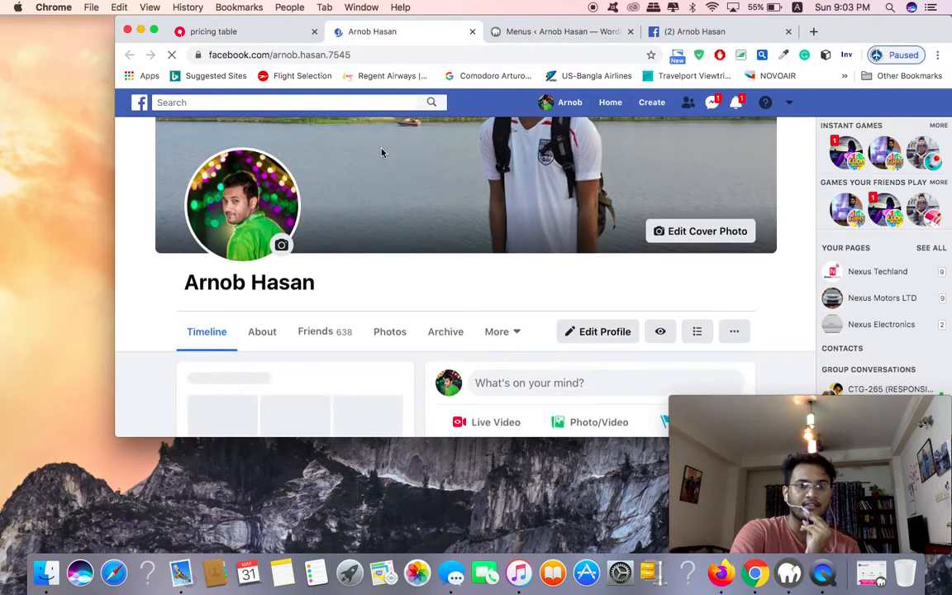
scroll("down", 3)
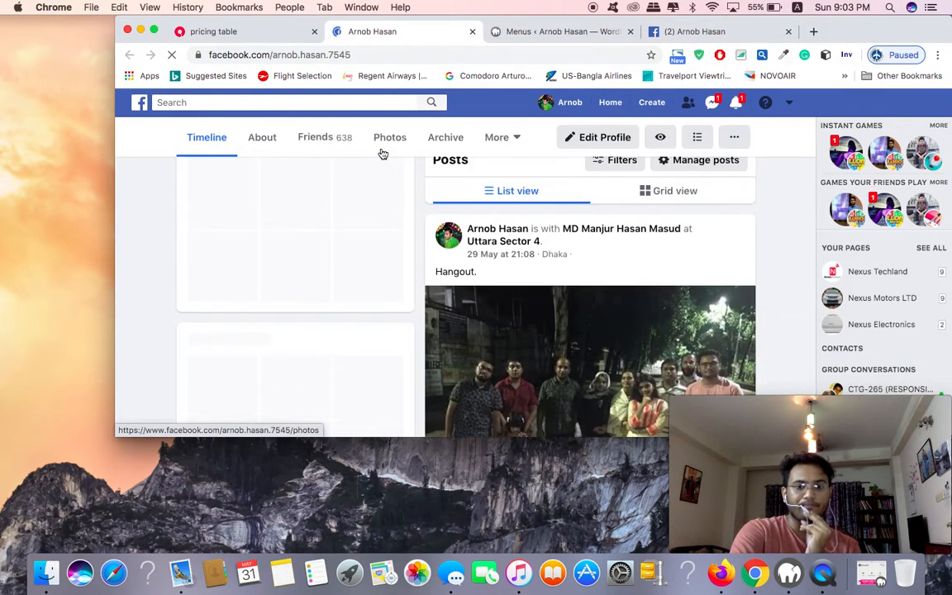